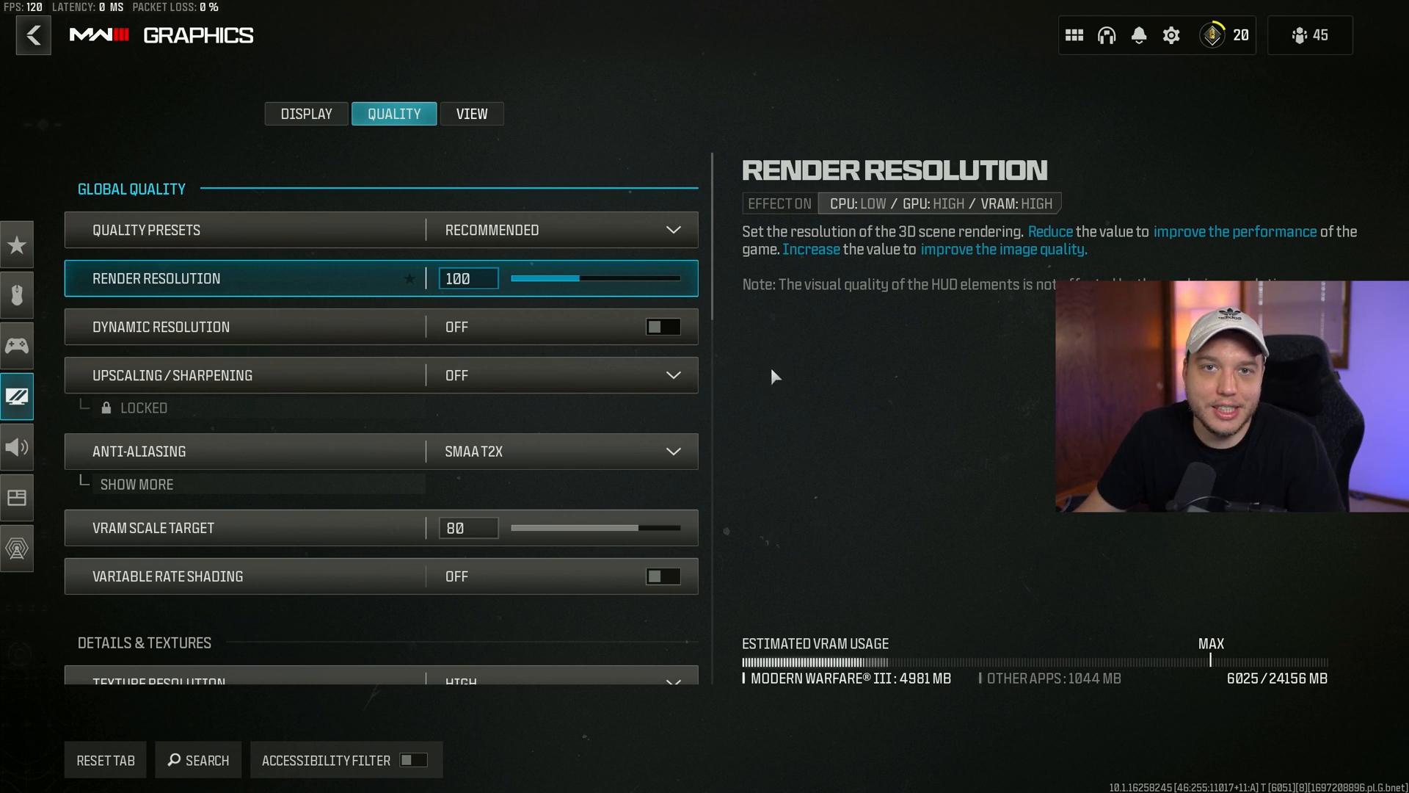
mouse_move(728, 358)
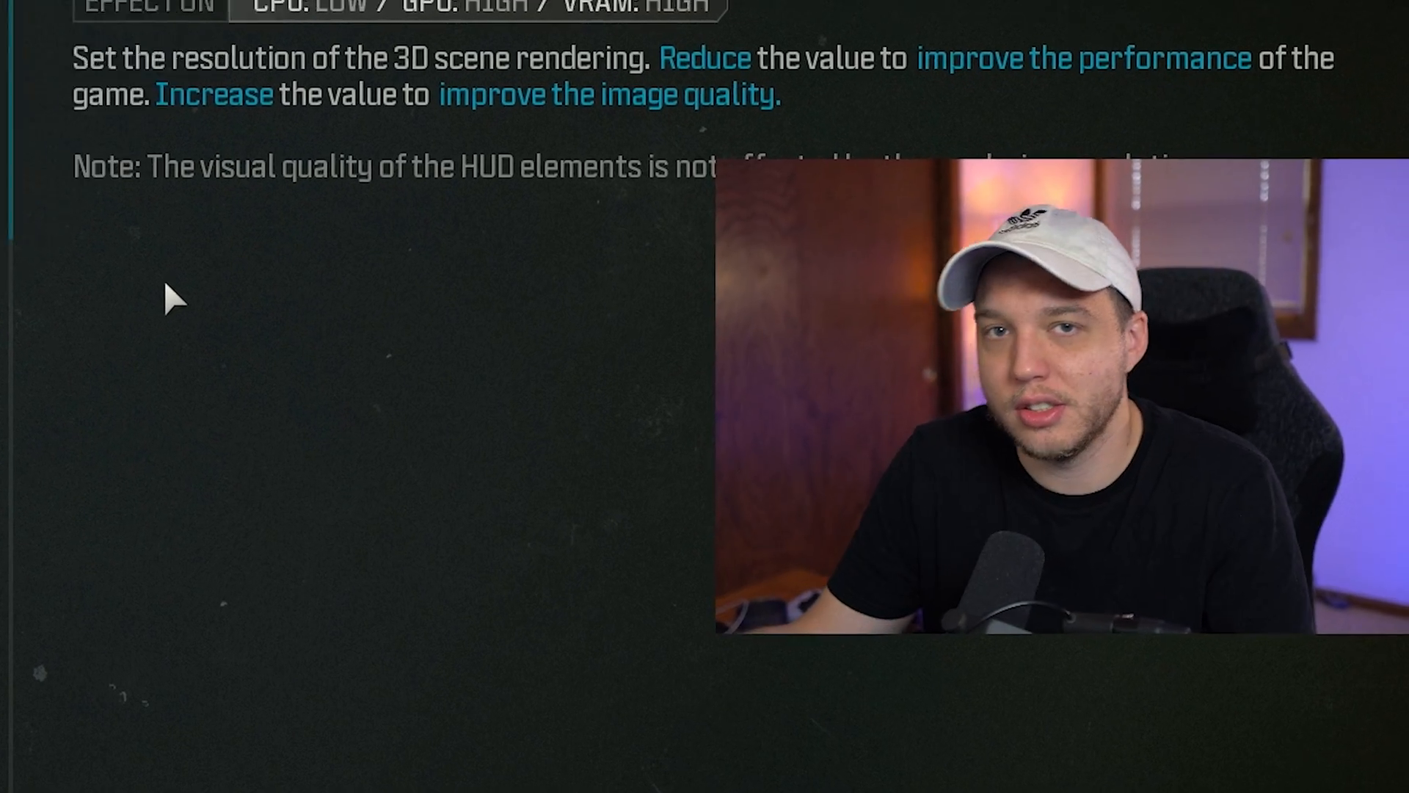
Step: Set Upscaling/Sharpening to FidelityFX CAS and reveal its CAS Strength of 80
left_click(393, 113)
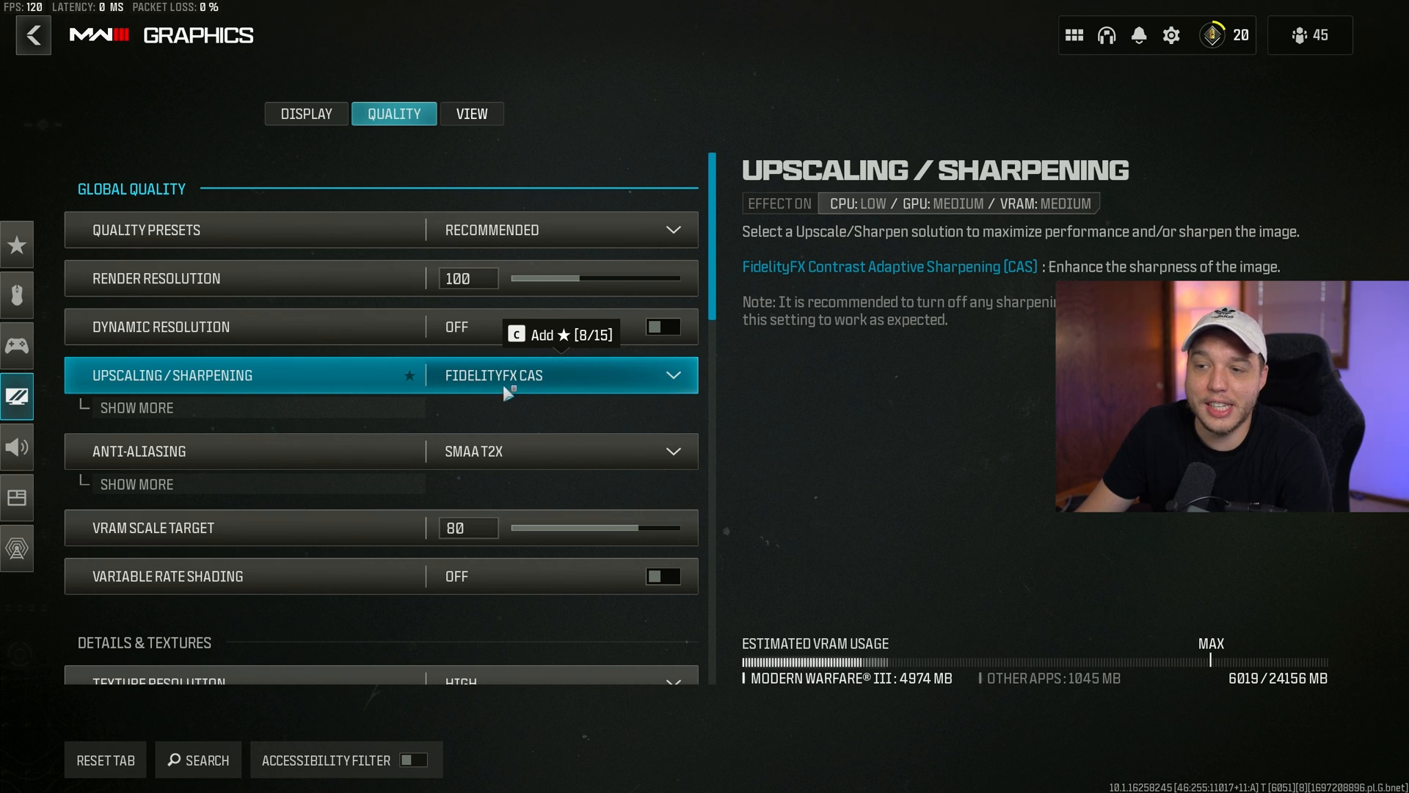
left_click(136, 408)
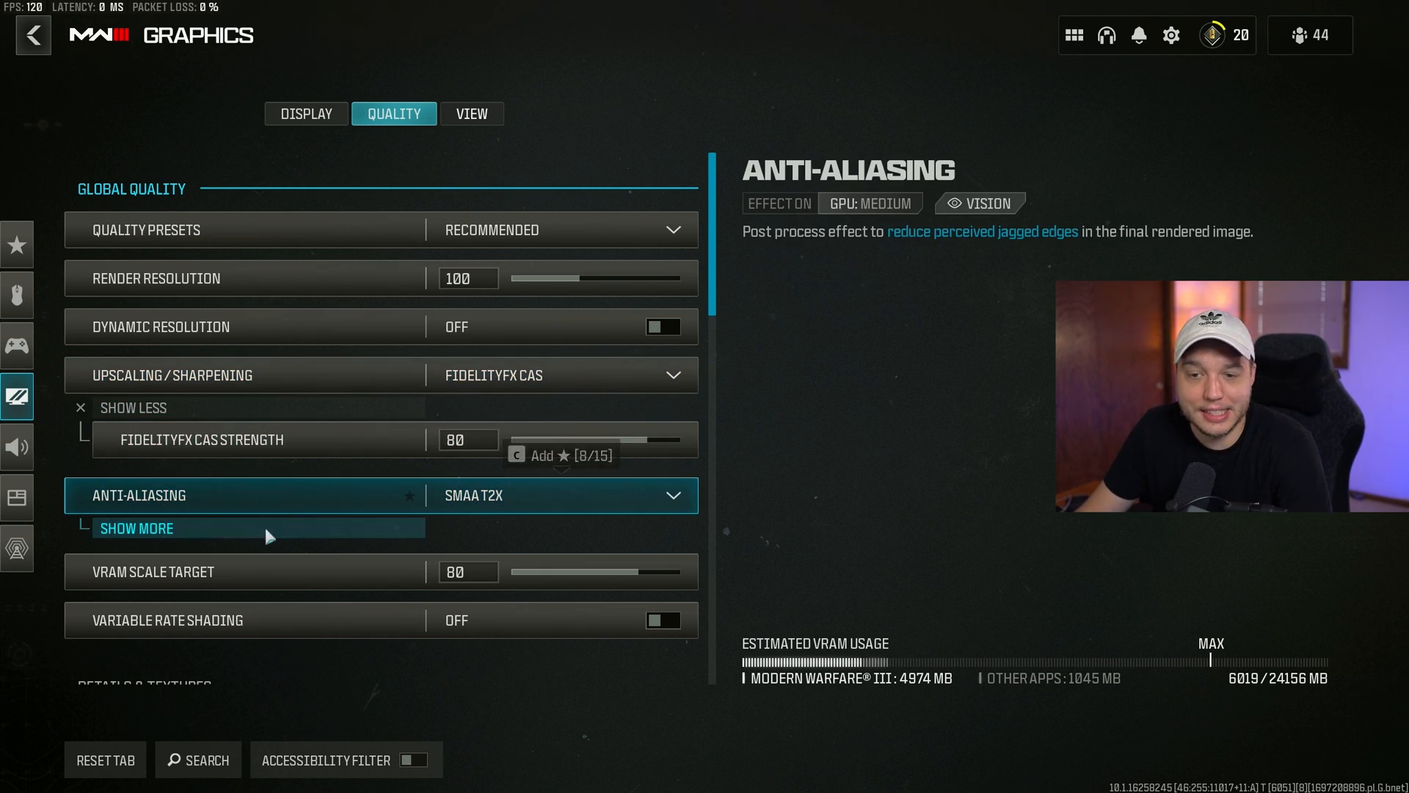
Step: Reveal Anti-Aliasing Quality at Low and review texture resolution and shader quality values
left_click(137, 528)
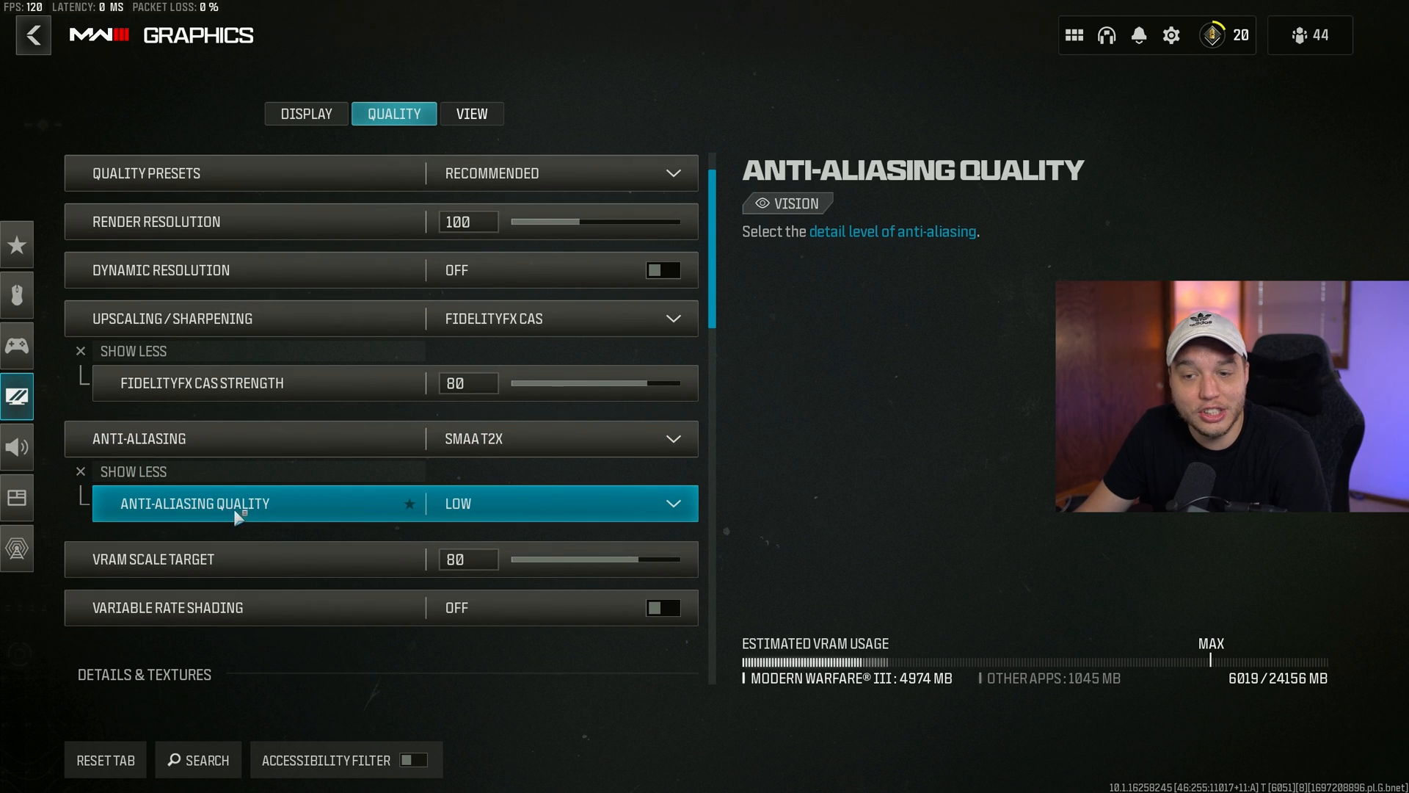
mouse_move(516, 509)
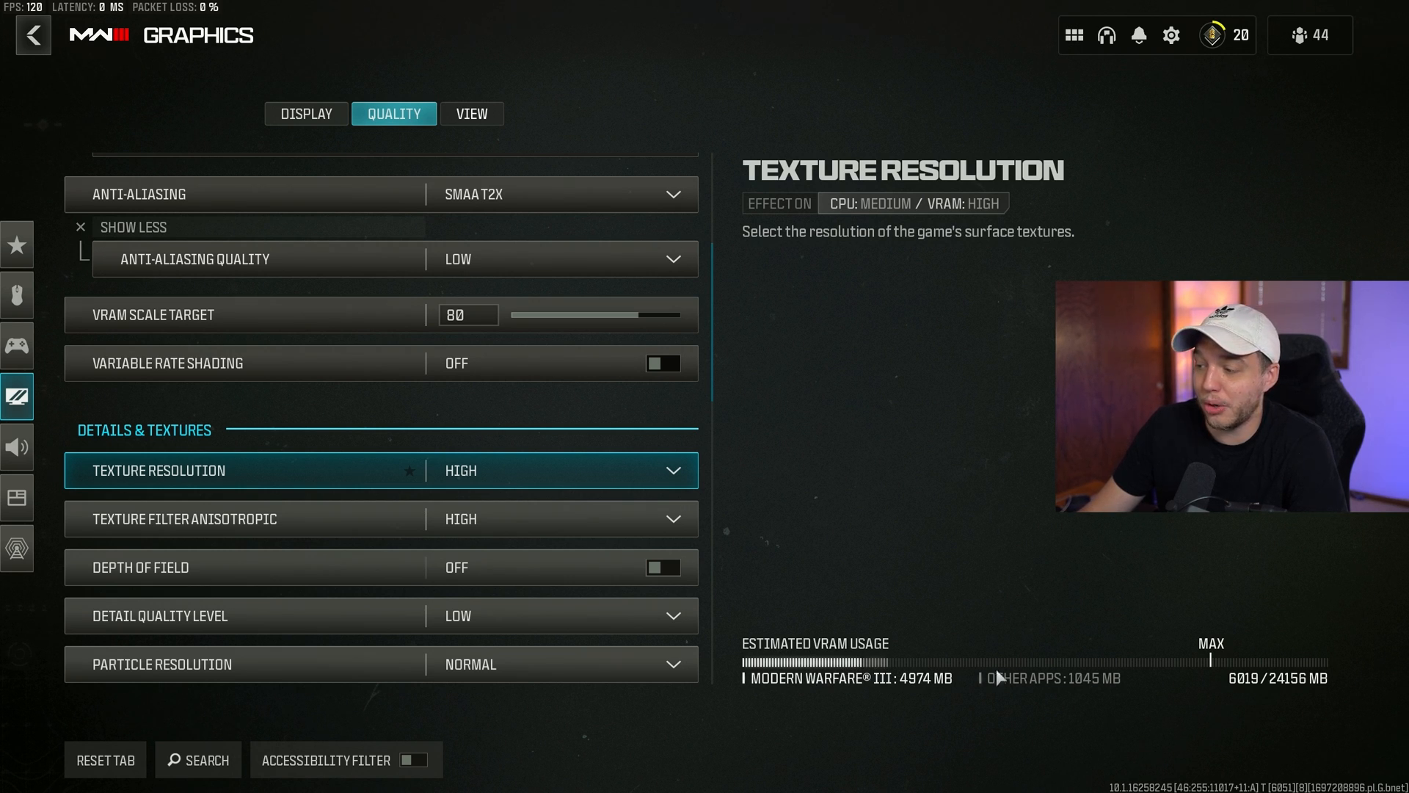
mouse_move(1231, 669)
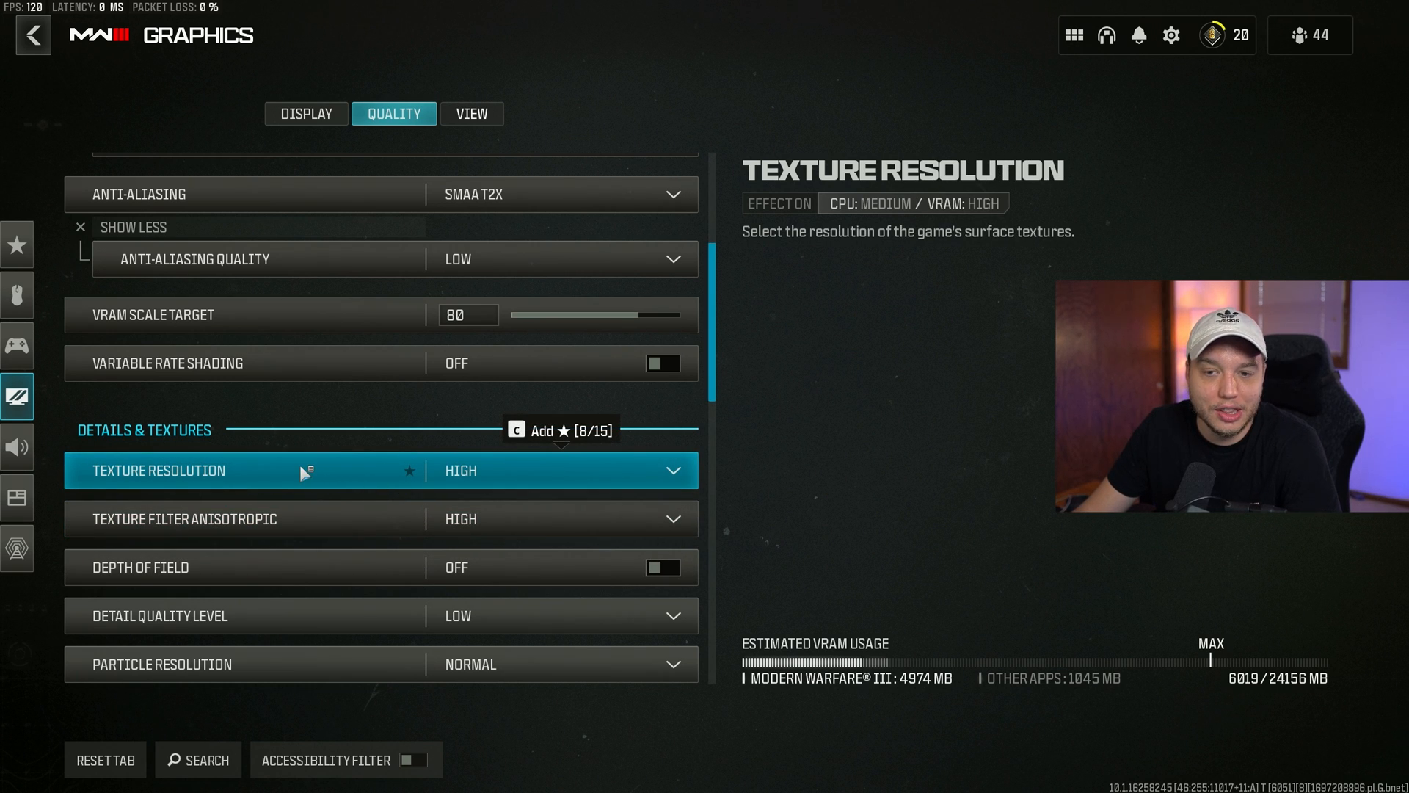
left_click(561, 470)
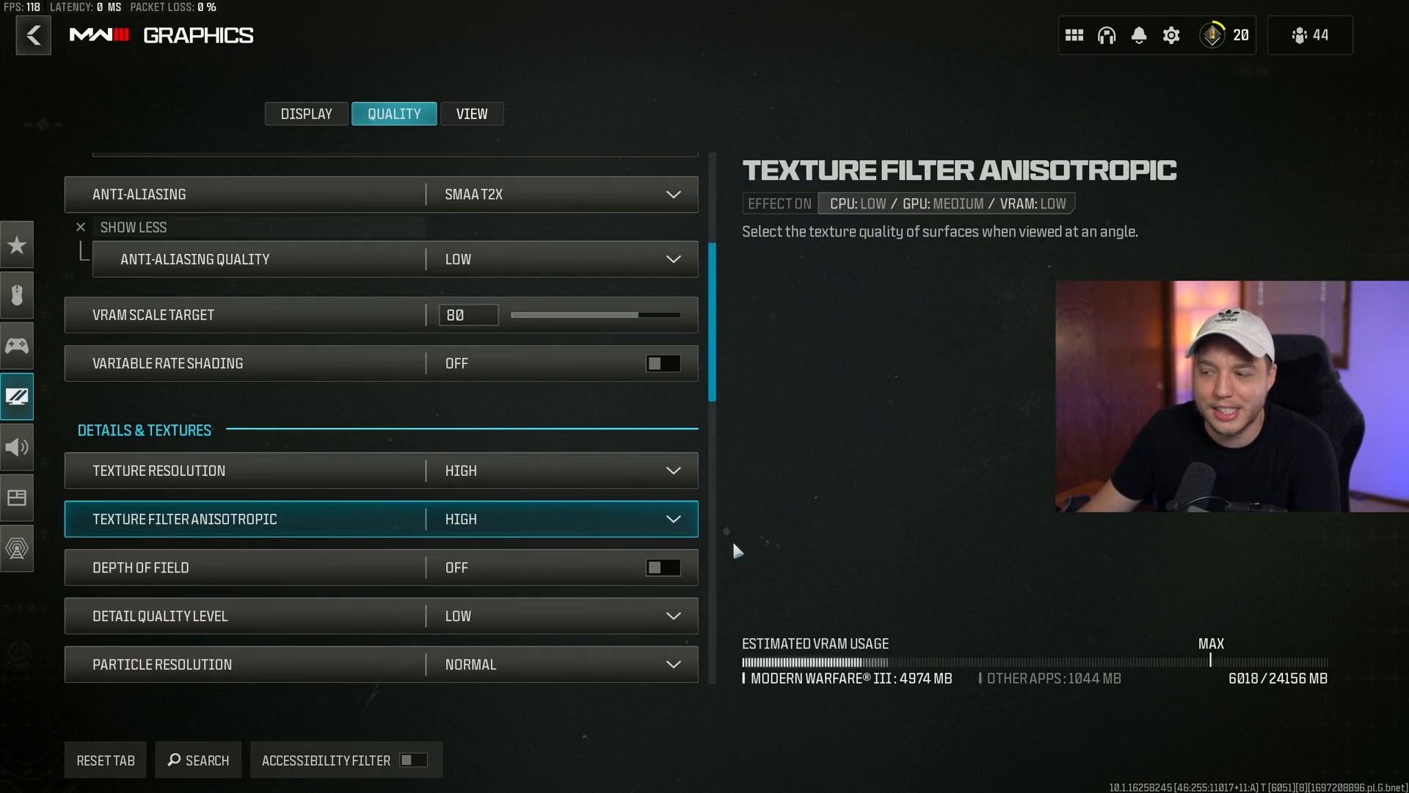
mouse_move(1168, 661)
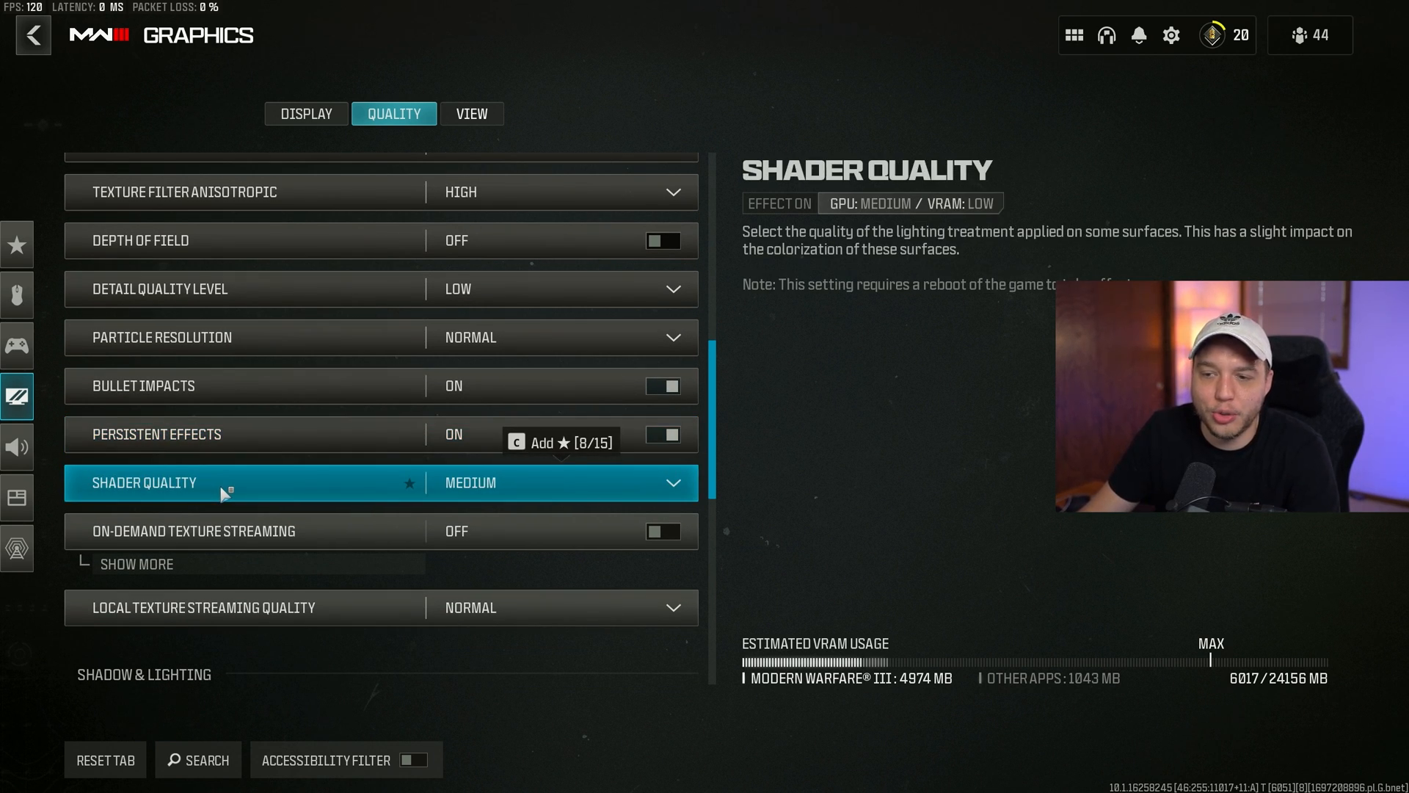
left_click(233, 530)
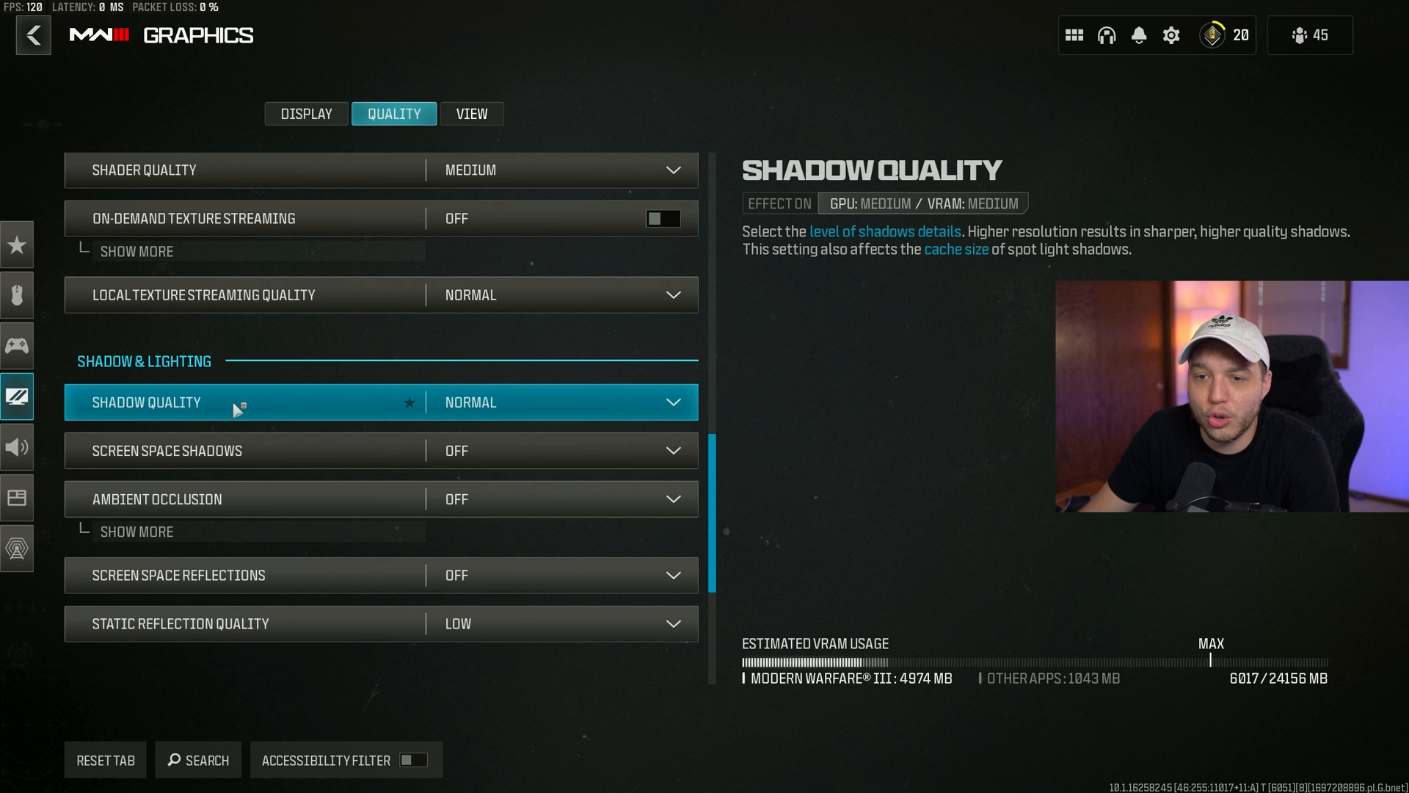
mouse_move(349, 412)
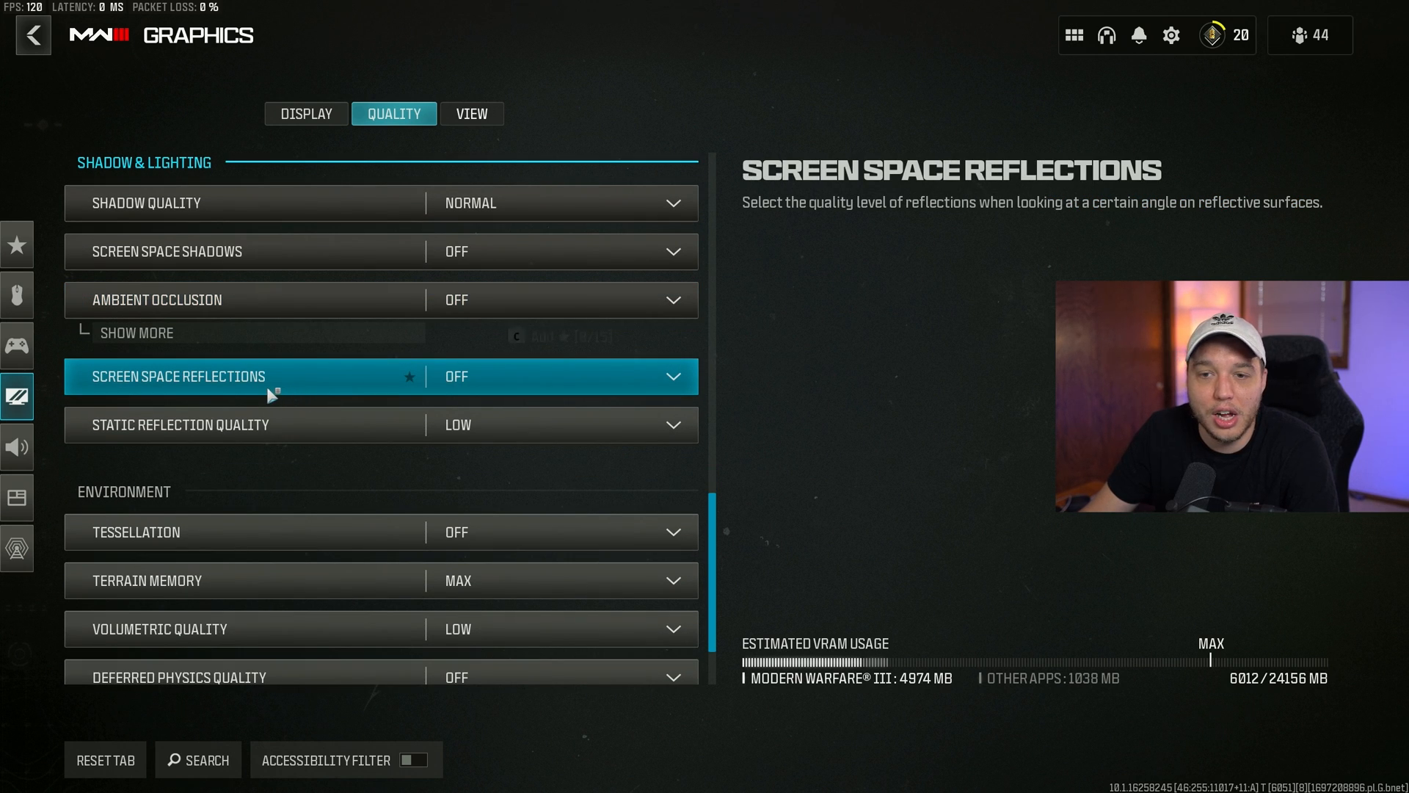
left_click(269, 424)
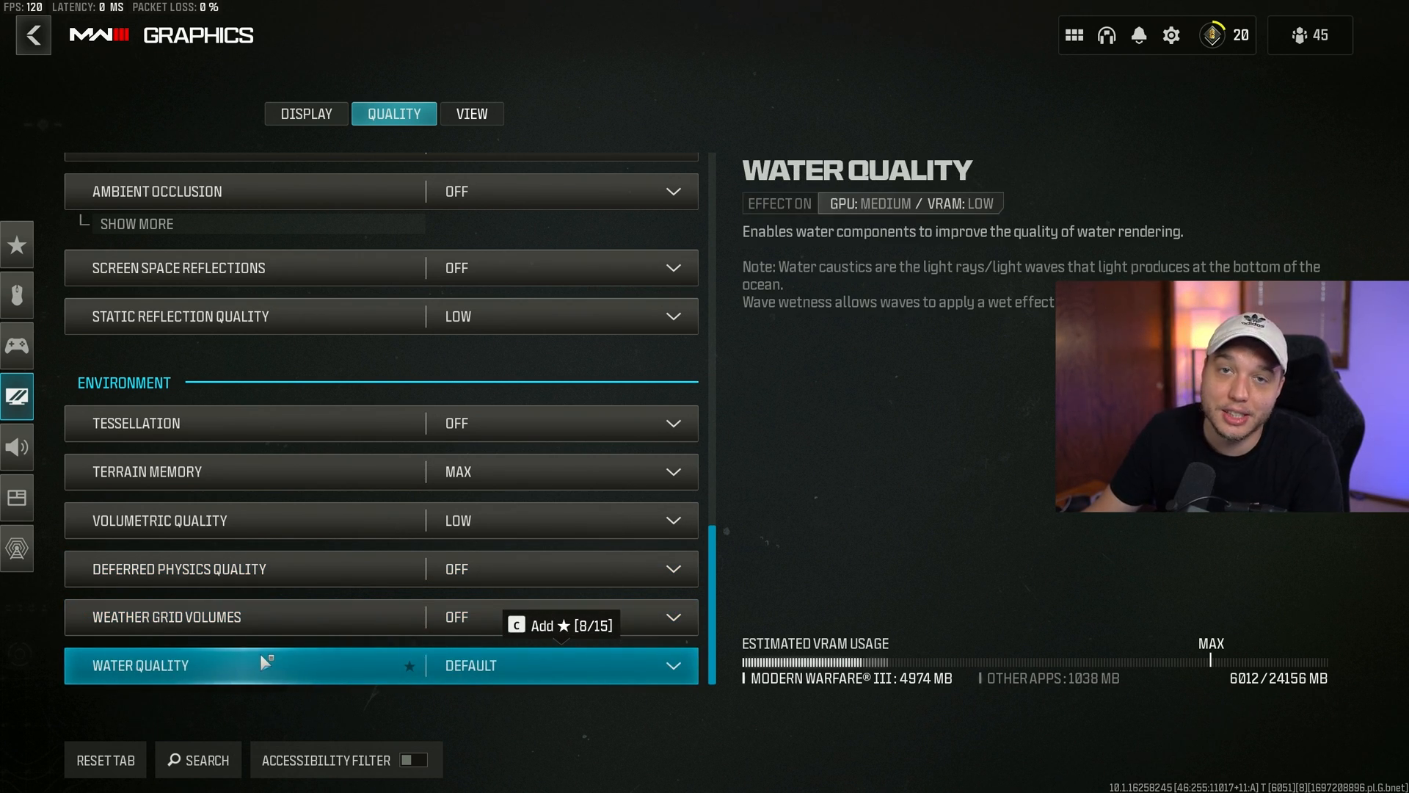
Step: Show the Display settings and list the Display Mode choices, keeping Fullscreen Exclusive
left_click(305, 113)
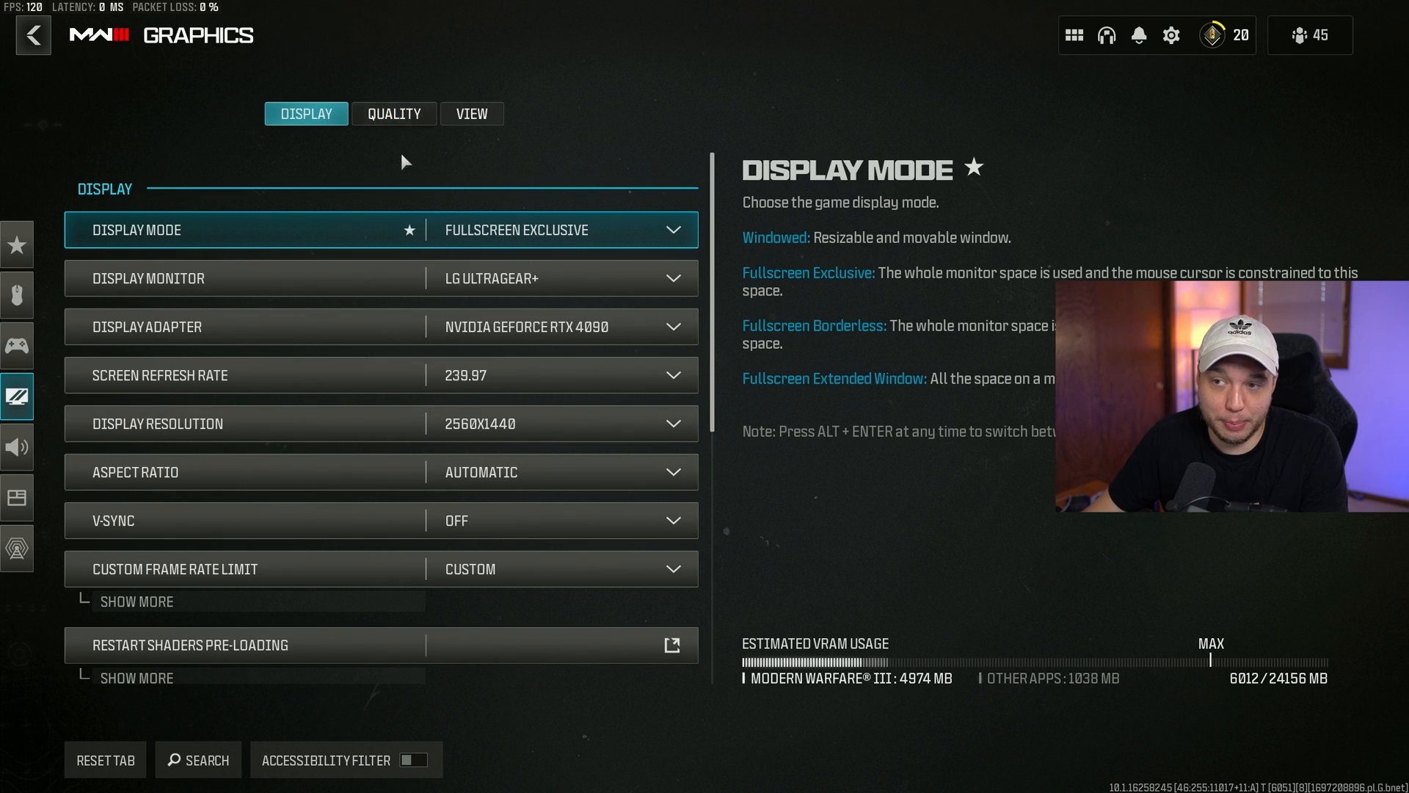
mouse_move(517, 243)
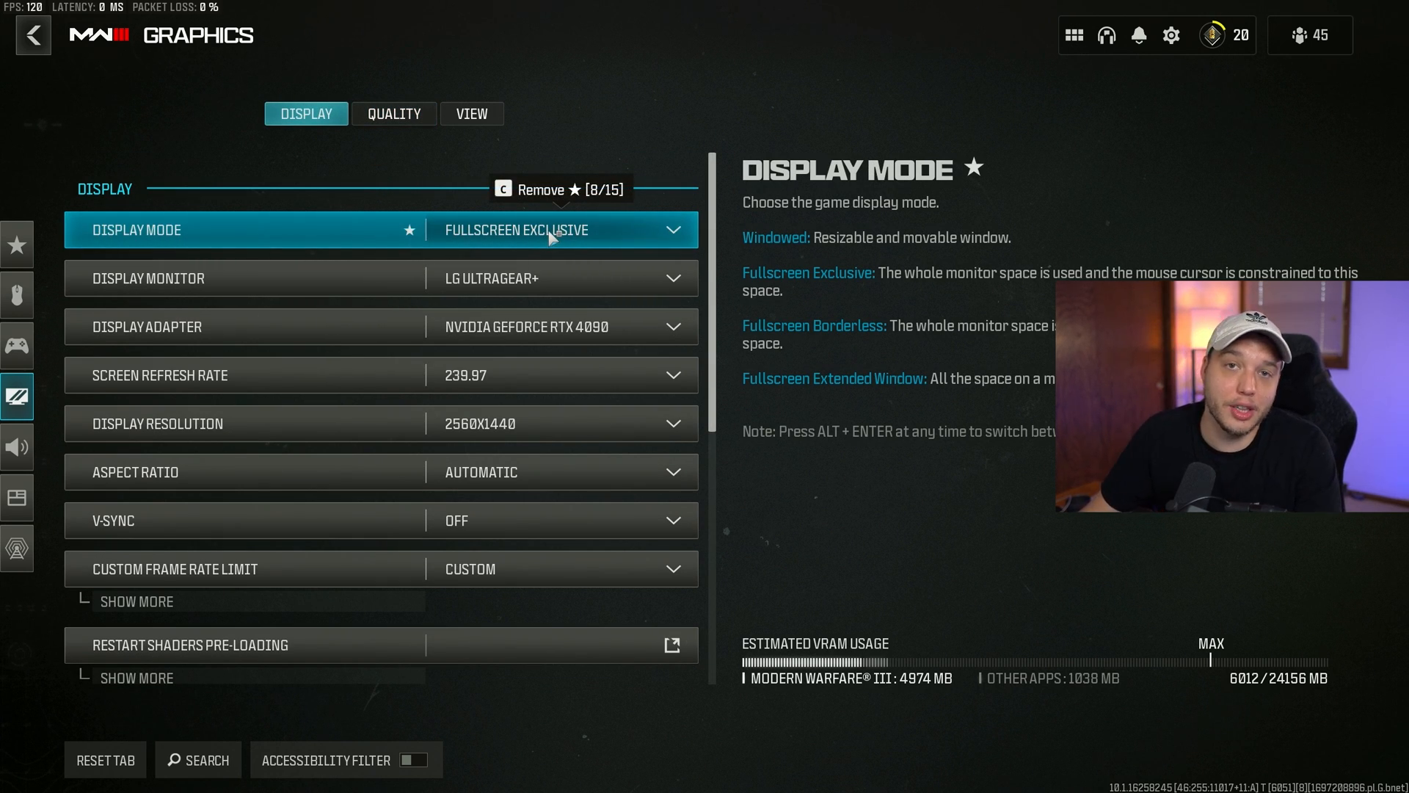
left_click(561, 229)
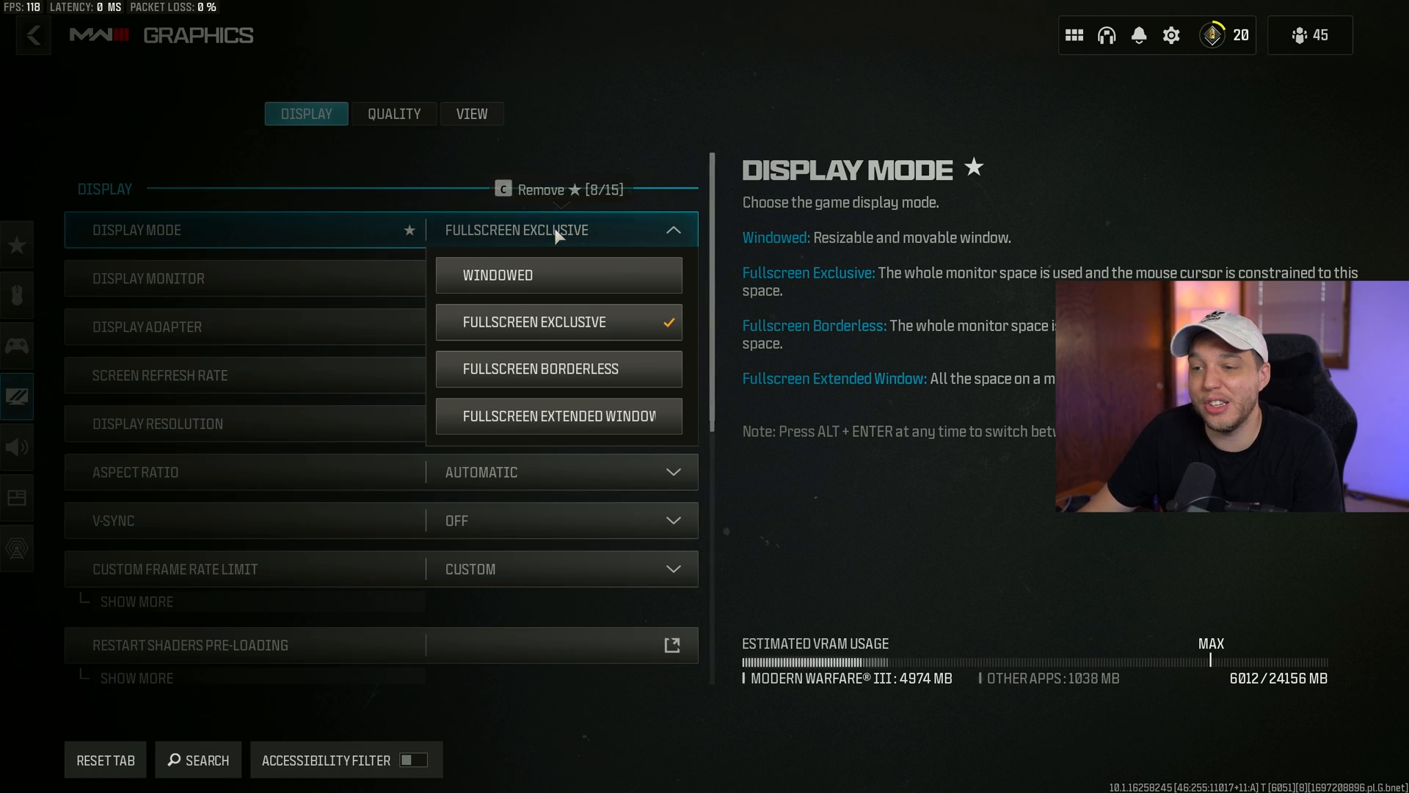
mouse_move(557, 368)
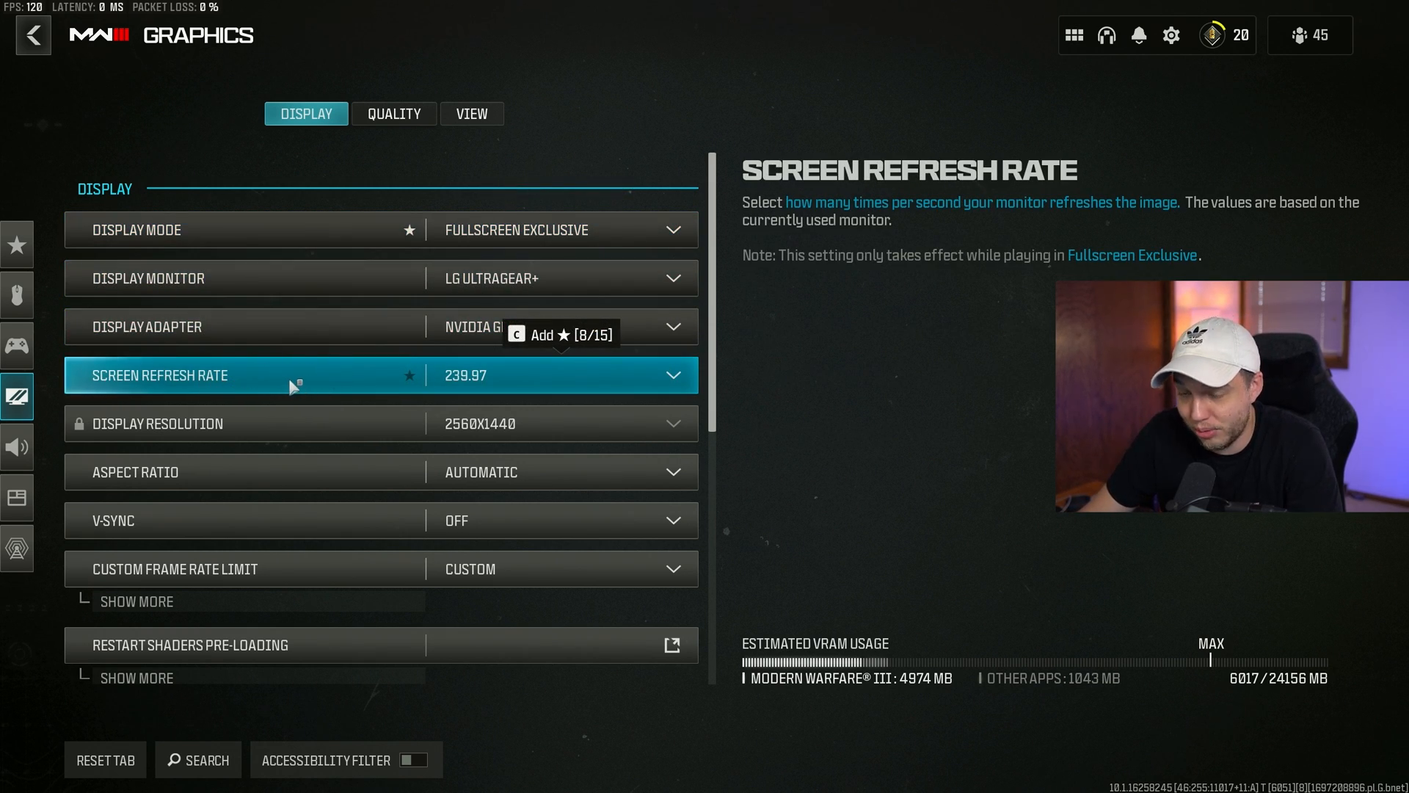
mouse_move(508, 381)
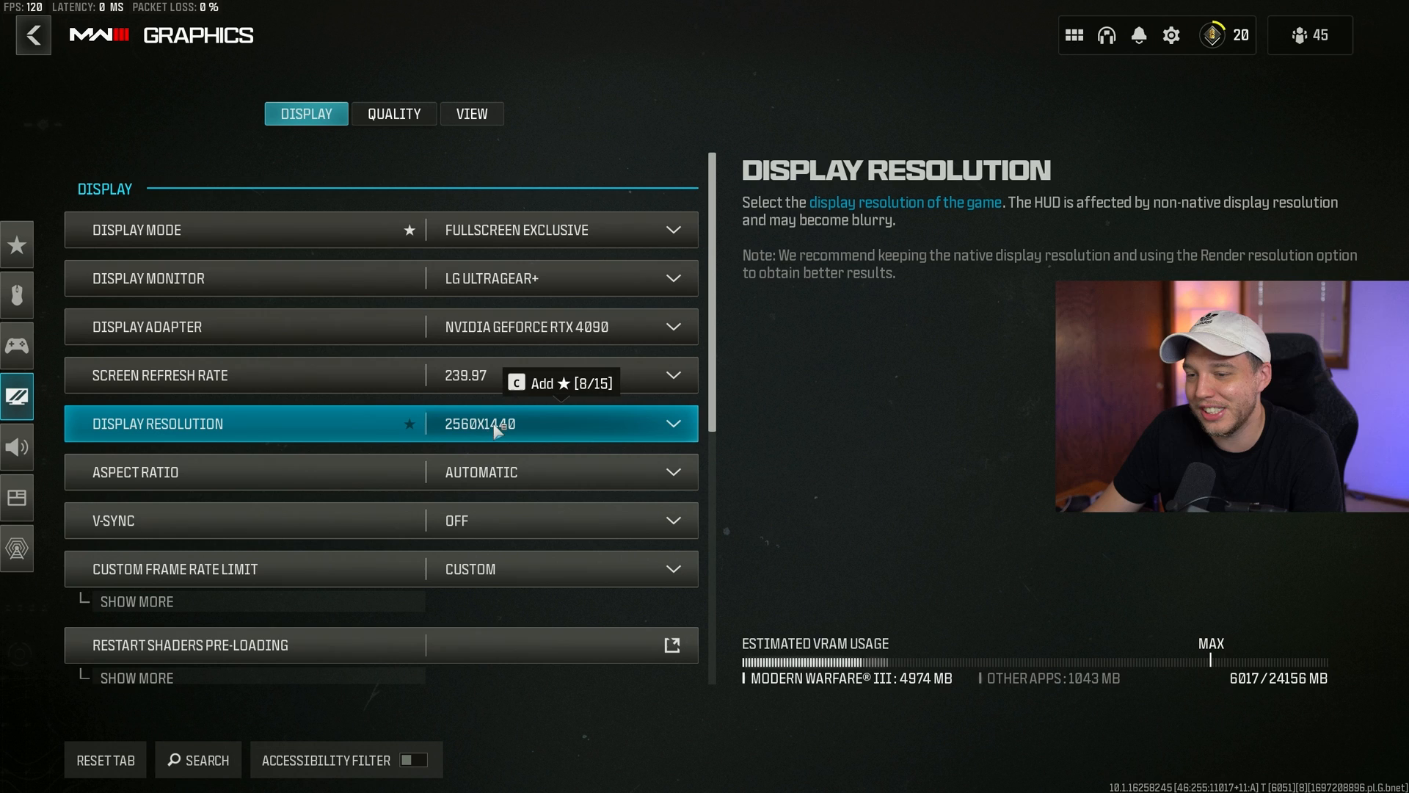
mouse_move(260, 434)
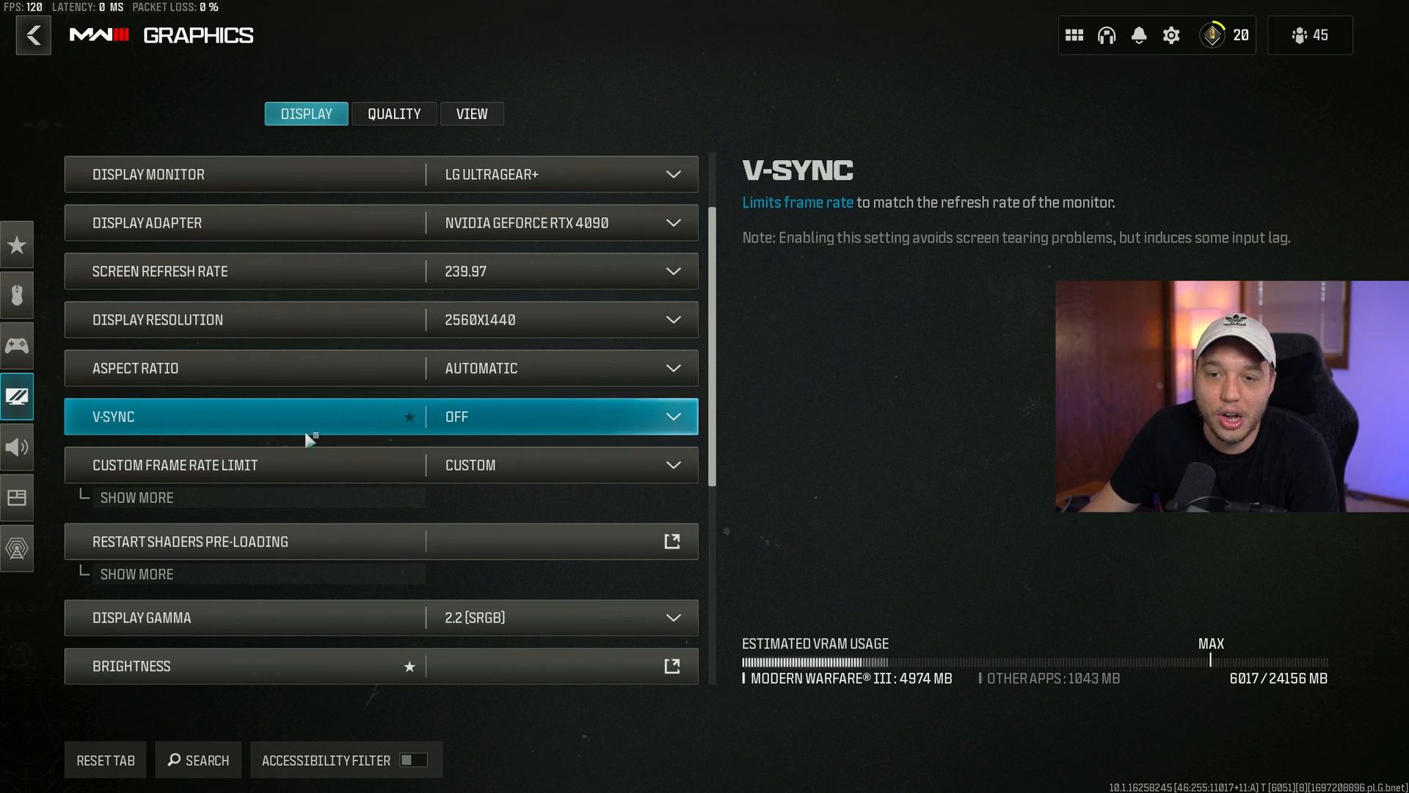
mouse_move(512, 424)
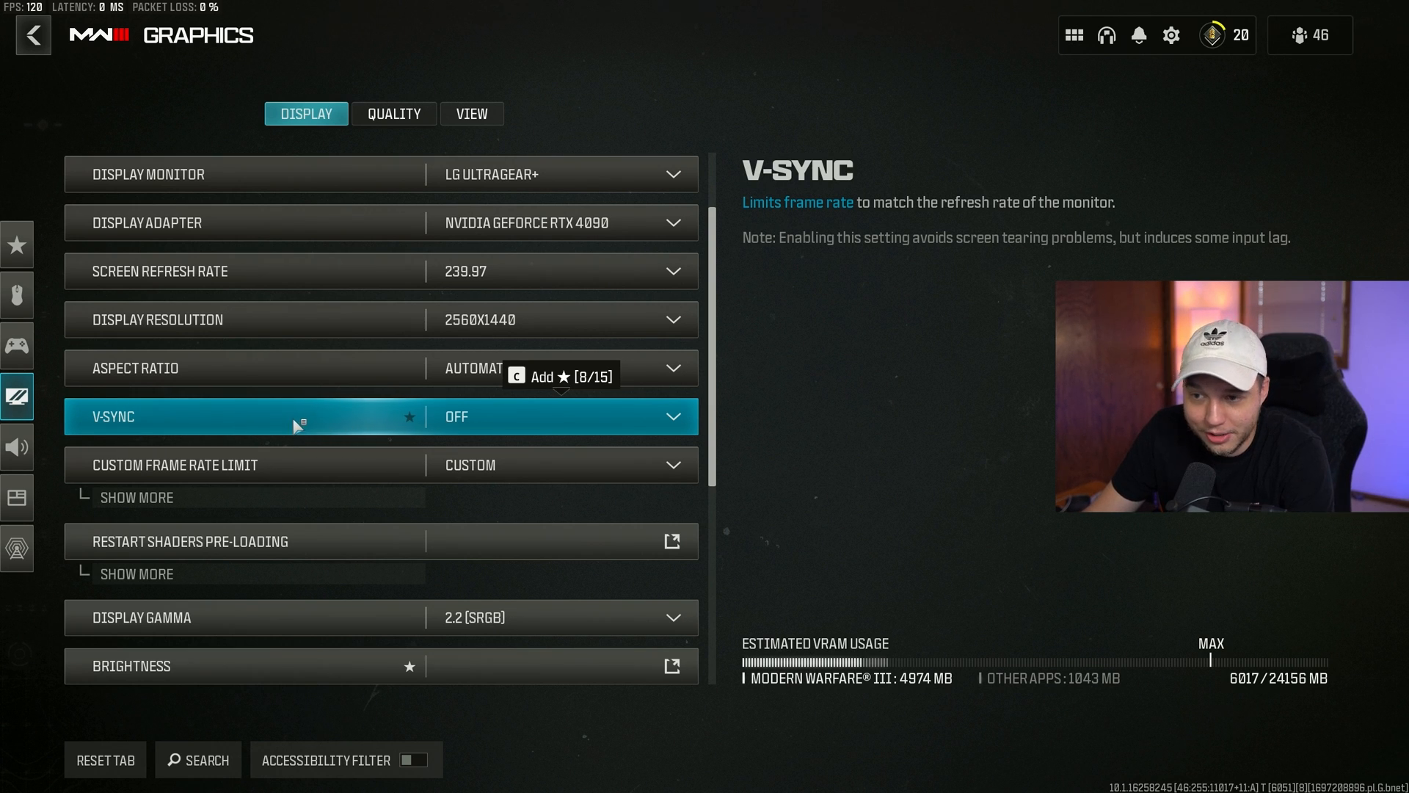
mouse_move(284, 433)
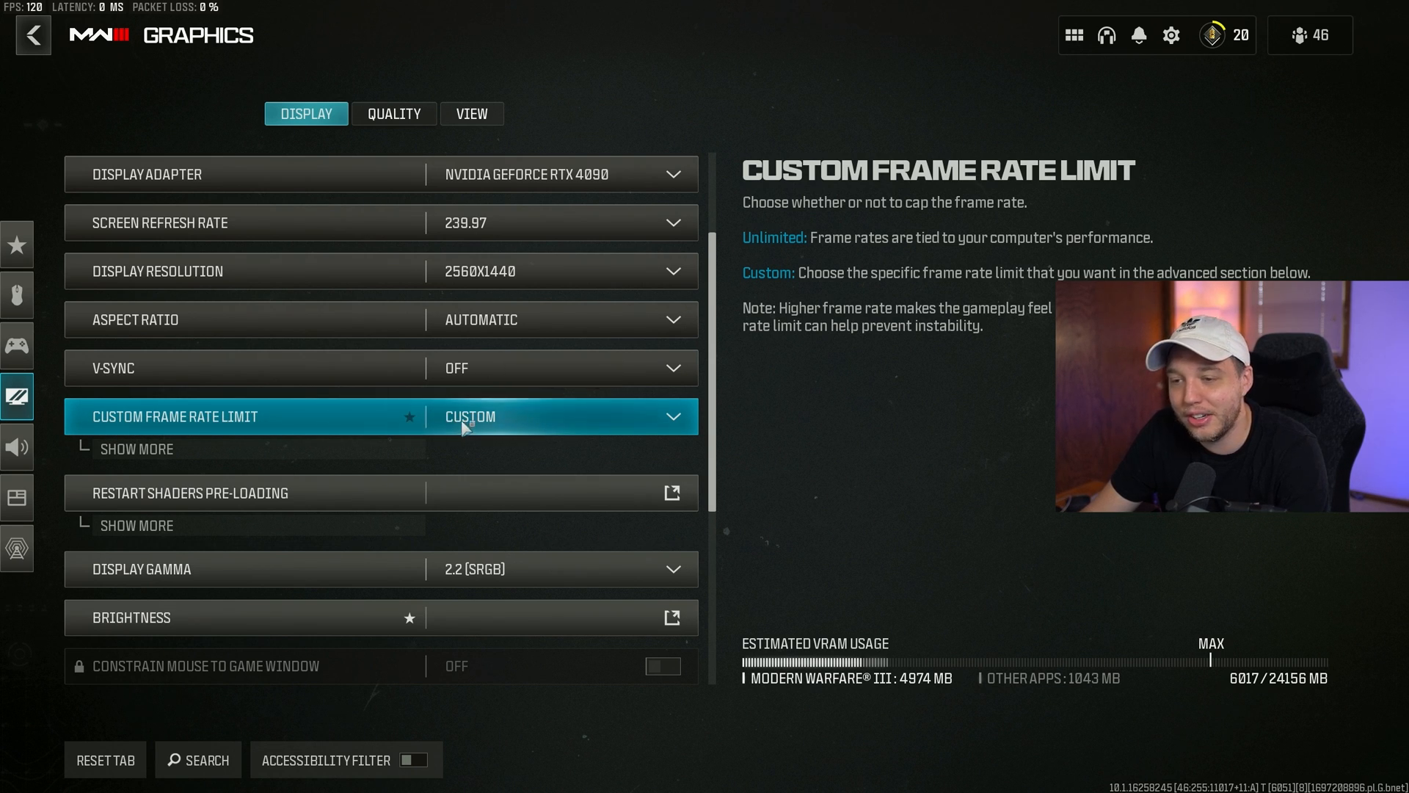
Step: Reveal the custom frame rate limits: gameplay 300, menu 120, out of focus 60
left_click(137, 449)
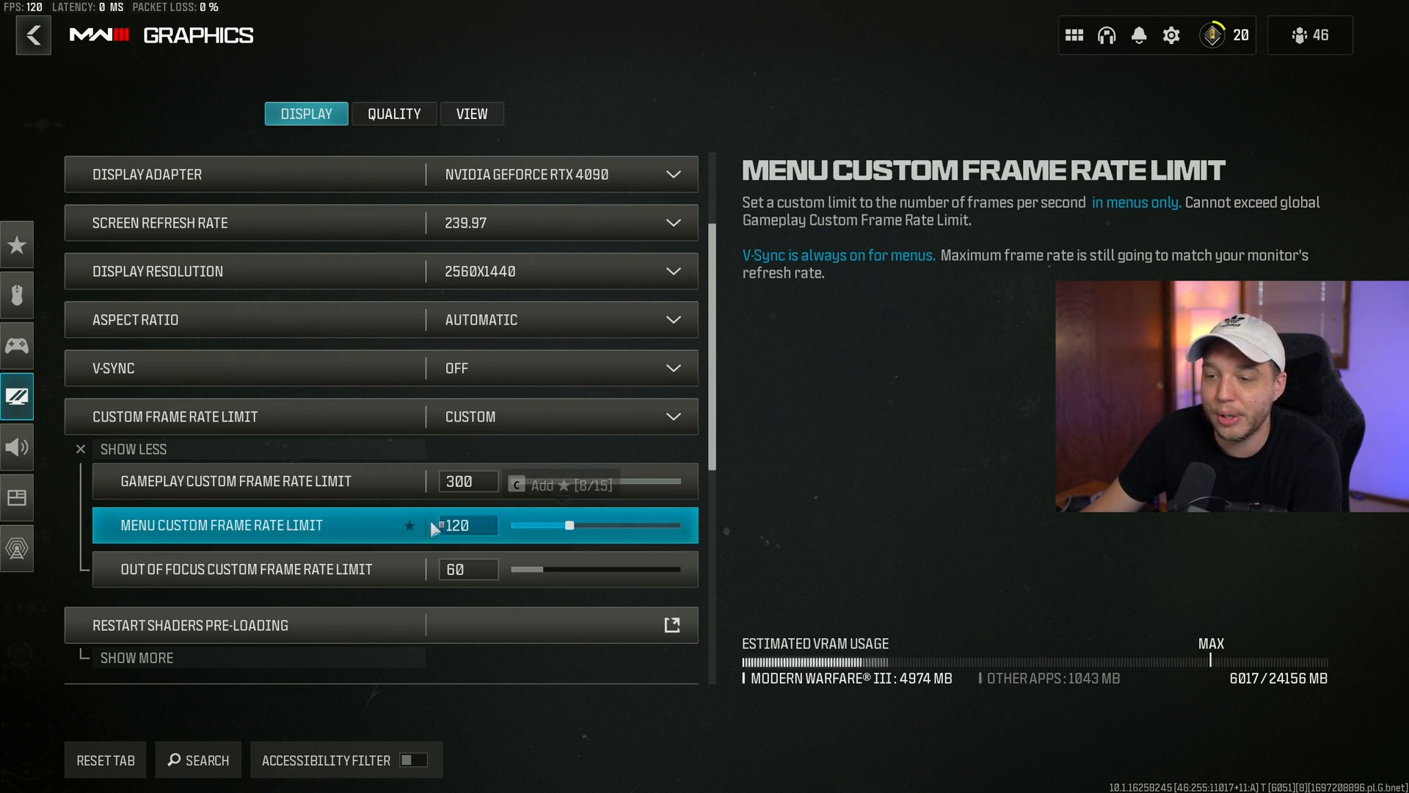
left_click(229, 480)
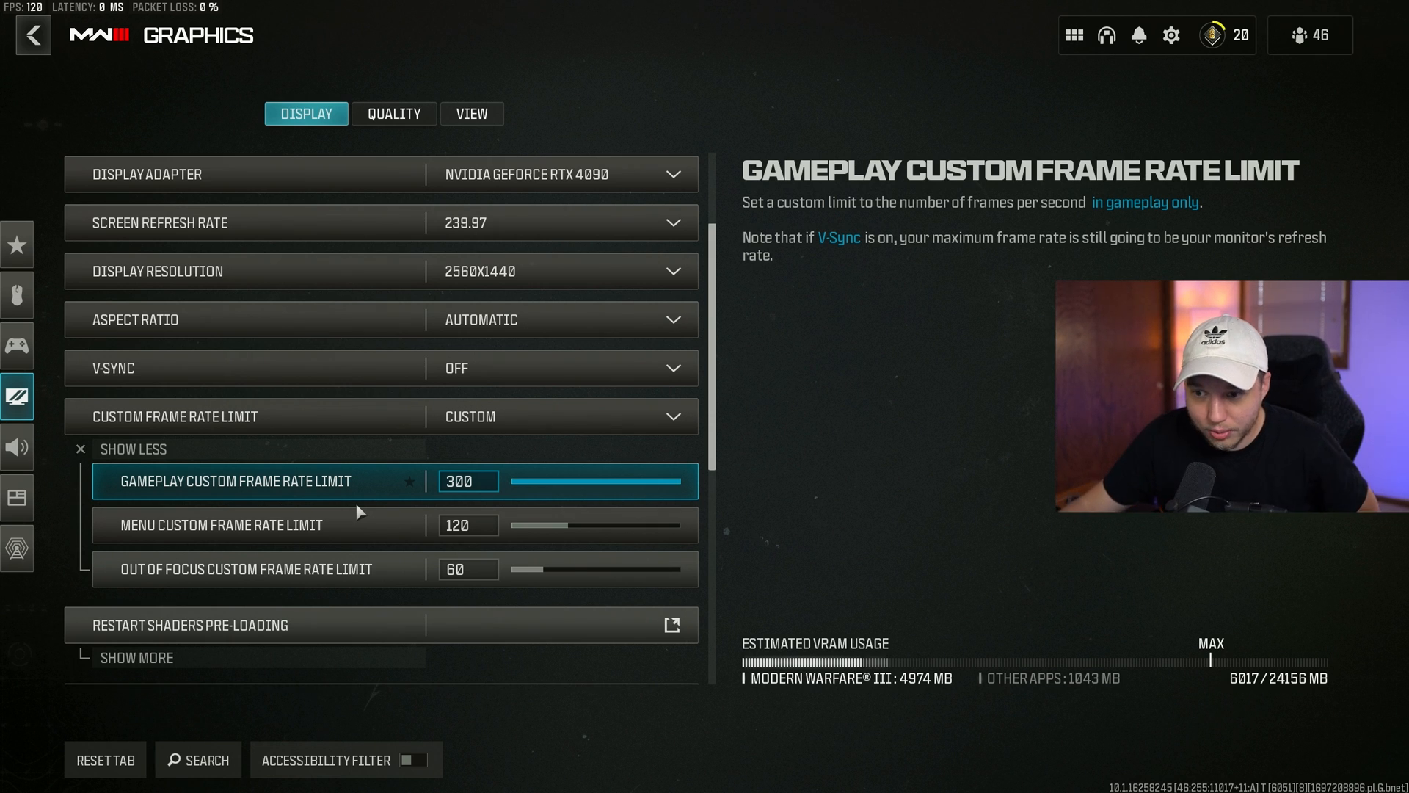
left_click(221, 524)
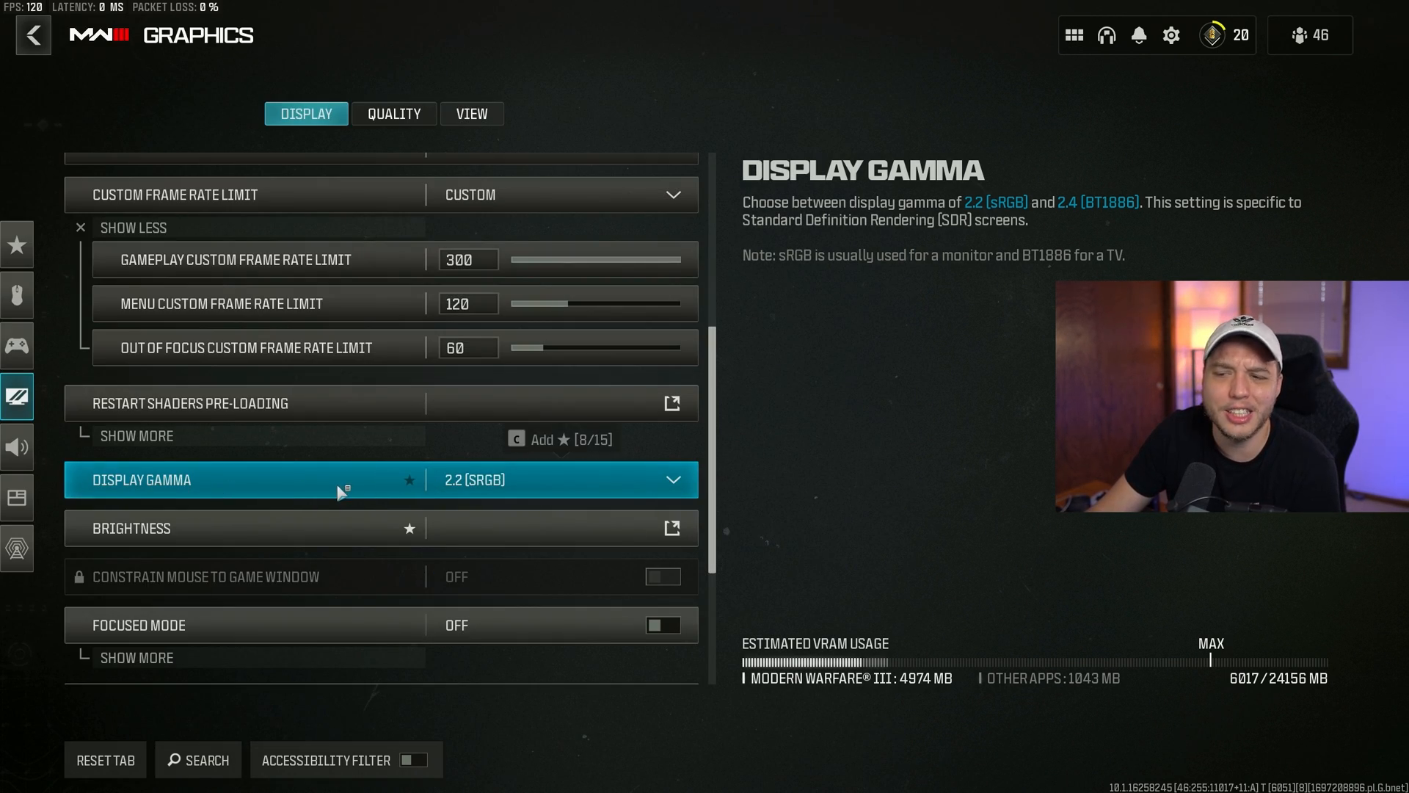
mouse_move(380, 513)
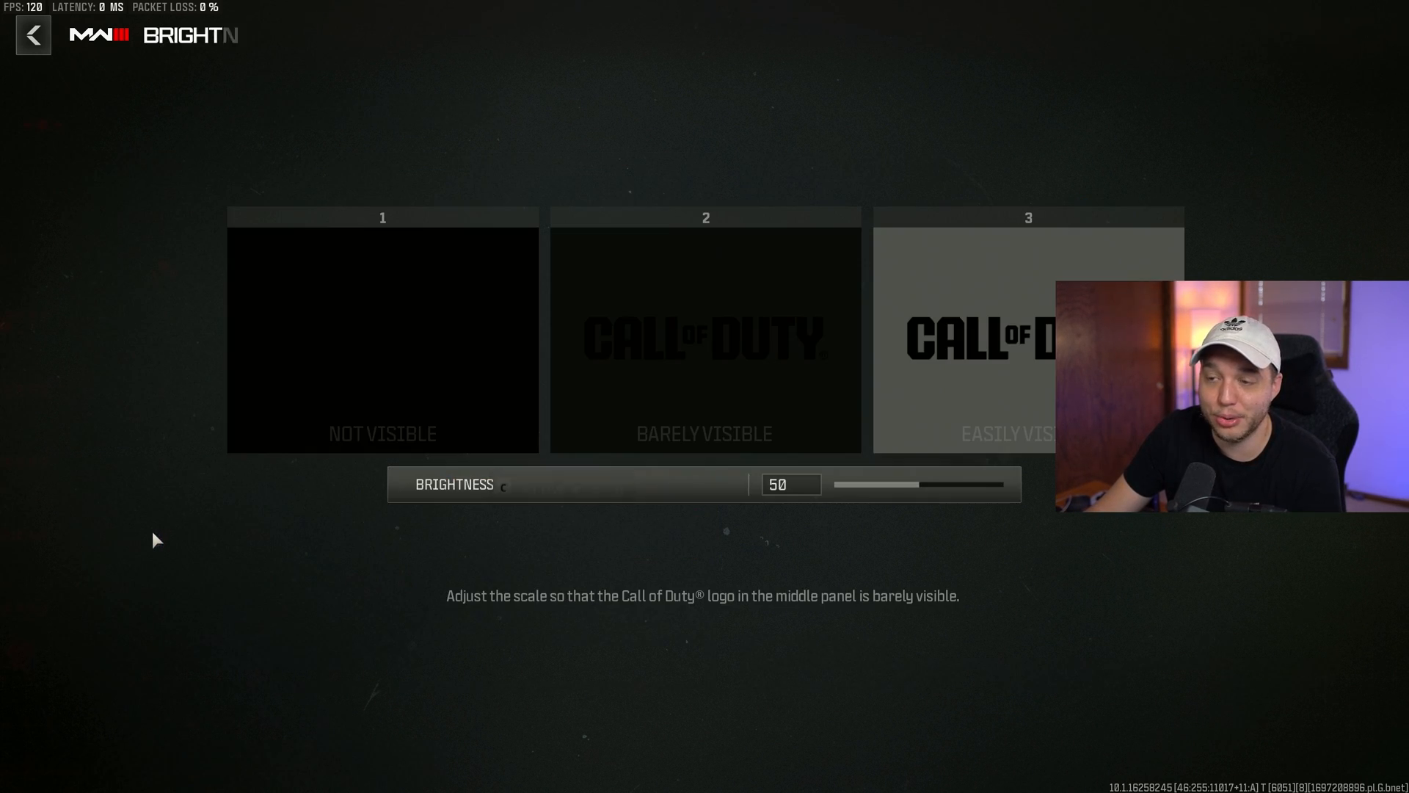
mouse_move(489, 388)
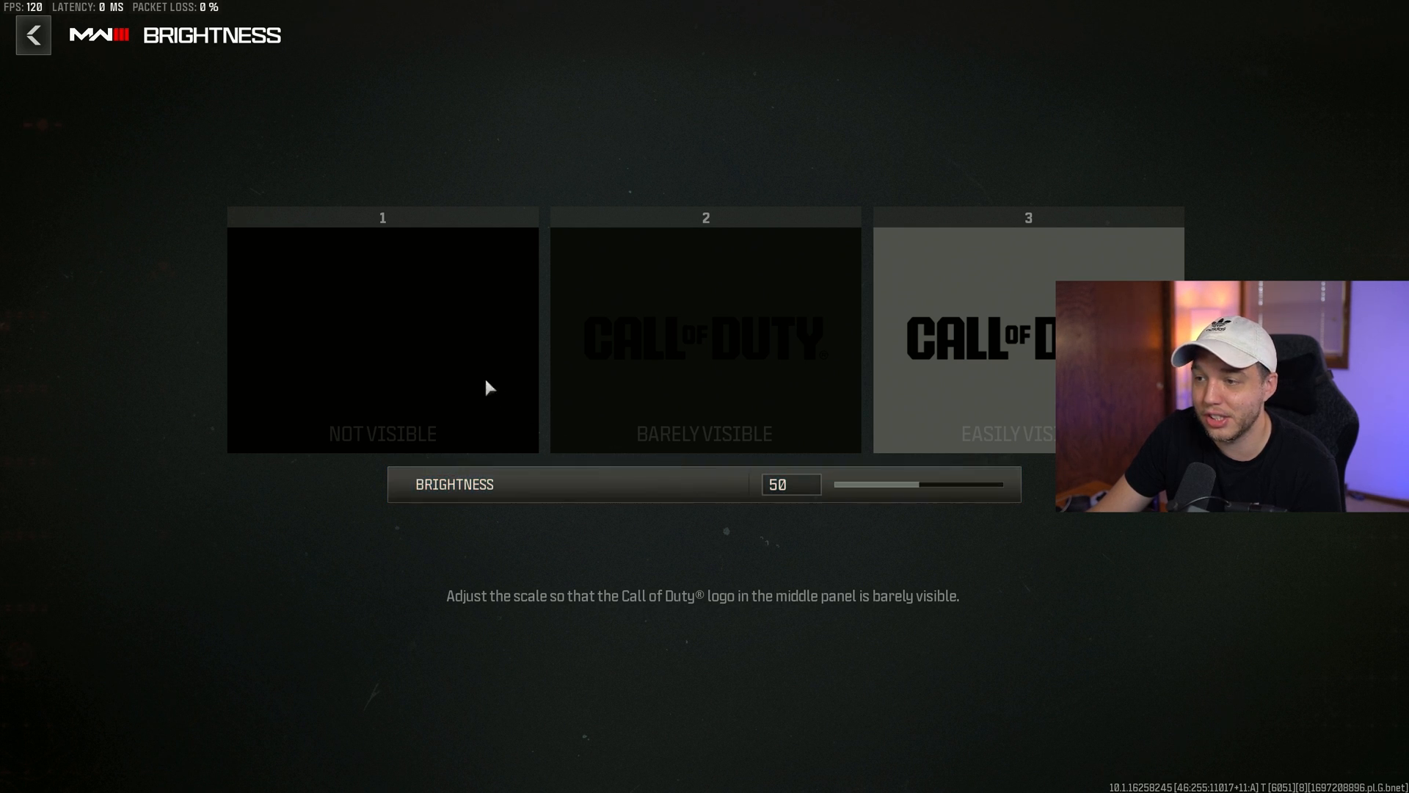
mouse_move(800, 411)
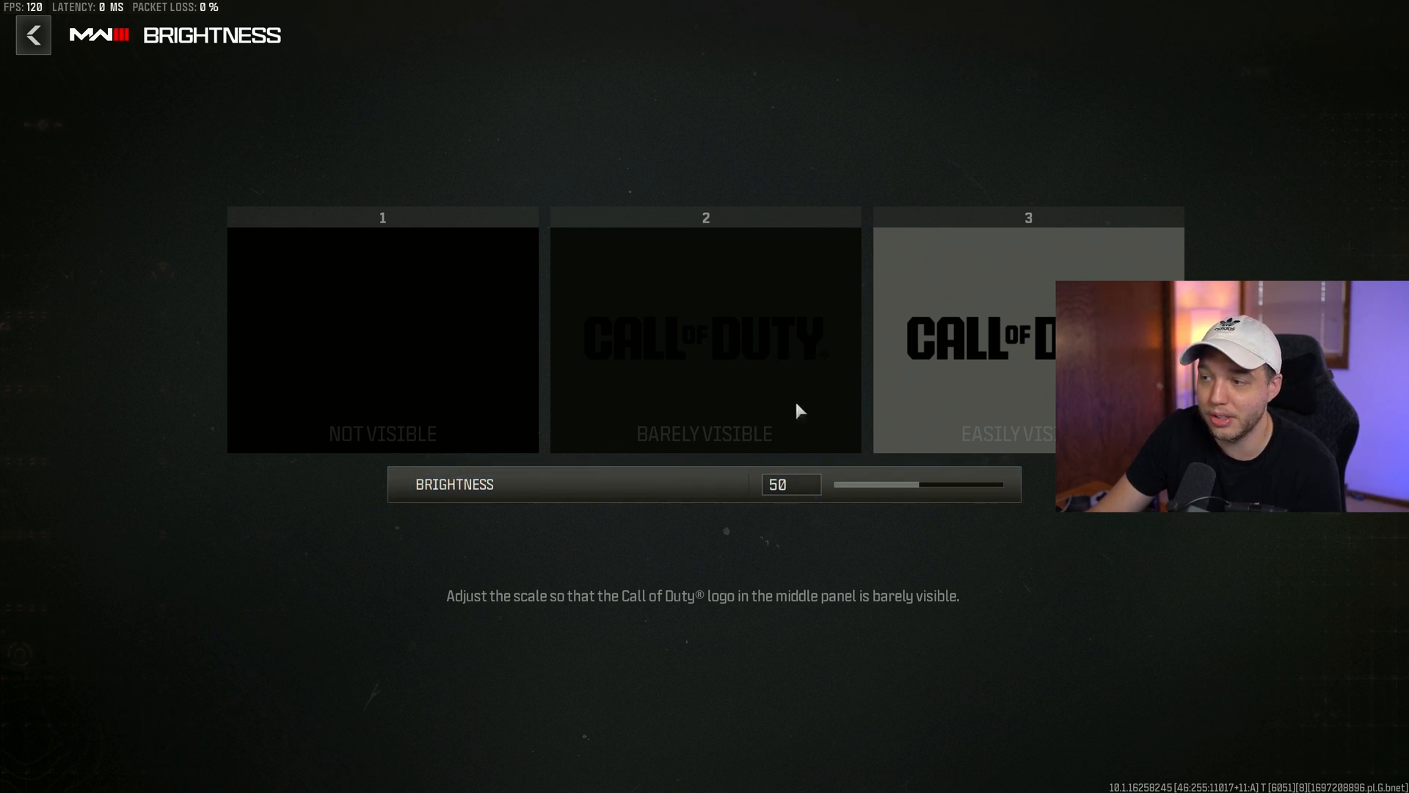
mouse_move(435, 454)
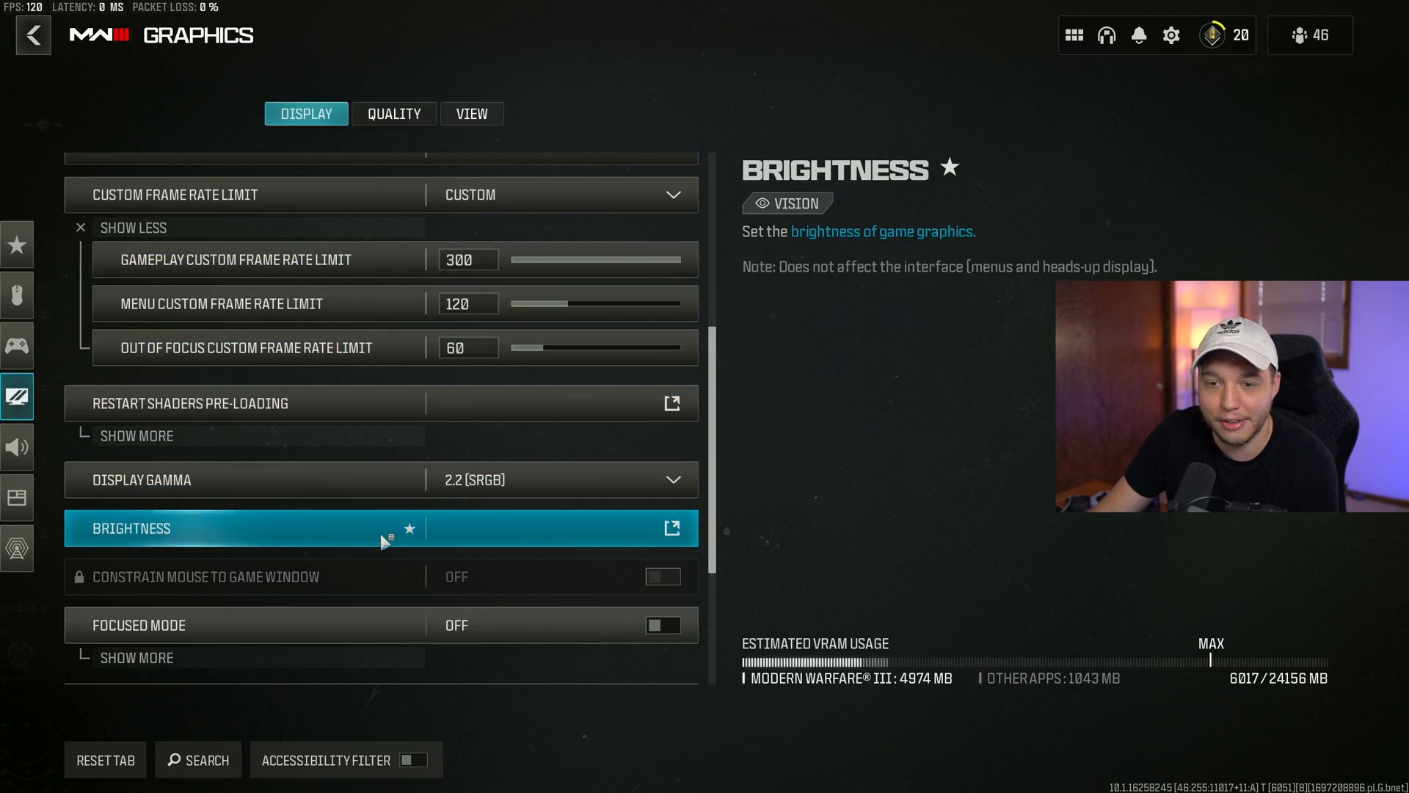
Step: Scroll the Display settings to HDR Off, then move on to the View settings with FOV 120
scroll("down", 3)
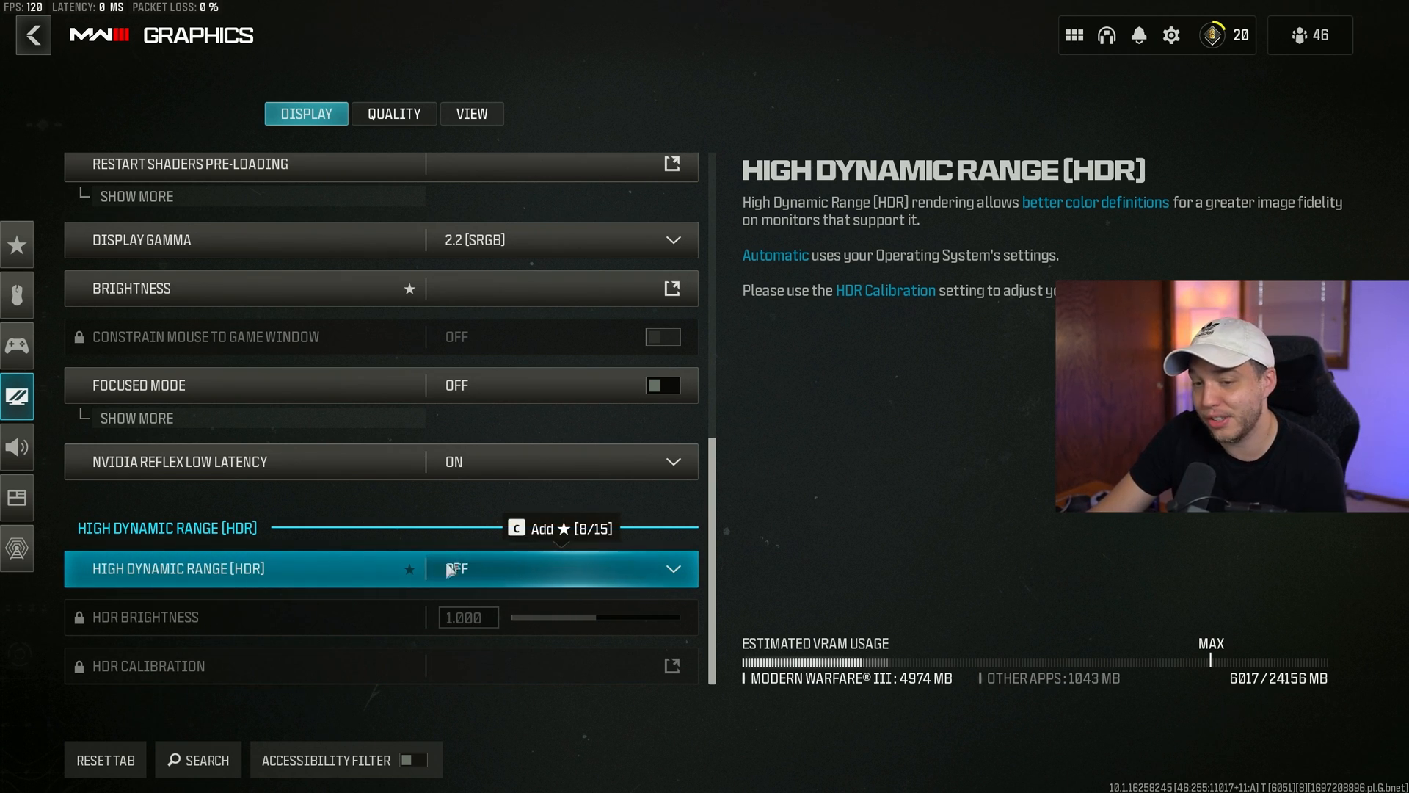
mouse_move(528, 578)
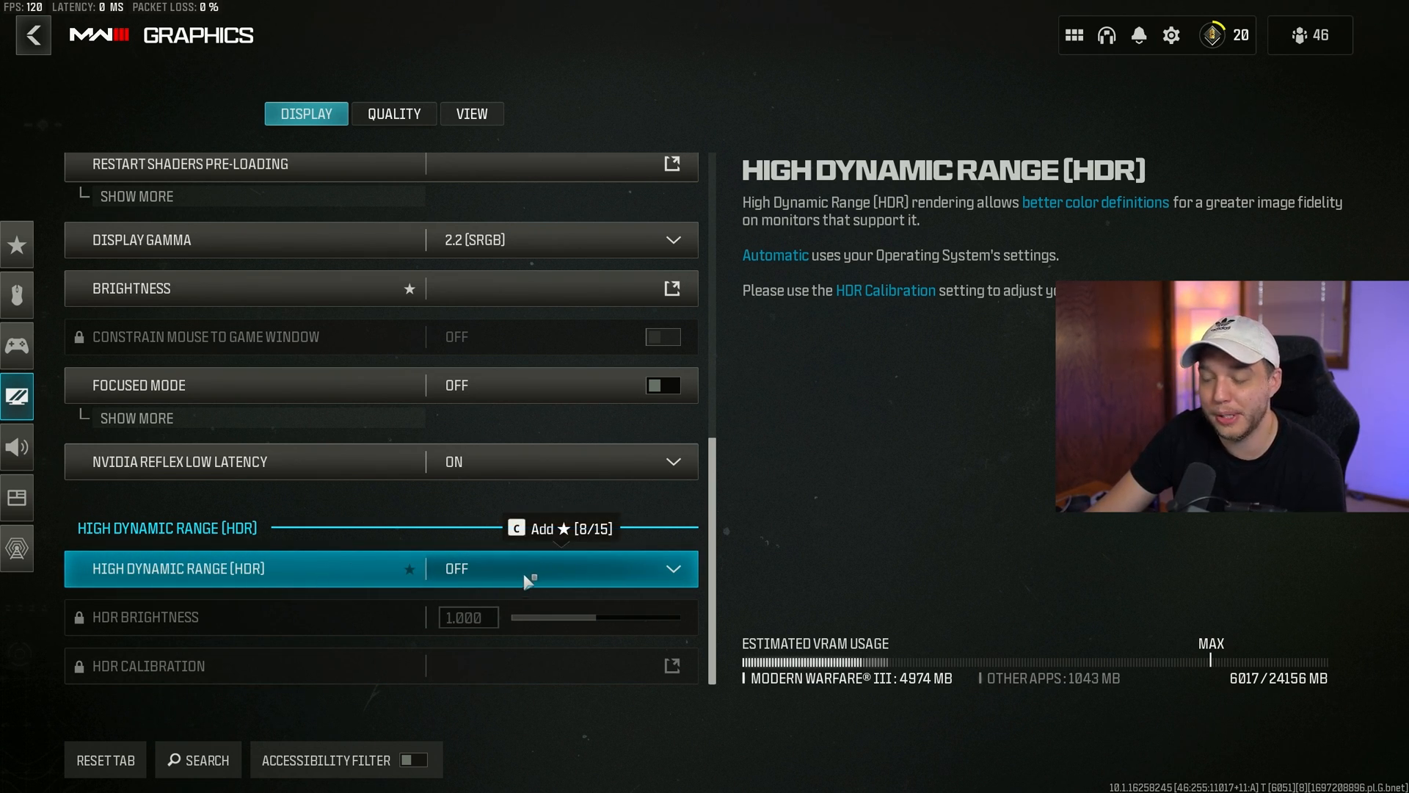
mouse_move(337, 581)
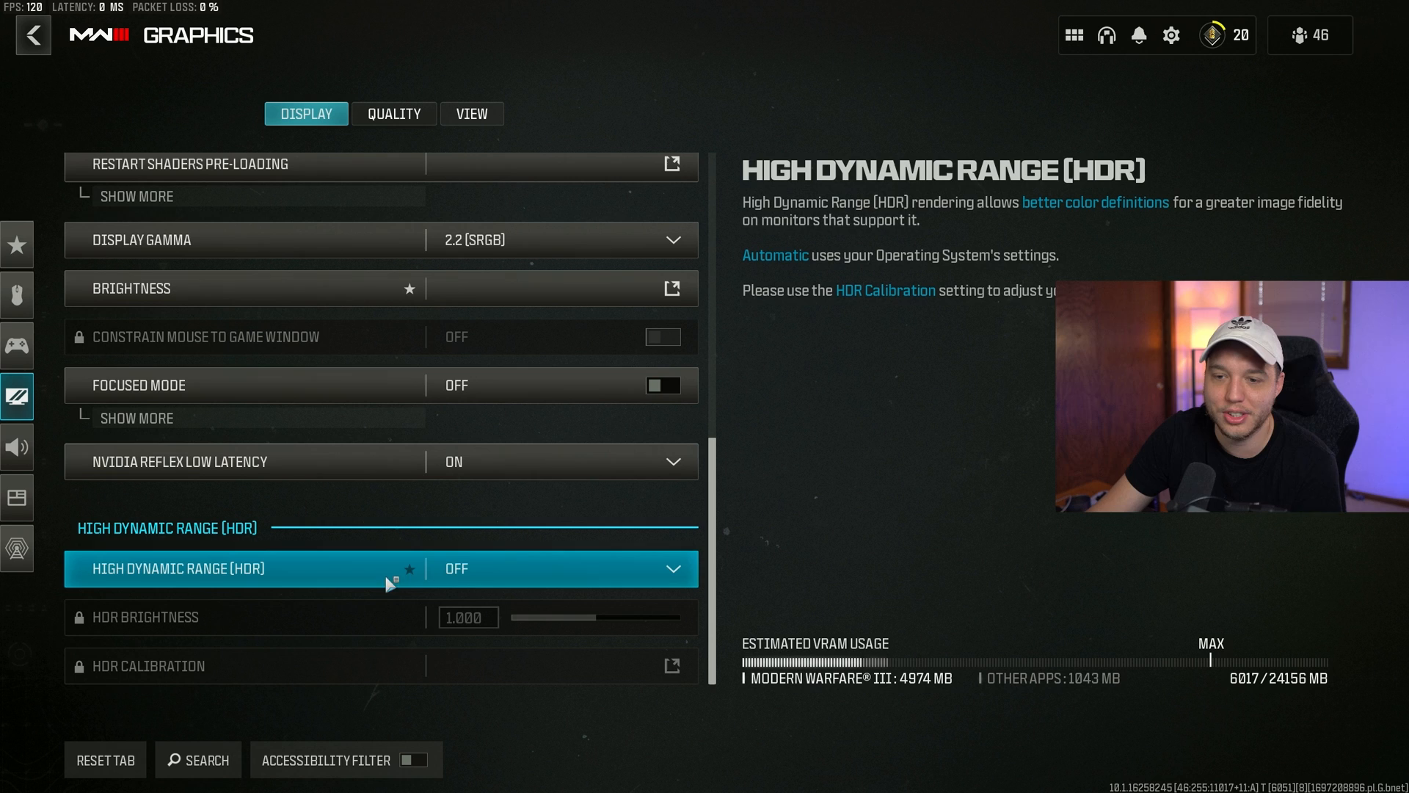
left_click(471, 113)
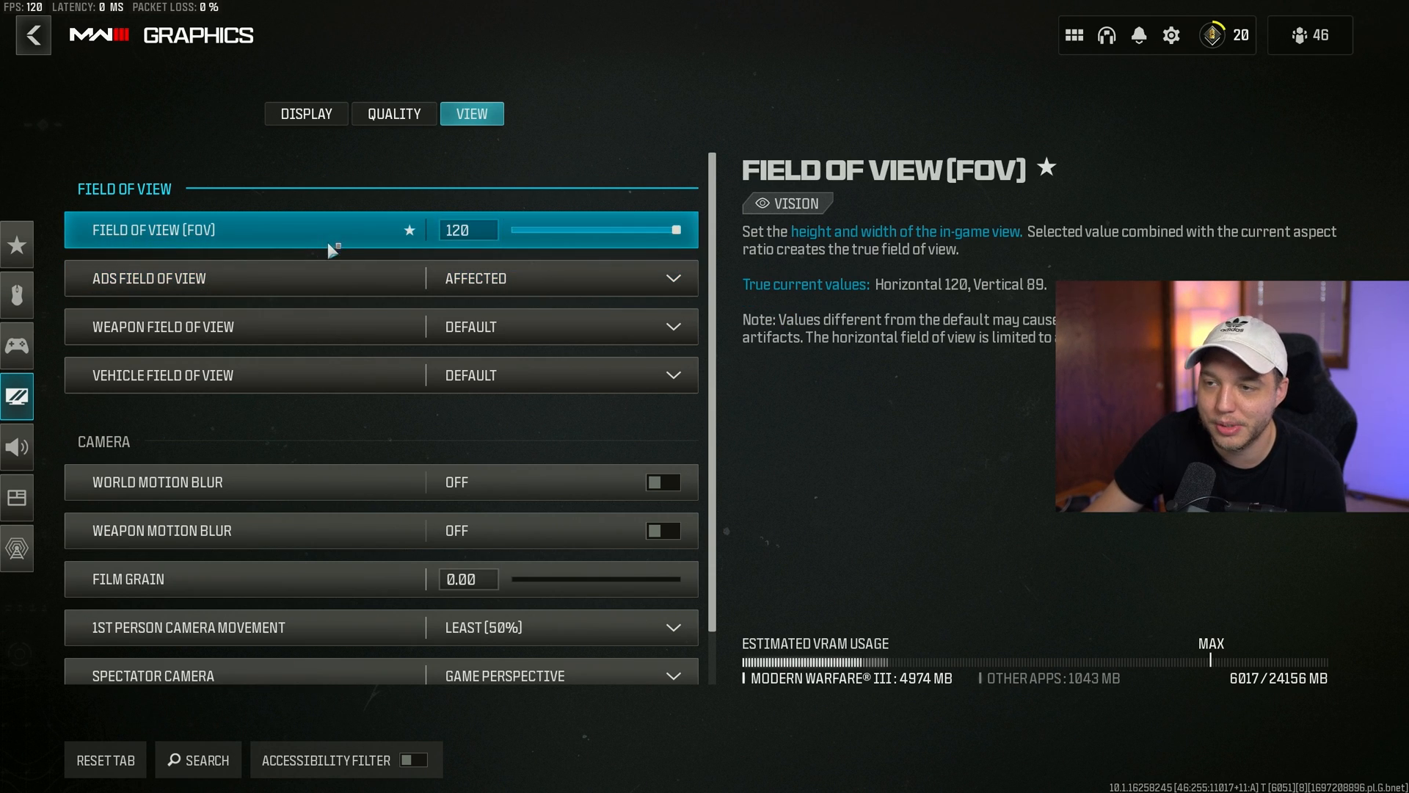
mouse_move(295, 232)
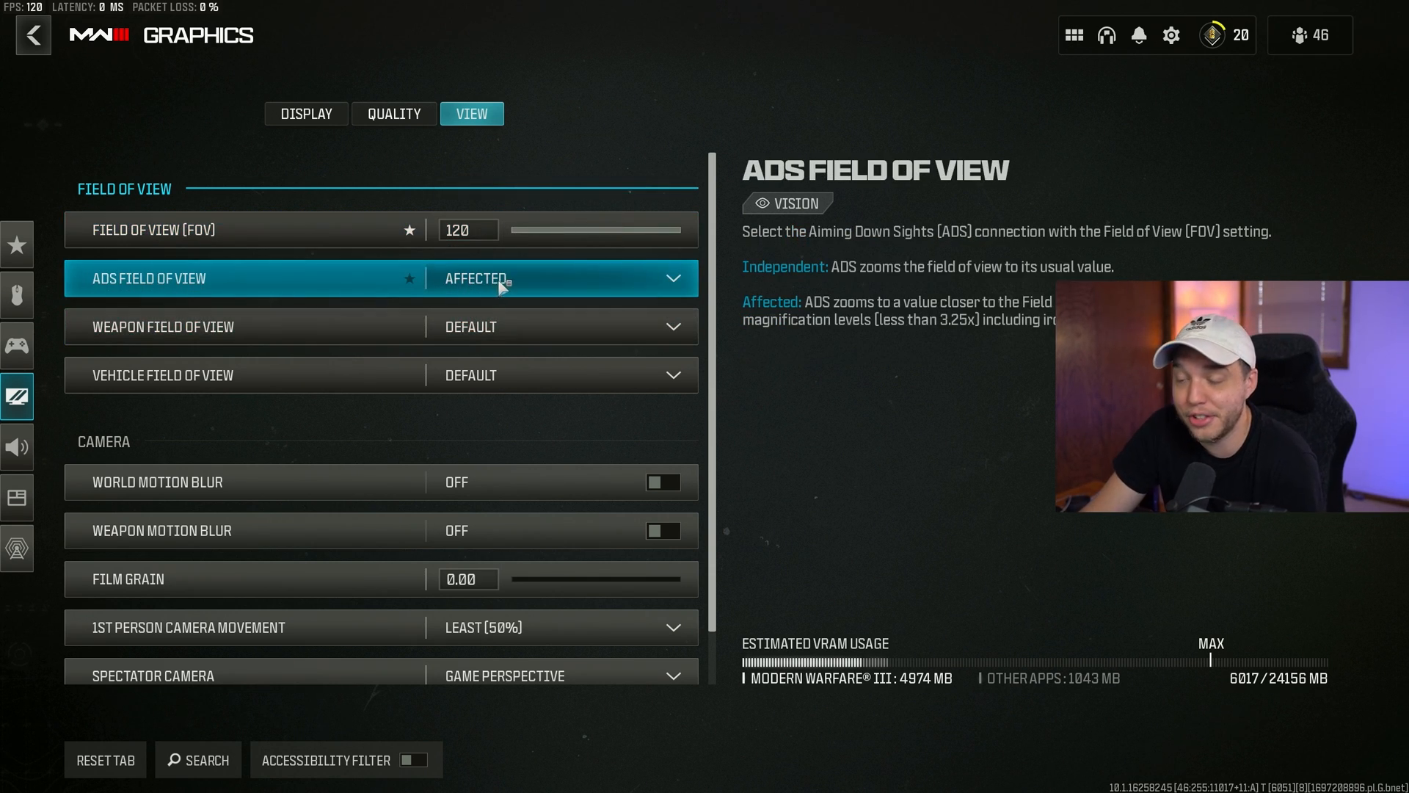
mouse_move(301, 277)
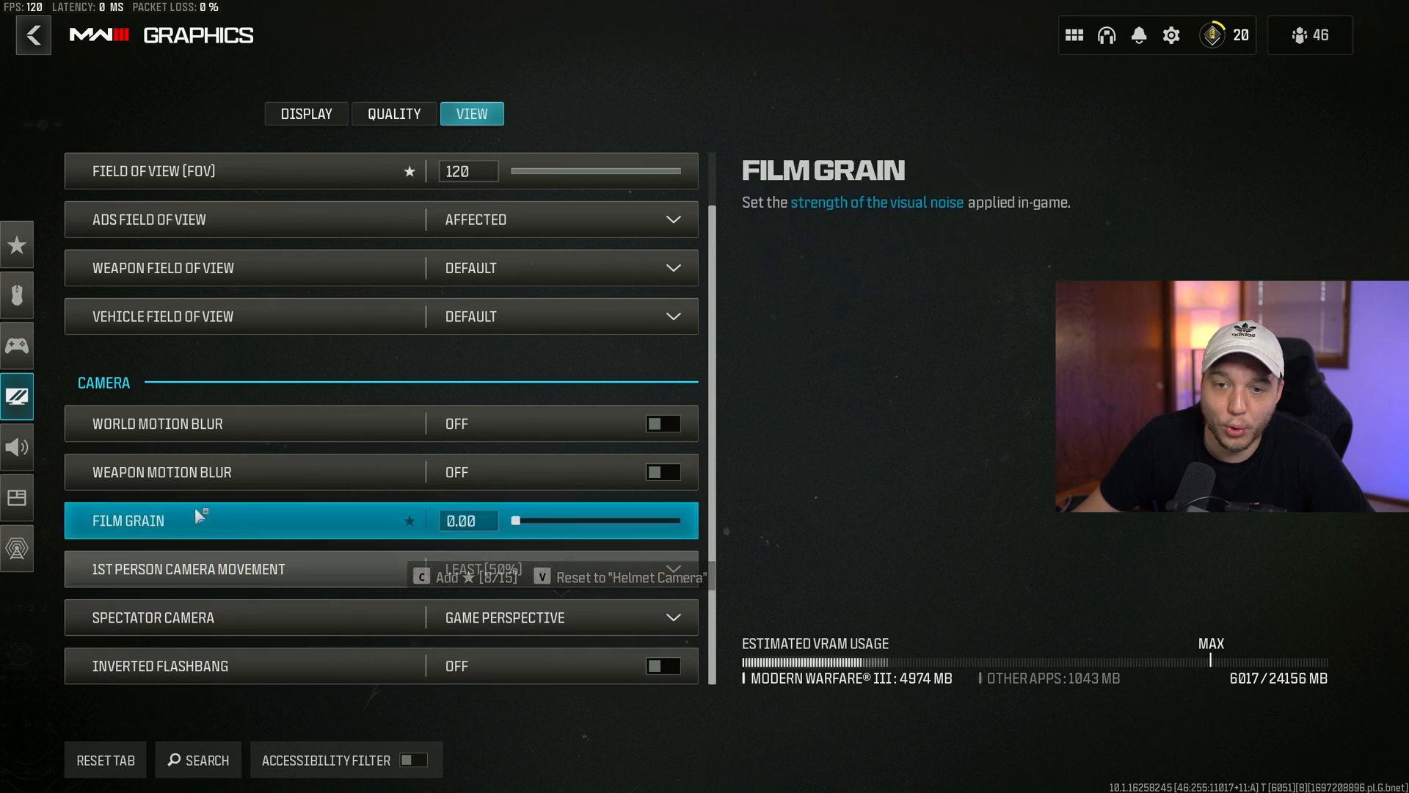
Step: Review Audio volumes: master 50, gameplay music 0, effects 100, voice chat 80, then move to Interface
left_click(16, 447)
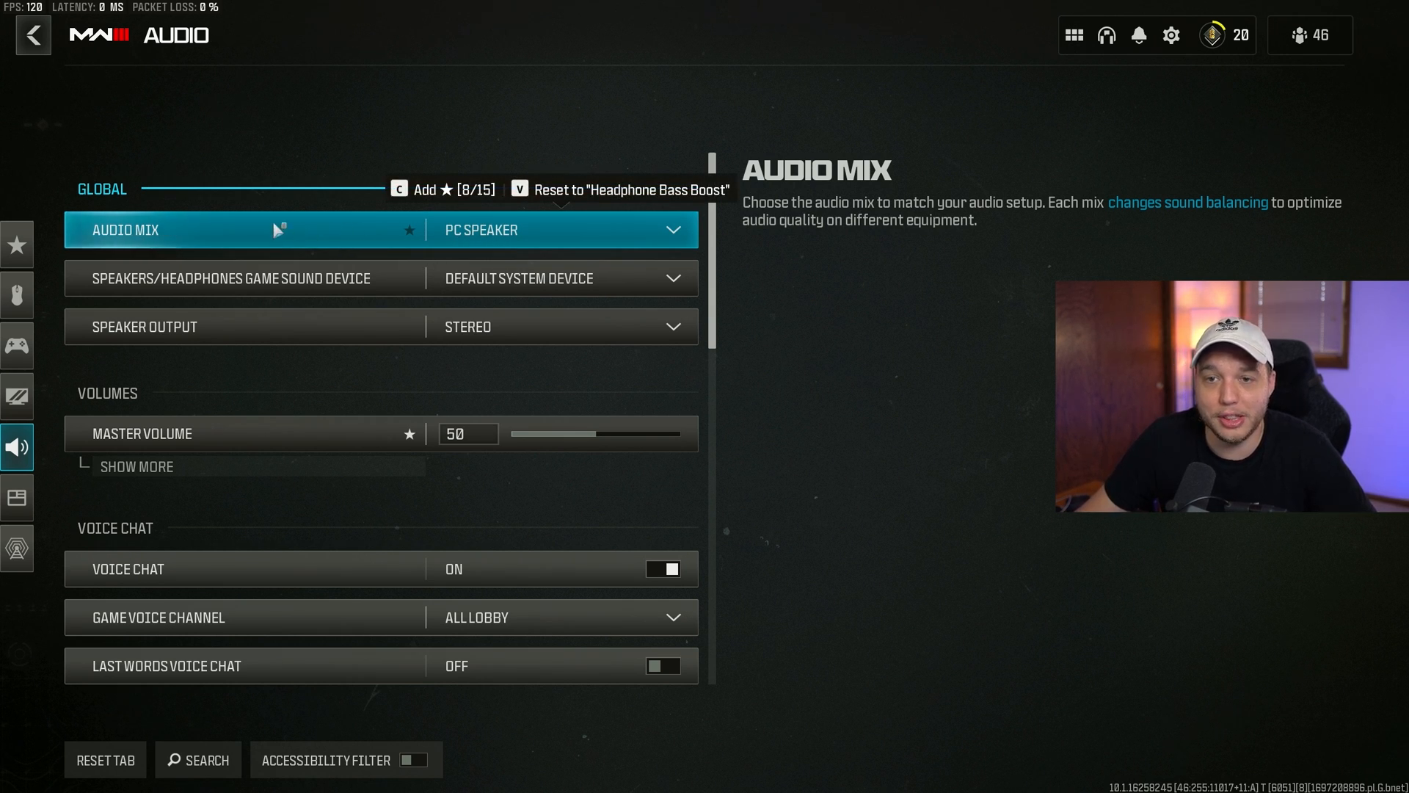
mouse_move(259, 201)
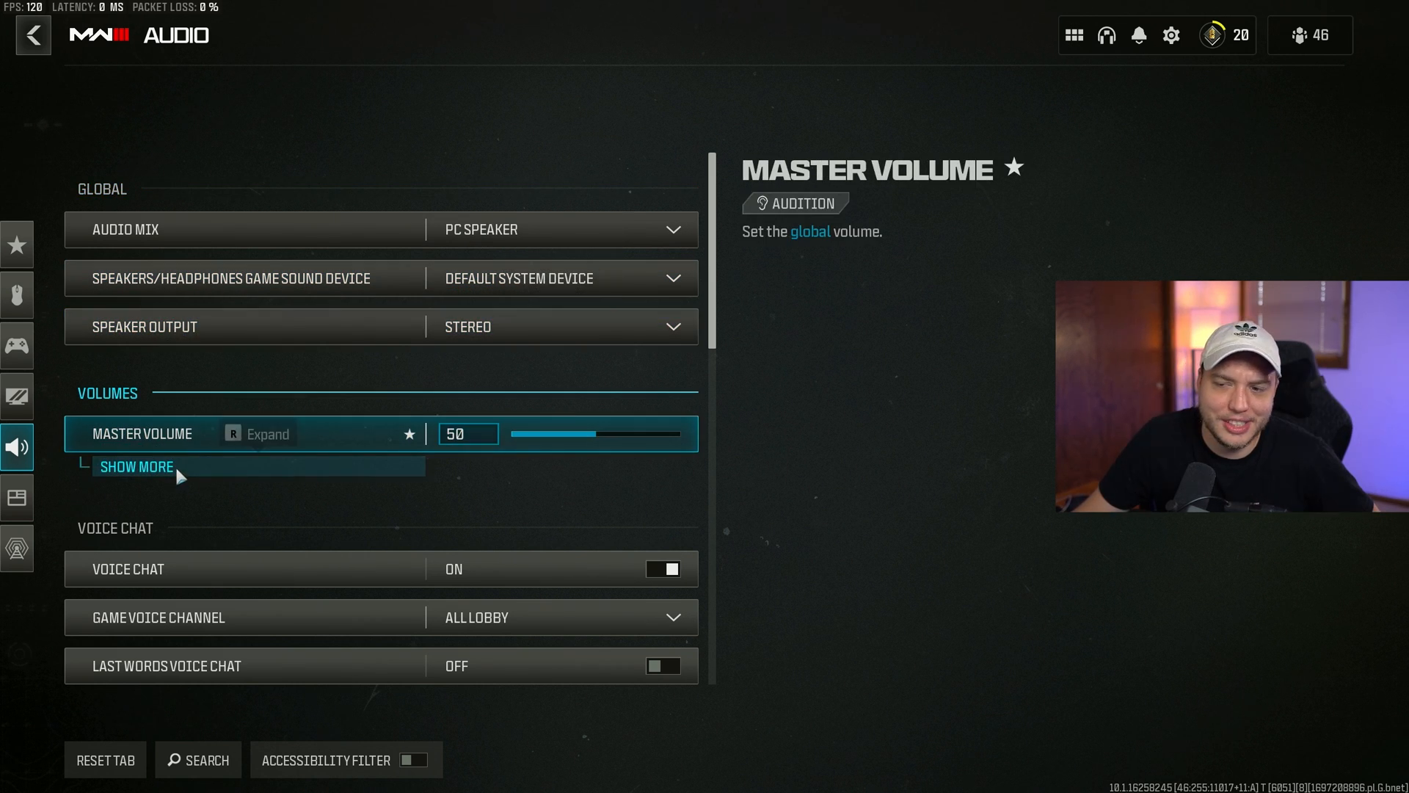
left_click(136, 465)
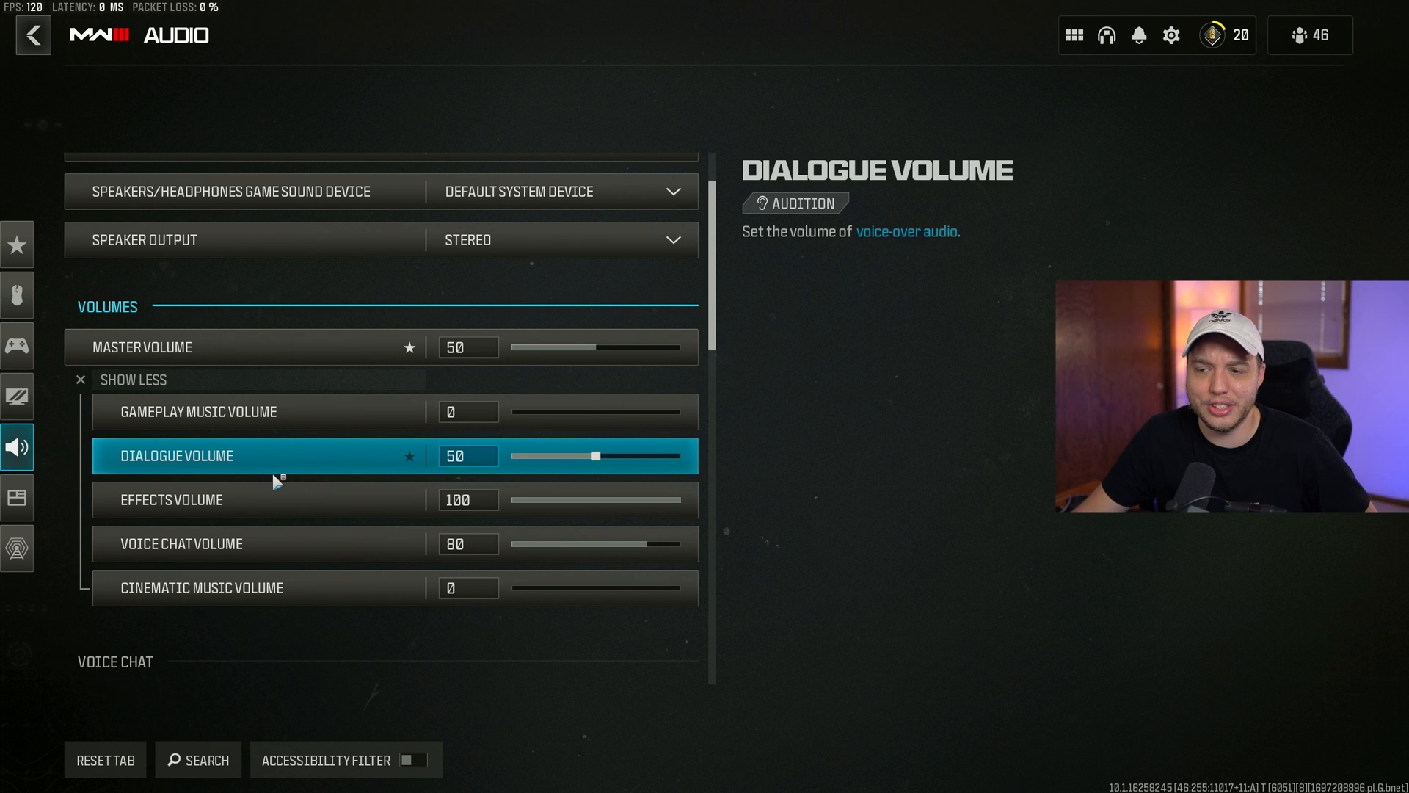
scroll("down", 3)
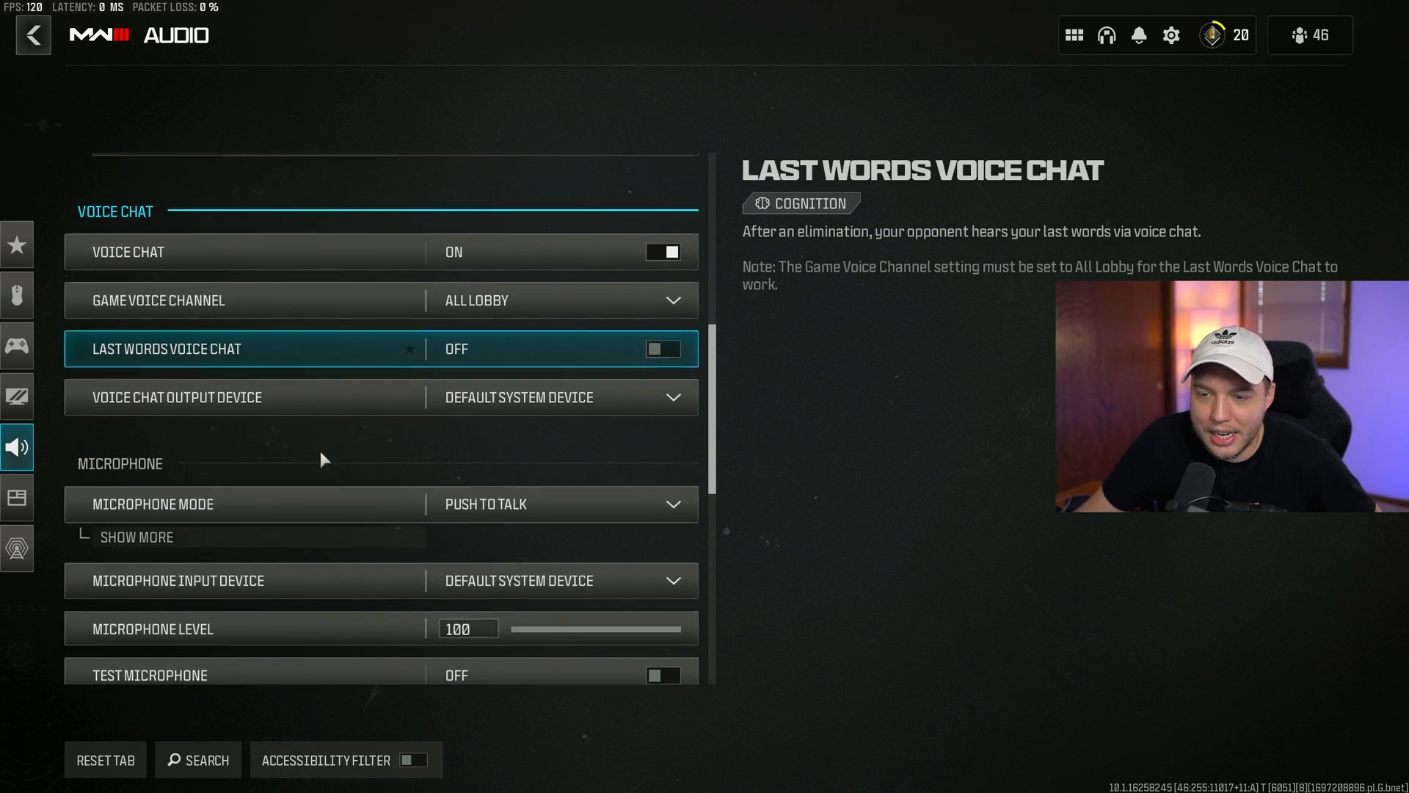
scroll("down", 3)
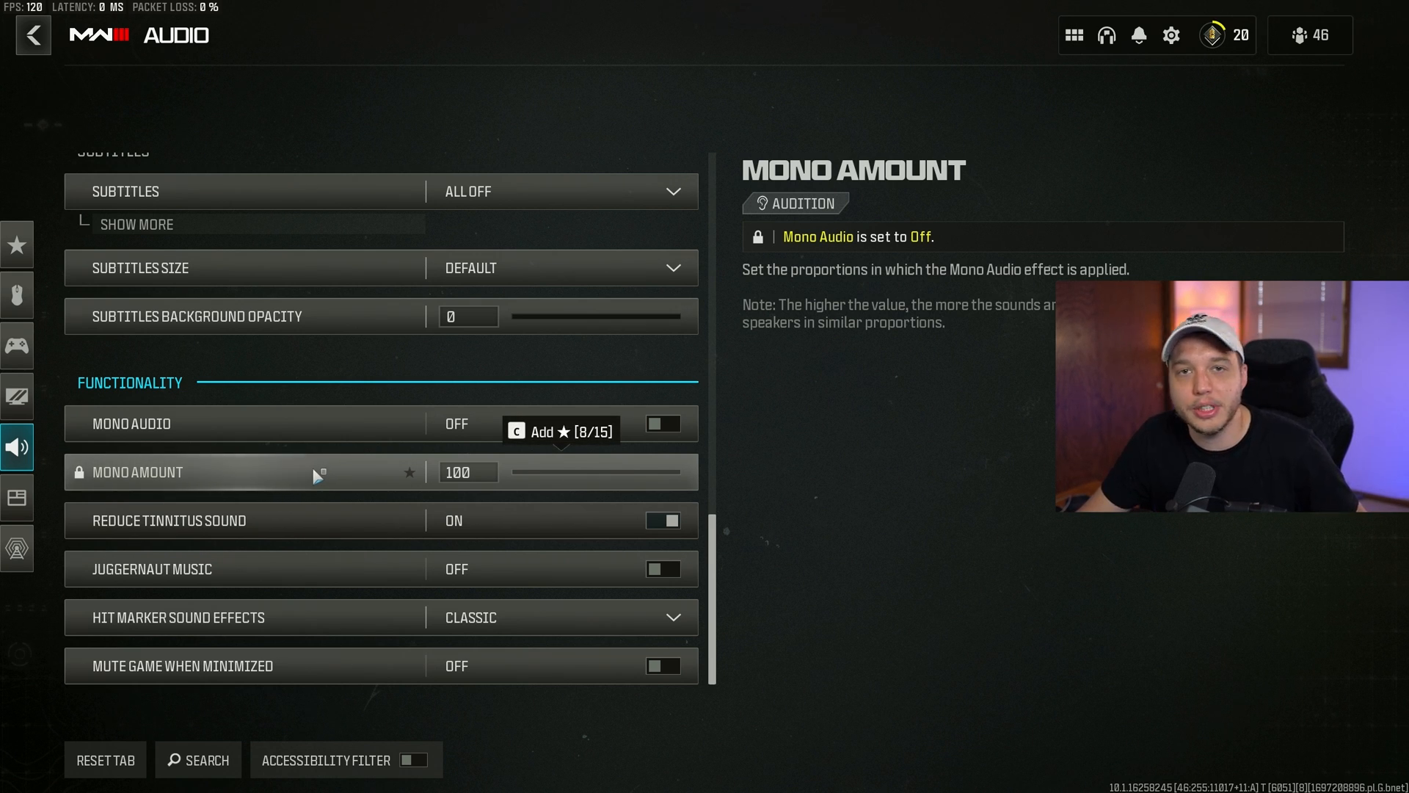
left_click(17, 498)
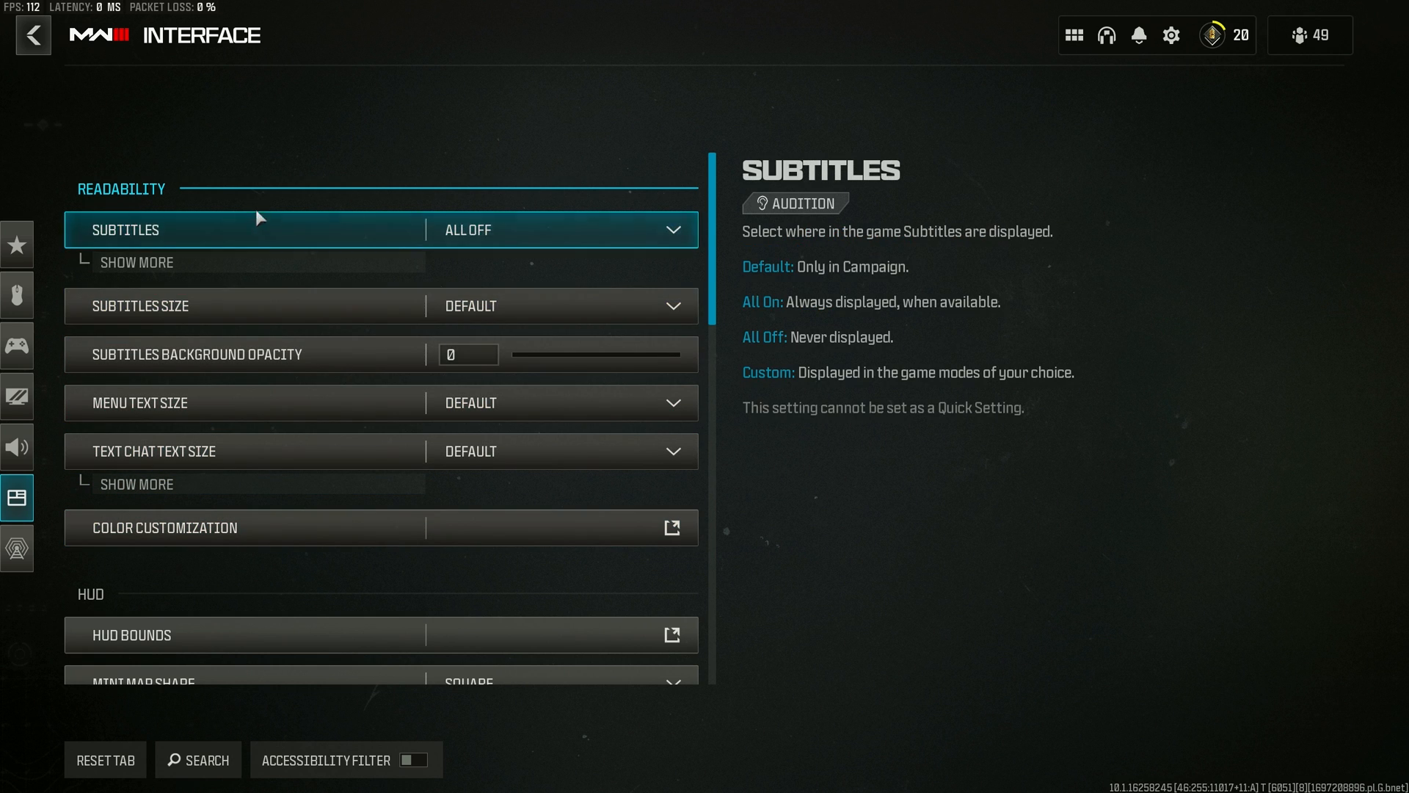
Step: Review Color Customization showing Default HUD palette with Filter 2 on world and interface, then leave it
left_click(207, 528)
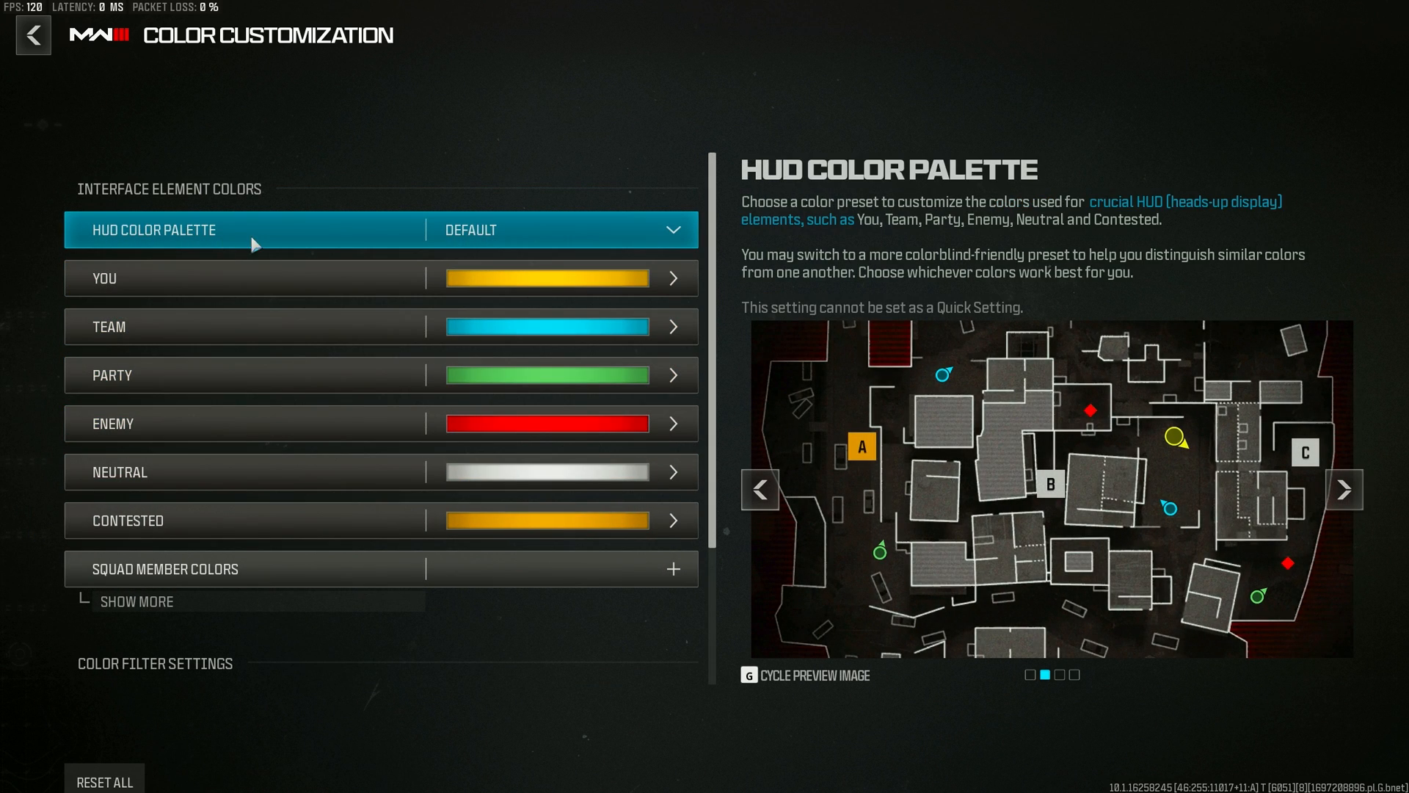
scroll("down", 3)
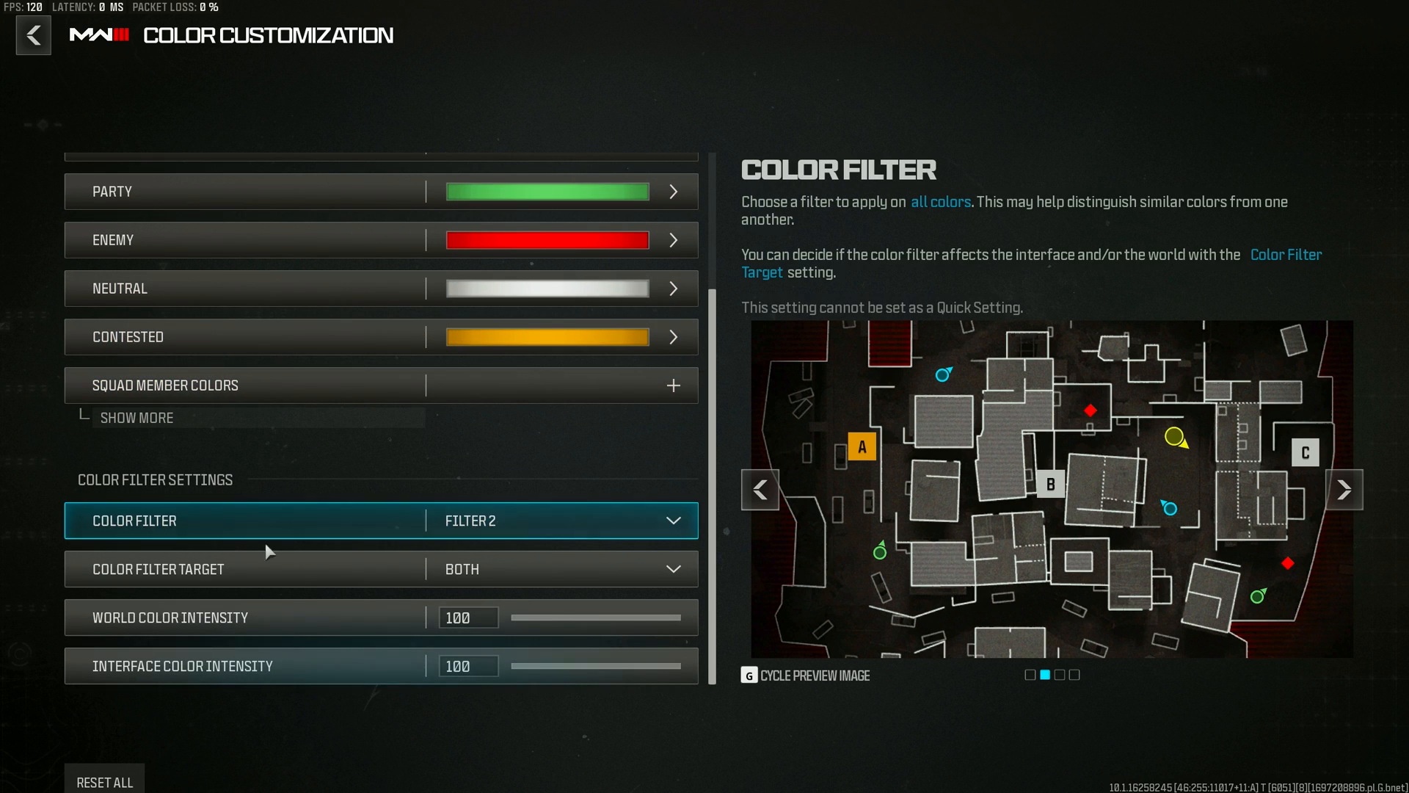
mouse_move(492, 528)
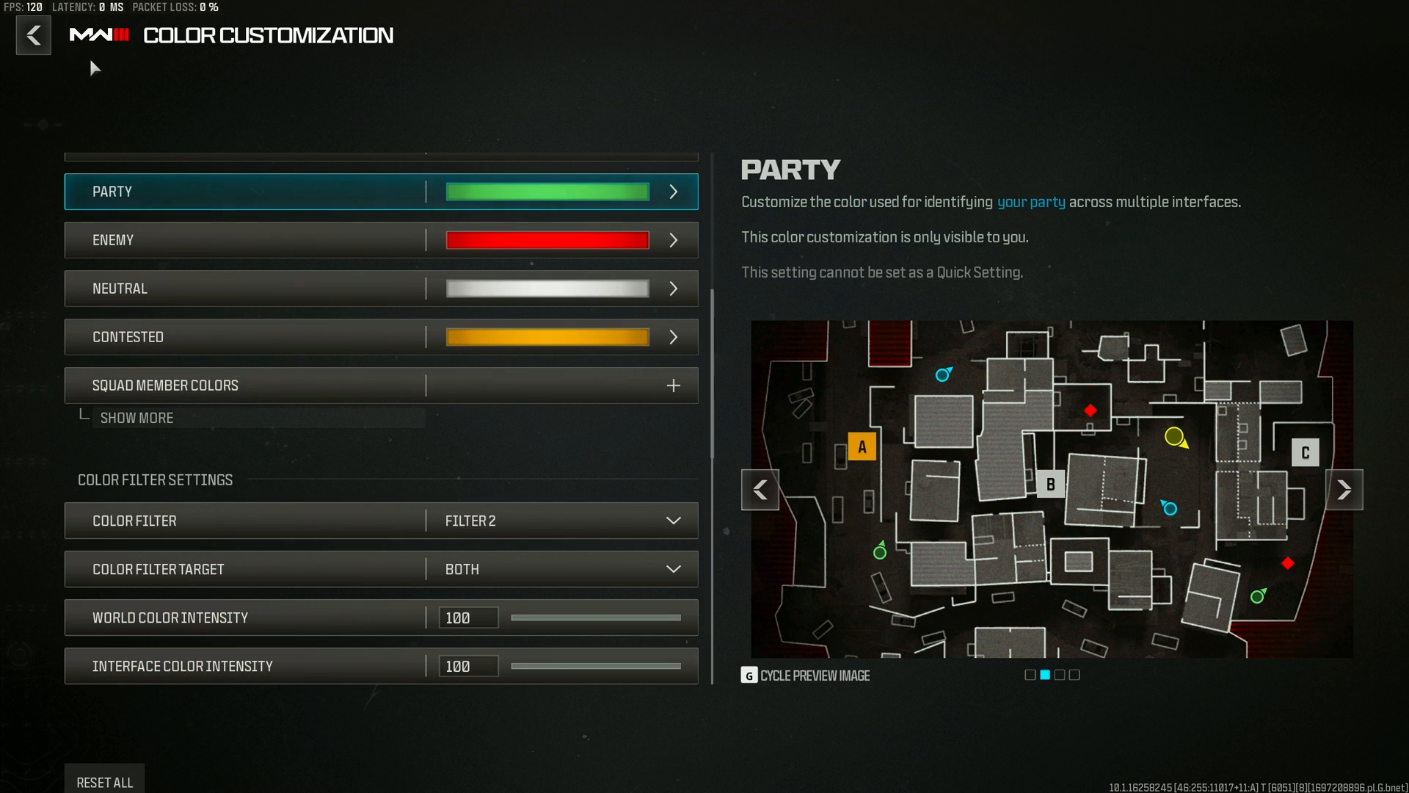
left_click(33, 36)
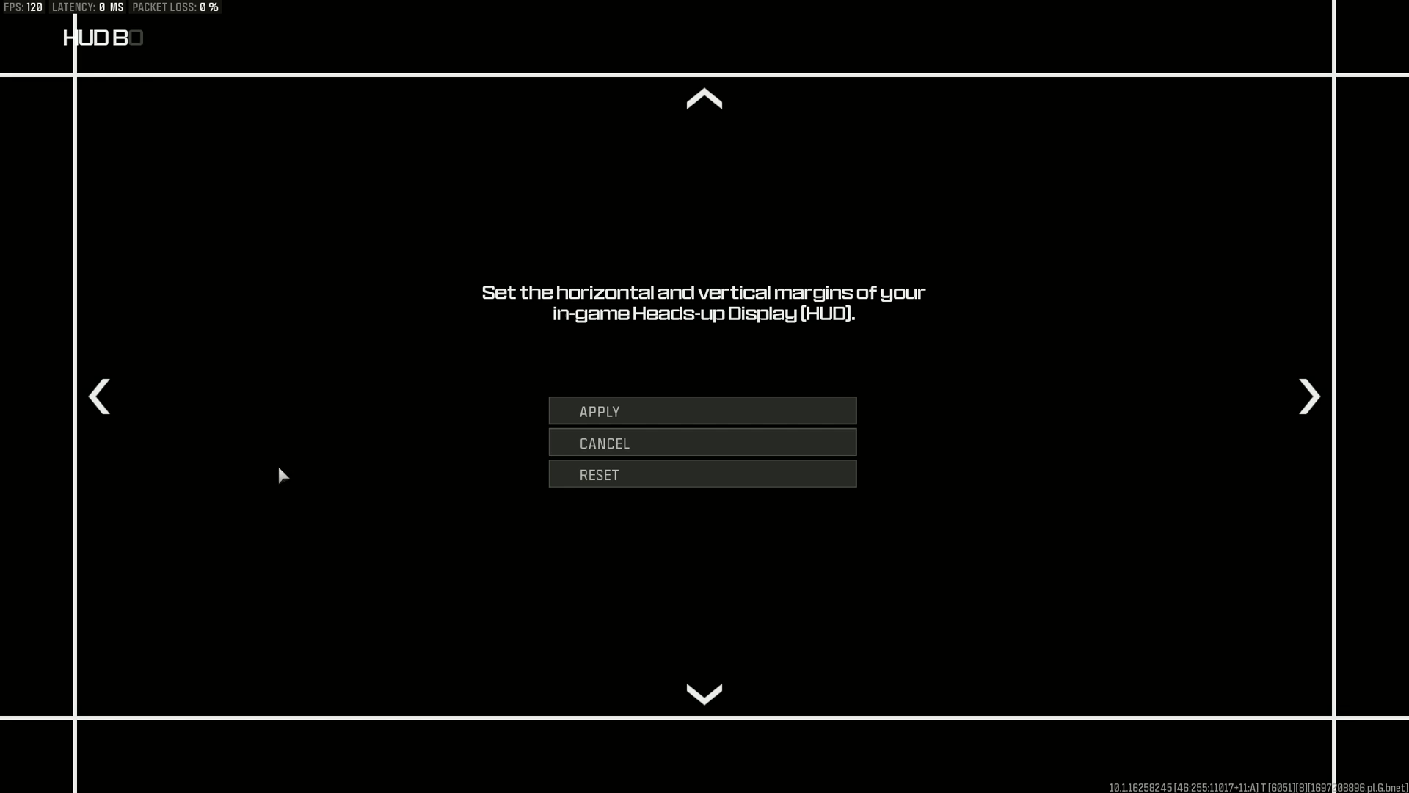
mouse_move(220, 401)
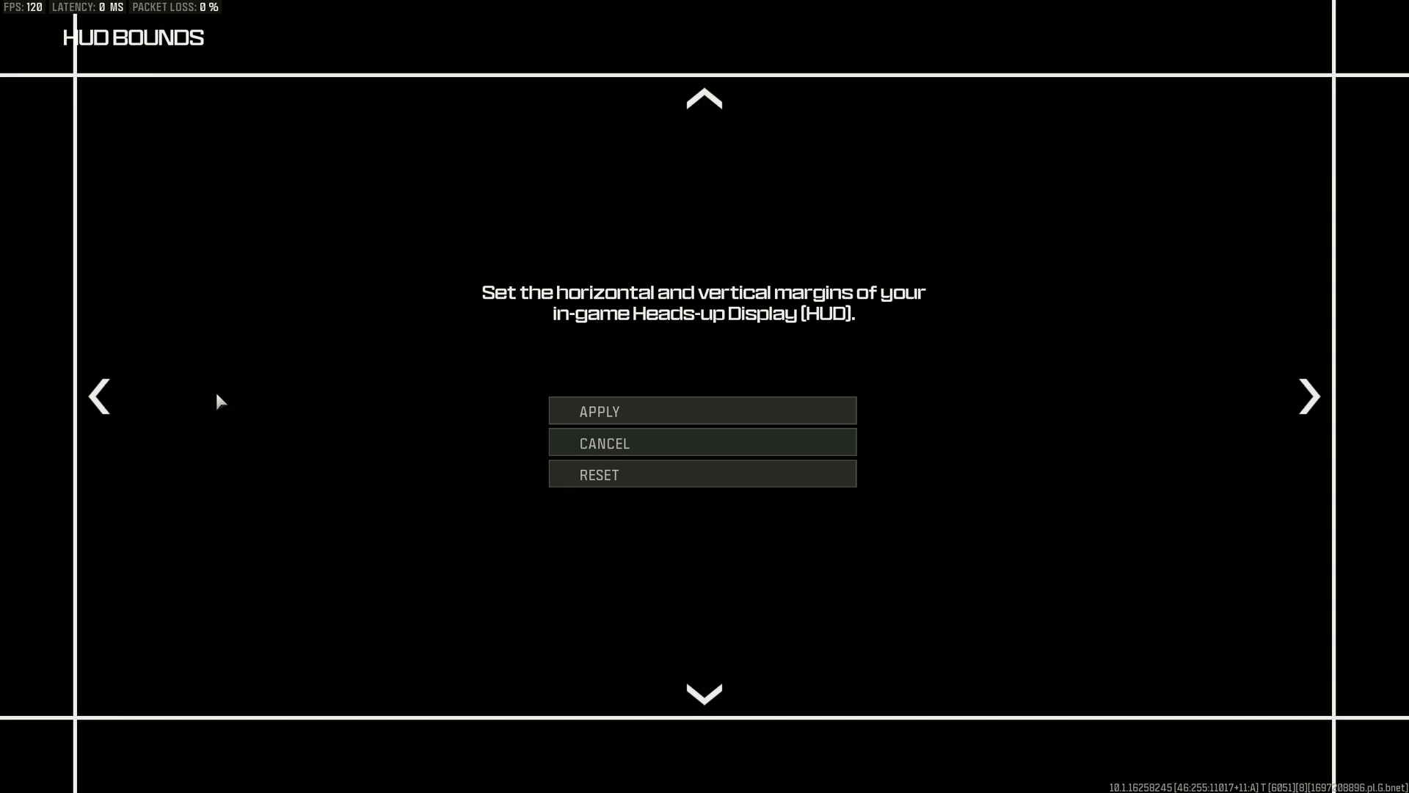
mouse_move(1138, 477)
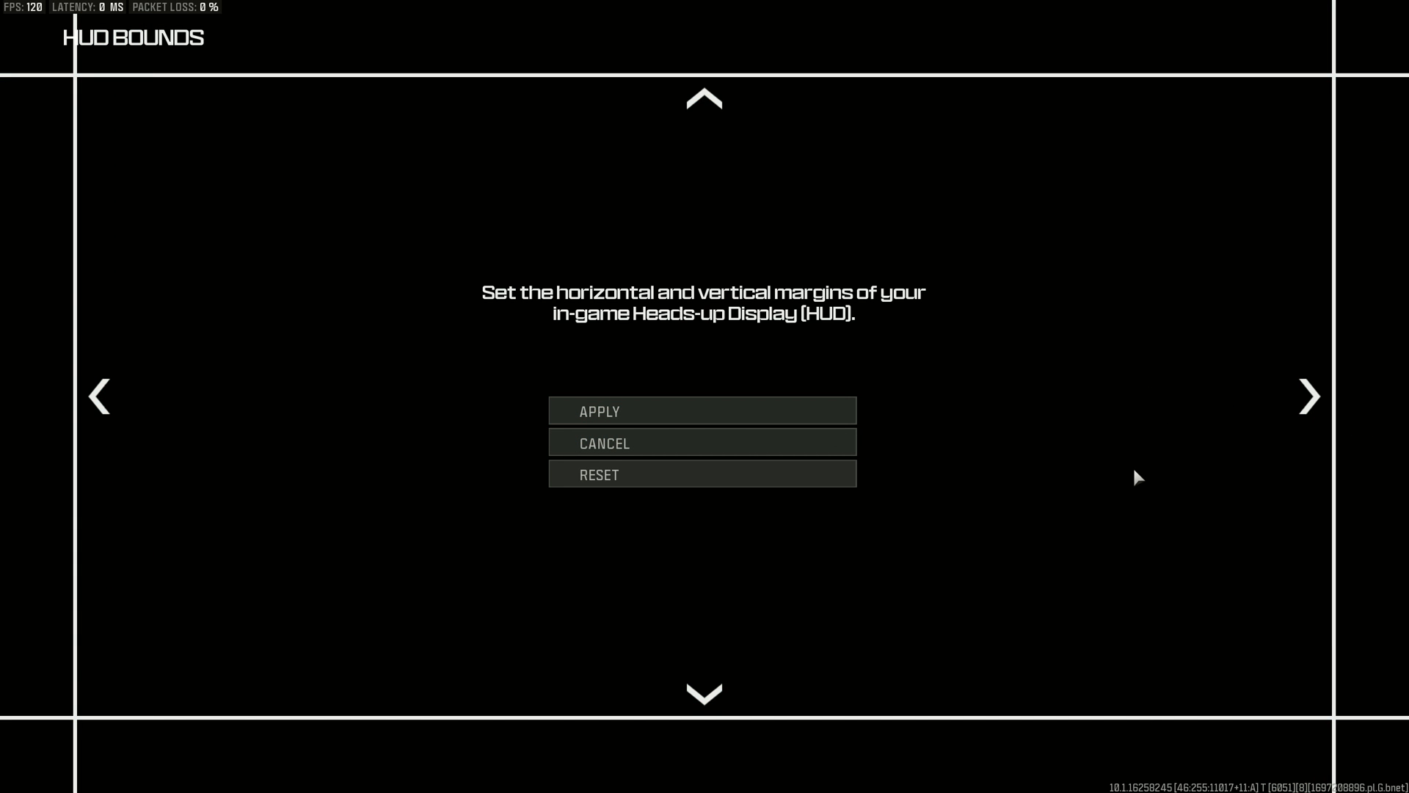
mouse_move(505, 381)
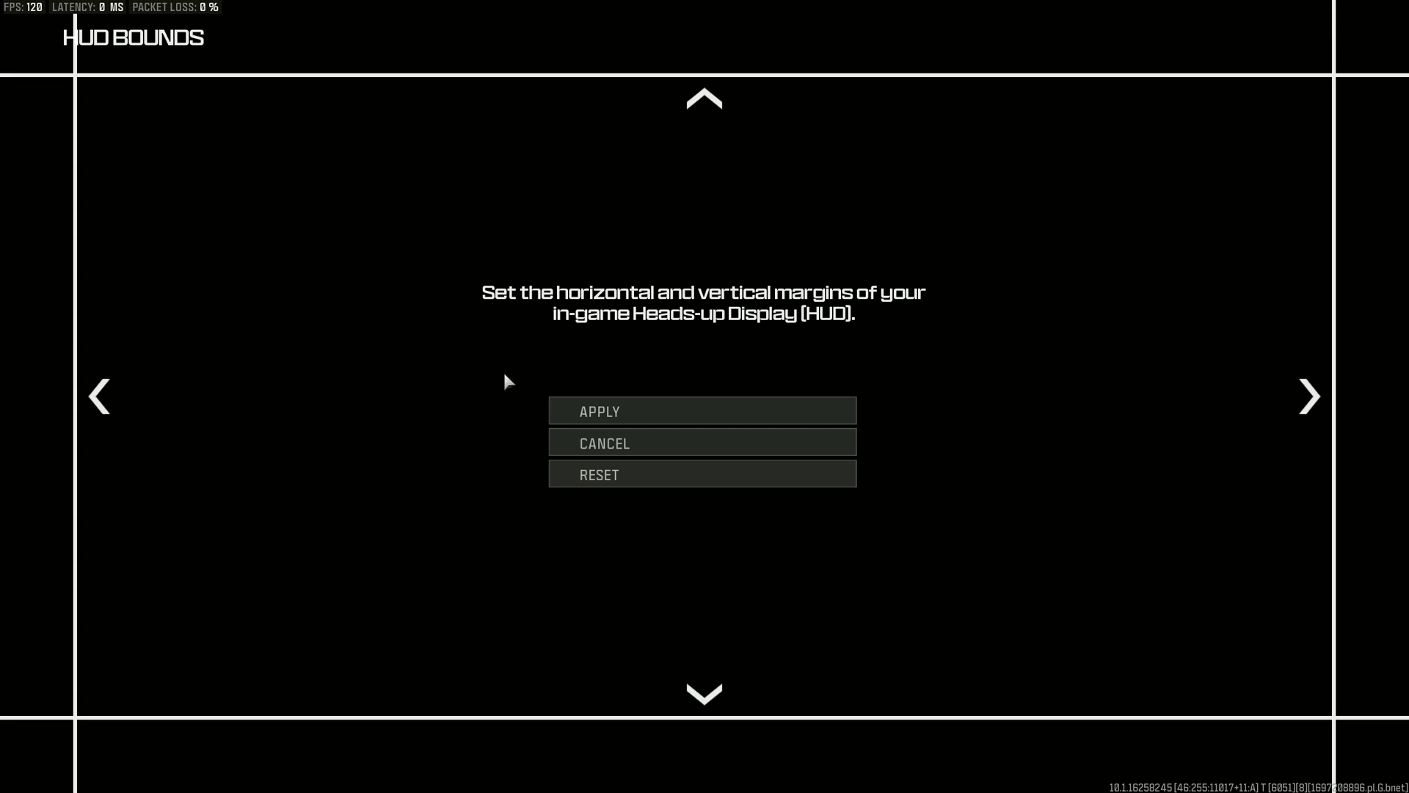
mouse_move(539, 432)
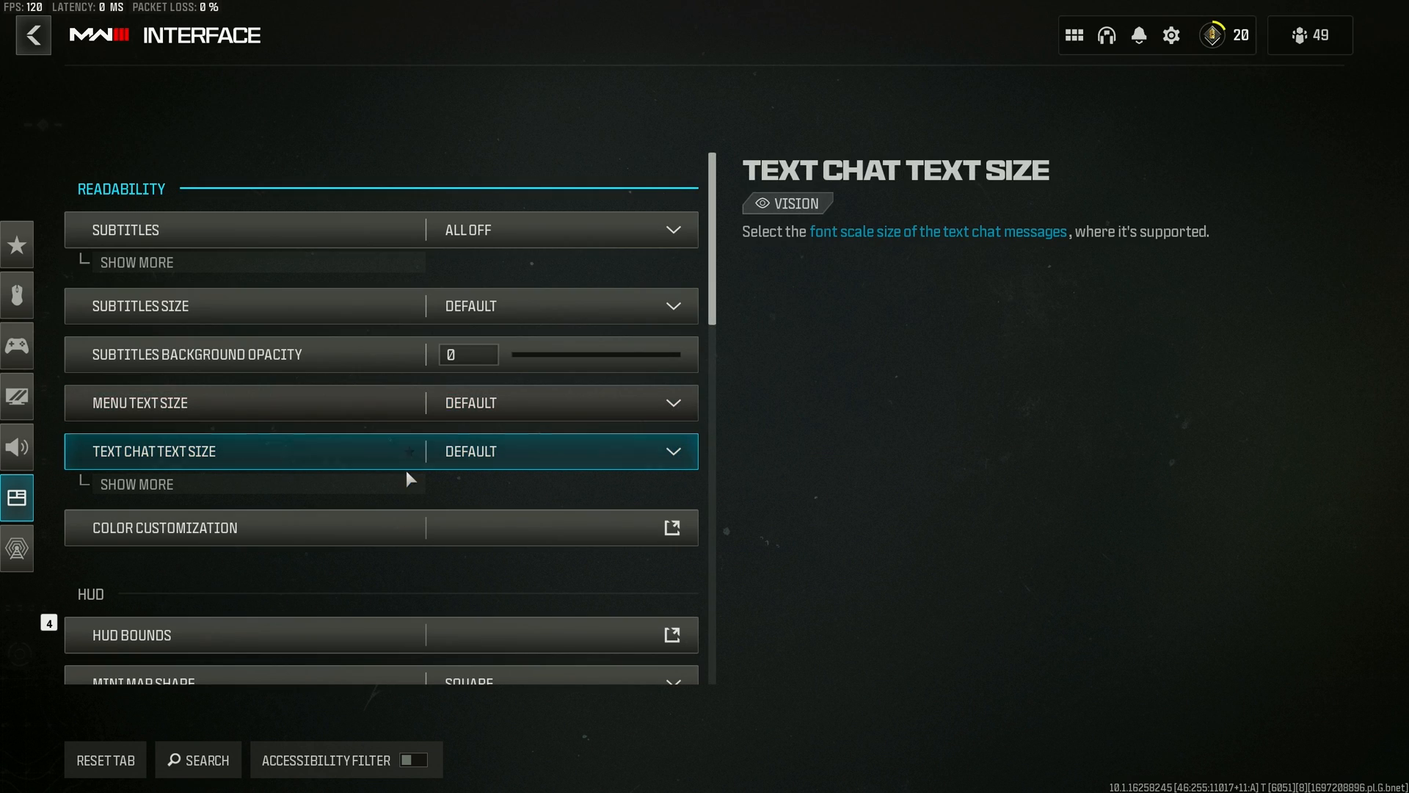
Step: Expand the telemetry widgets: FPS counter, latency and packet loss on; GPU, VRAM, CPU, clock off
scroll("down", 3)
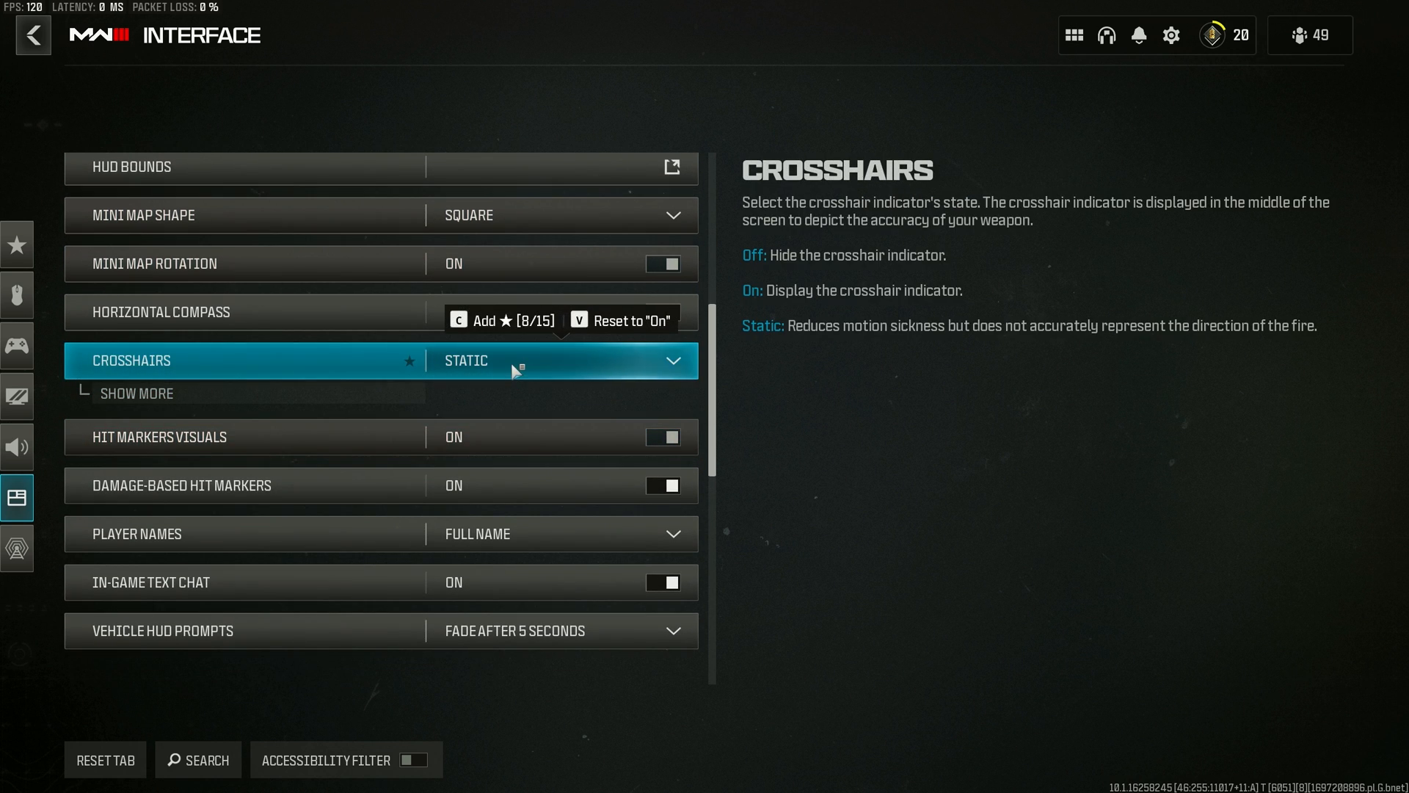
mouse_move(501, 367)
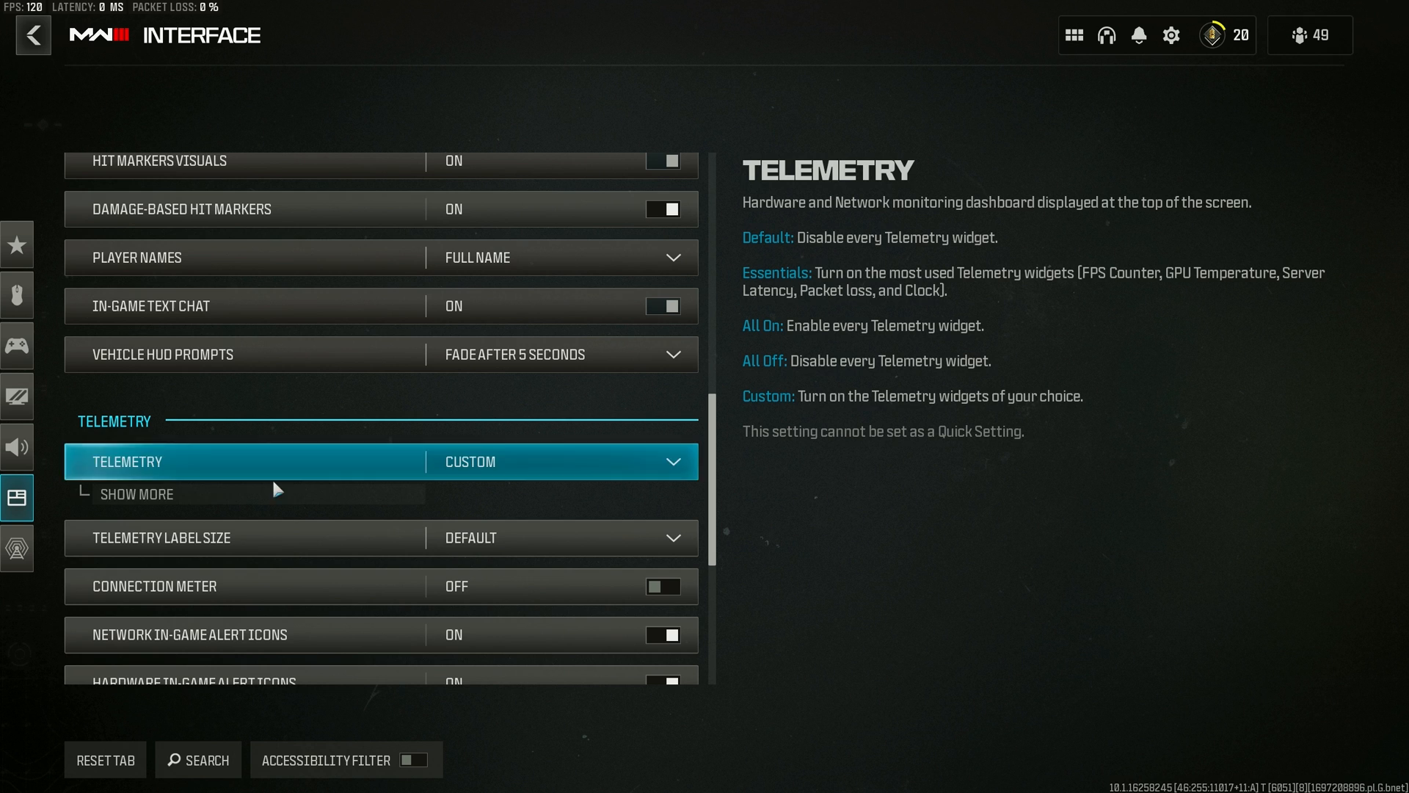
left_click(136, 493)
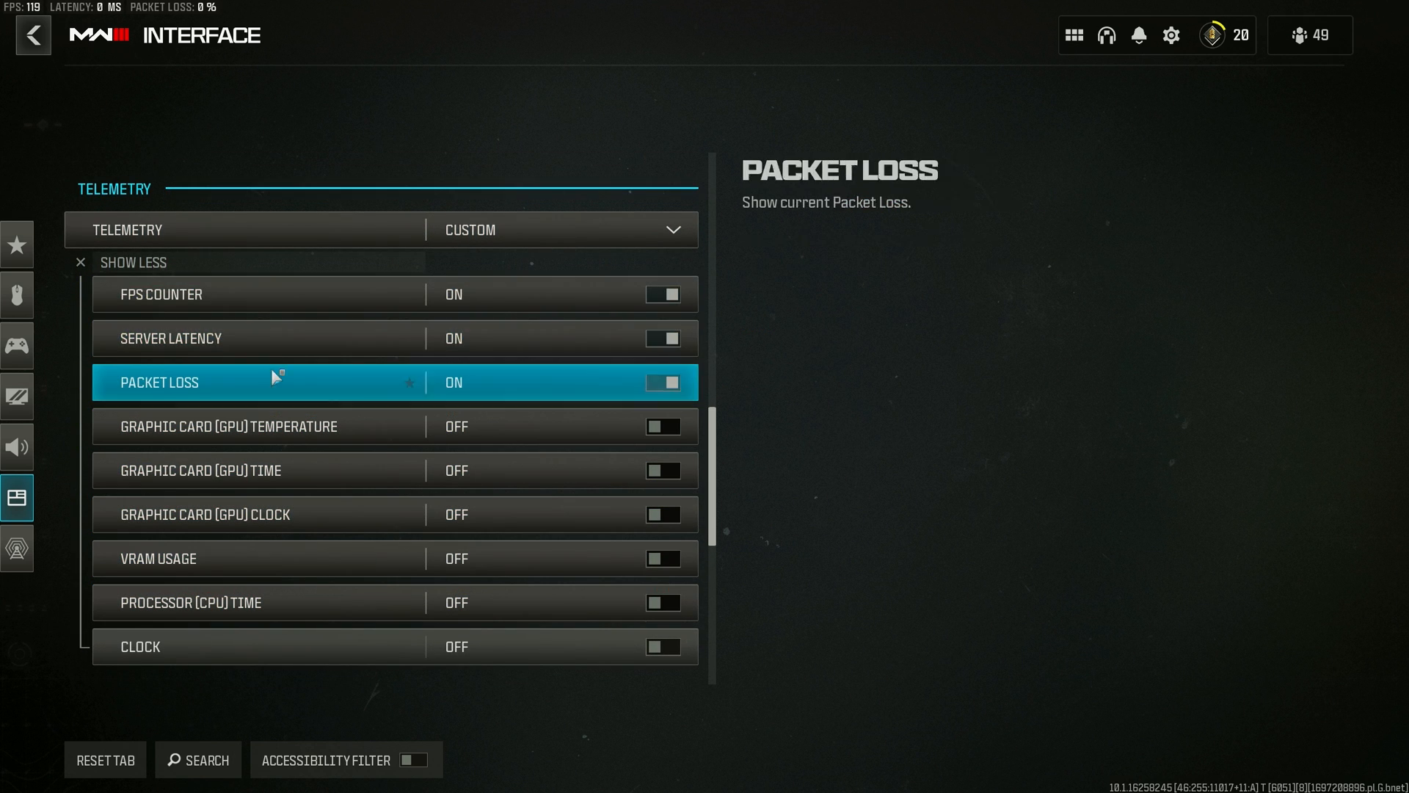
mouse_move(359, 395)
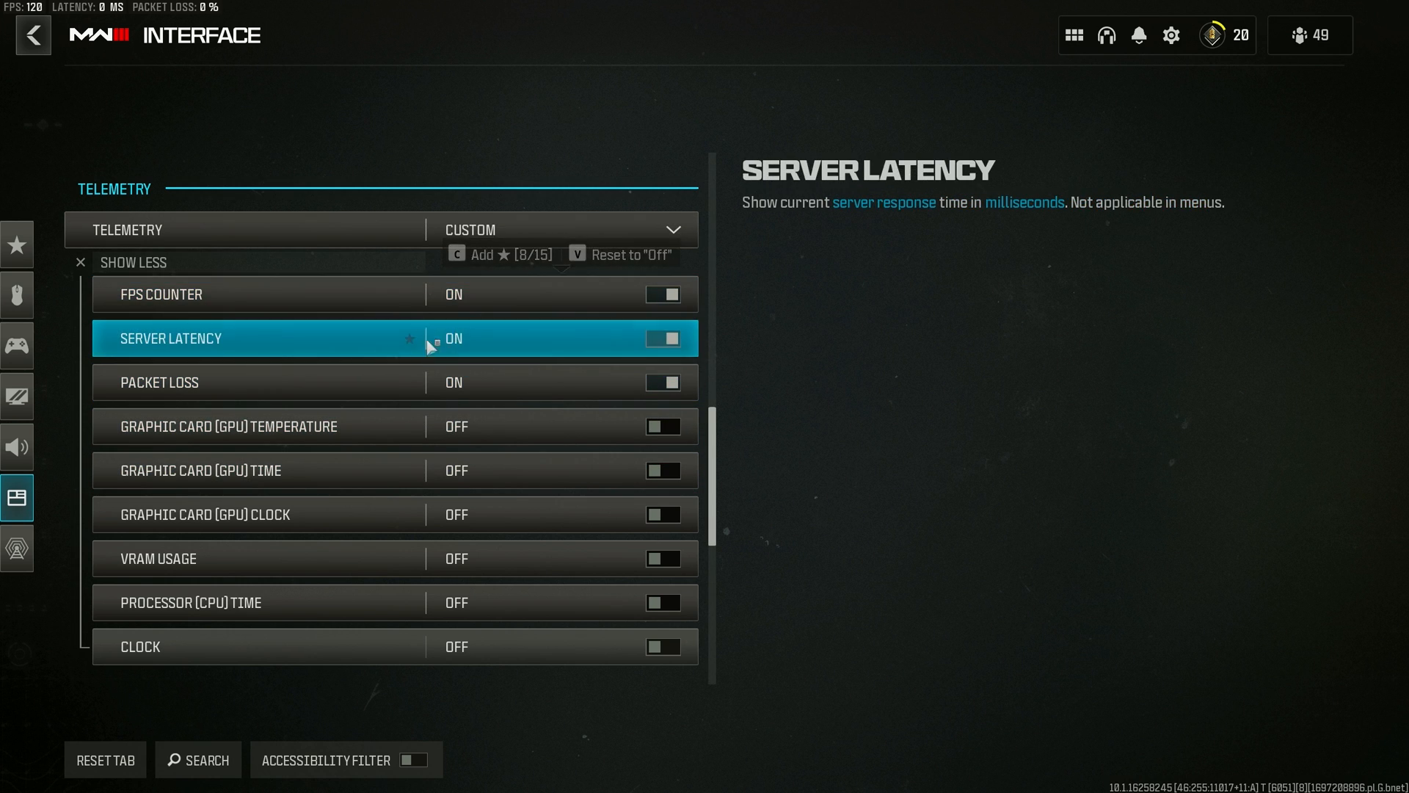
scroll("down", 3)
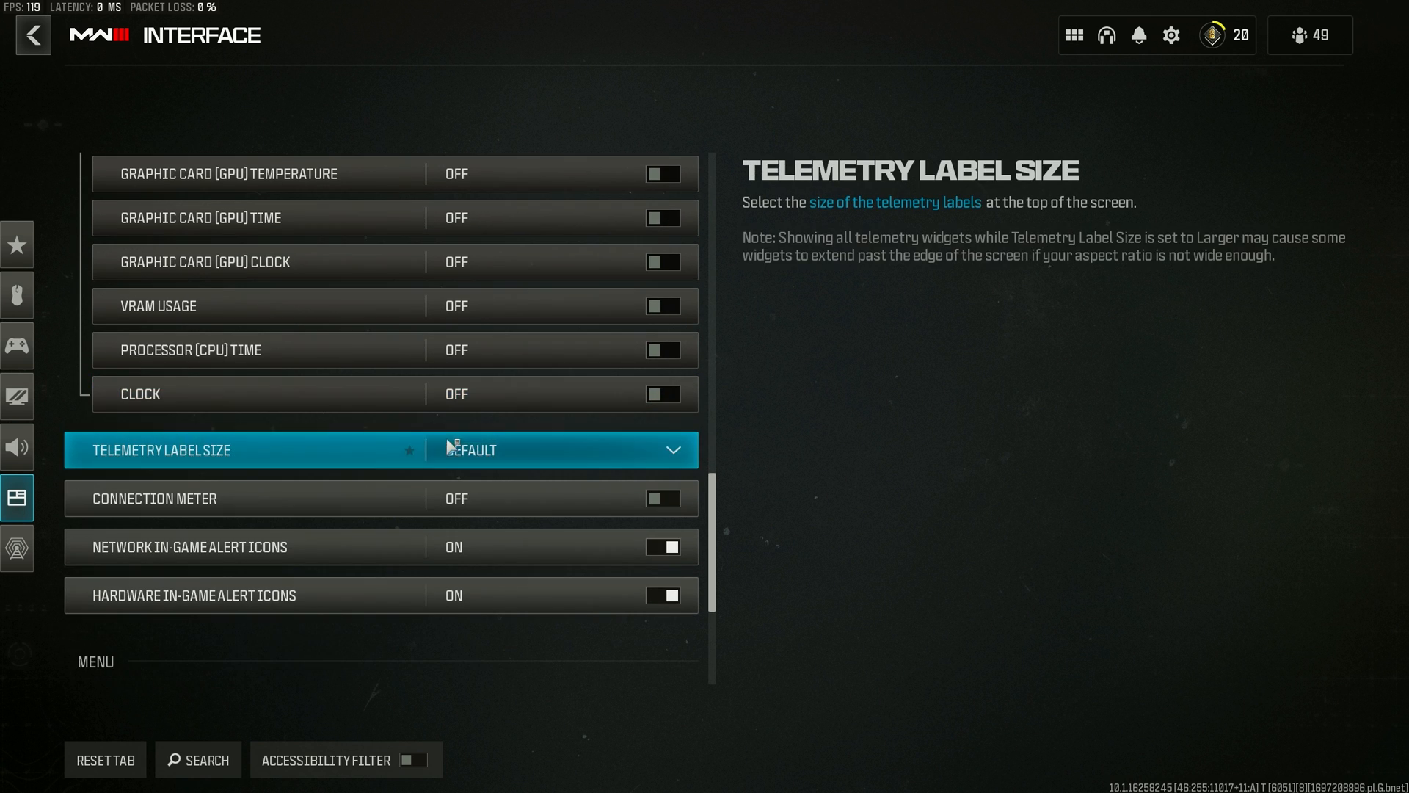
scroll("down", 3)
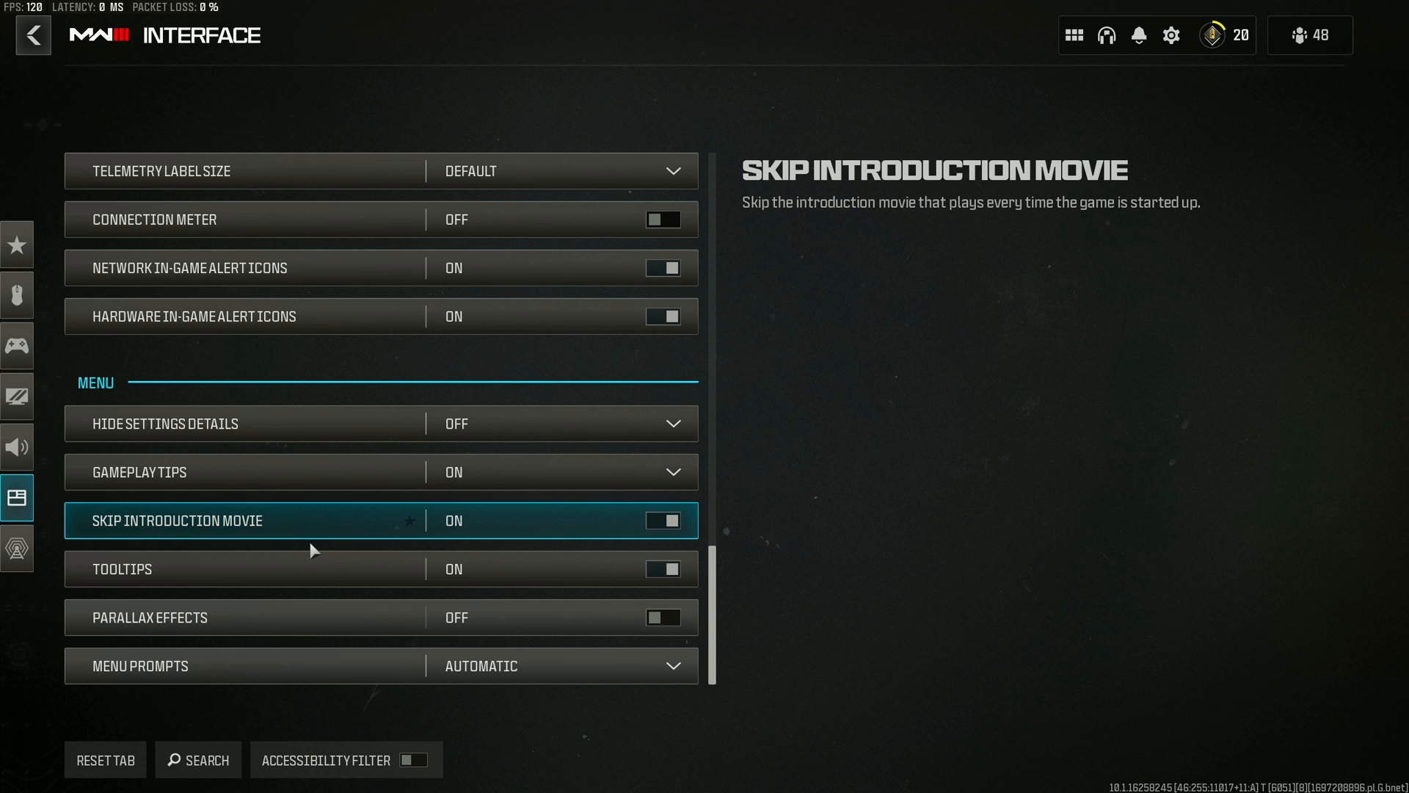
Step: Show Keyboard & Mouse settings: sensitivity 3.50, ADS multiplier 0.85, monitor distance coefficient 1.33
left_click(16, 447)
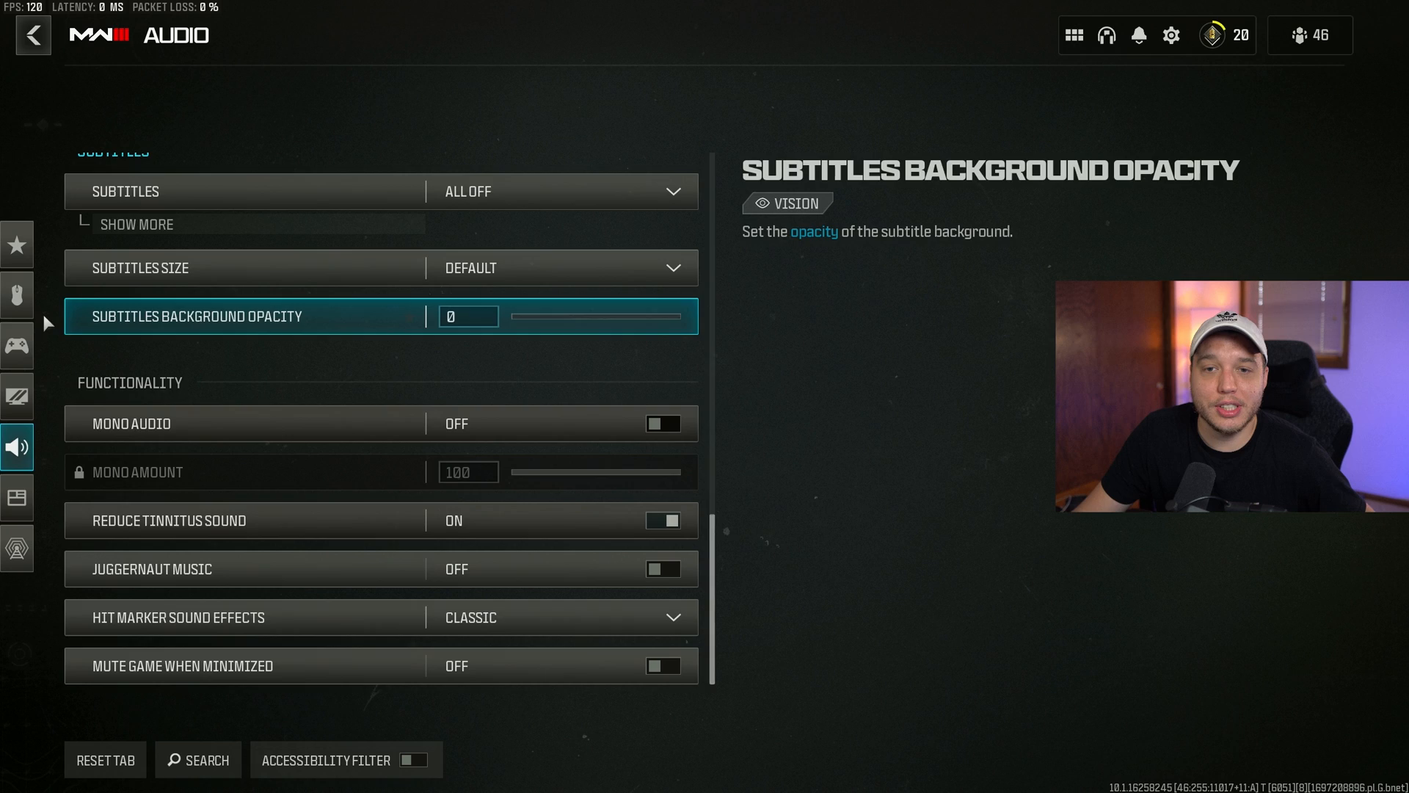
left_click(17, 295)
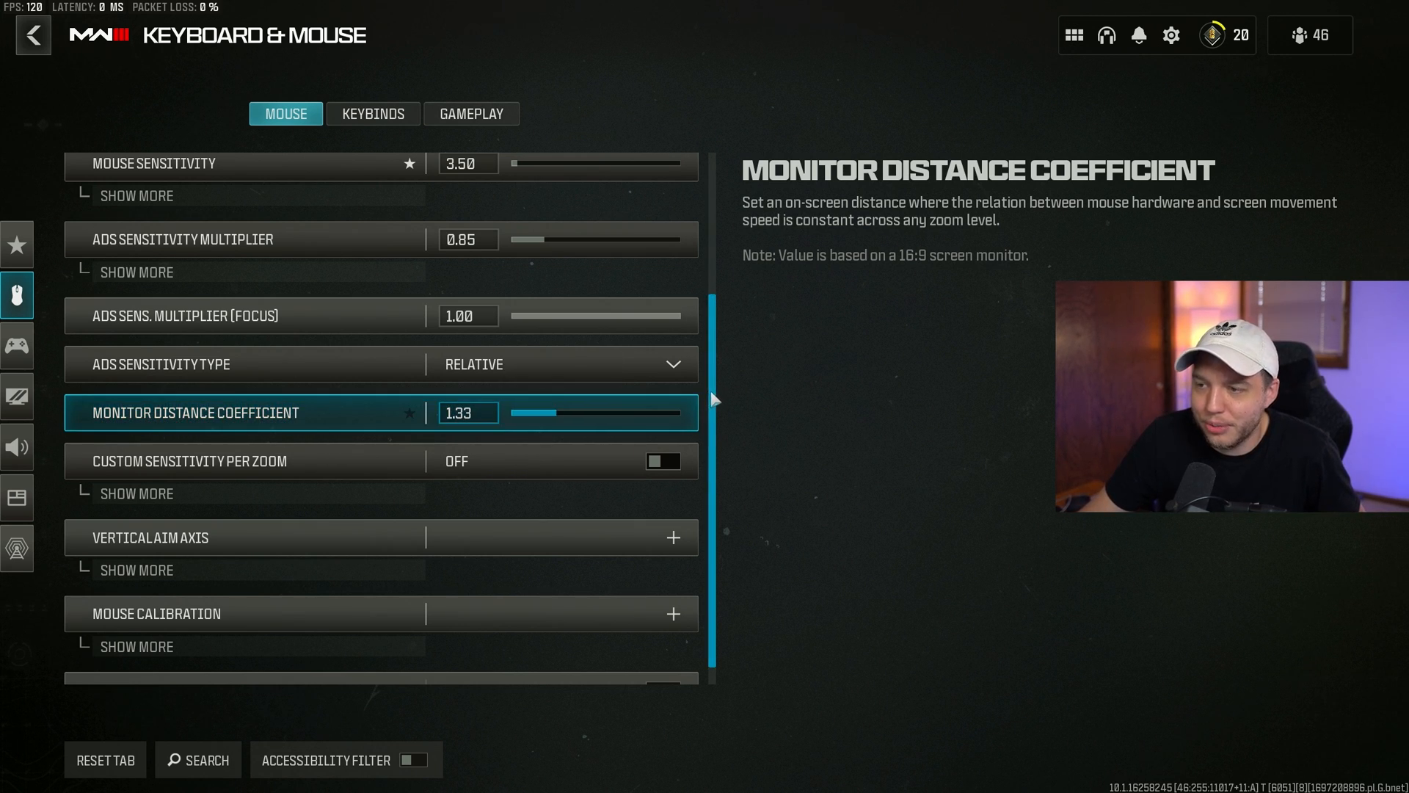
scroll("down", 3)
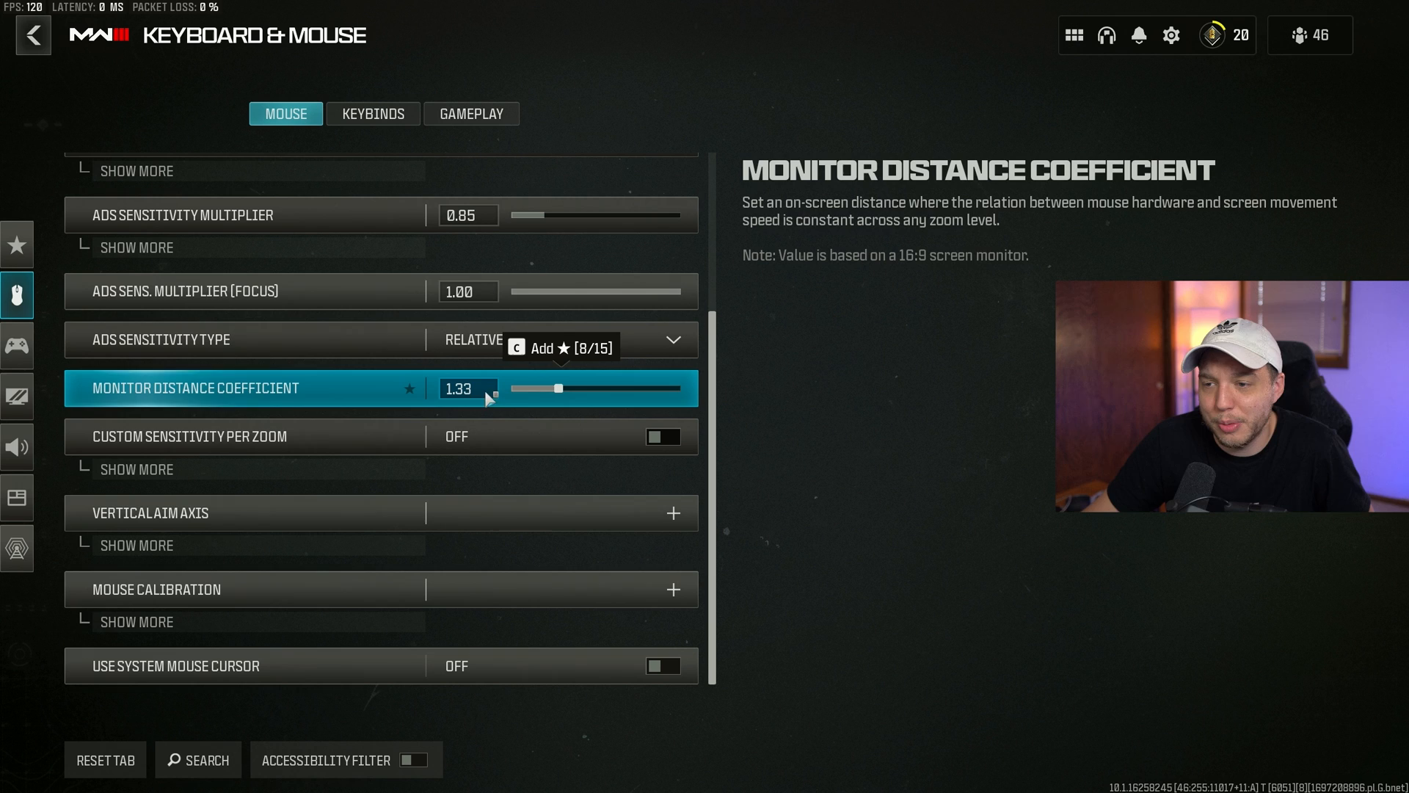
mouse_move(306, 395)
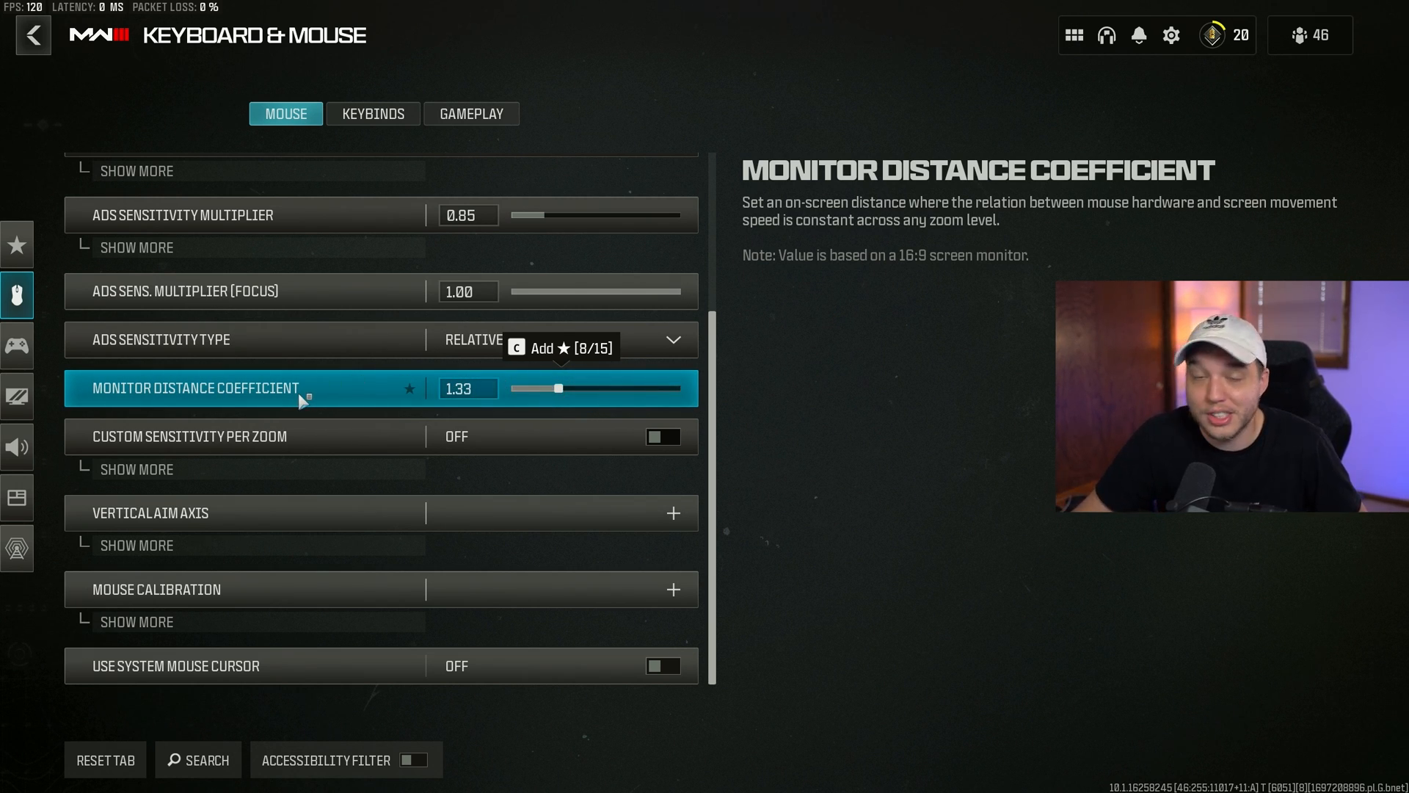
Step: Review the Keybinds list with movement on W, A, S, D and menus on F1–F3
left_click(372, 113)
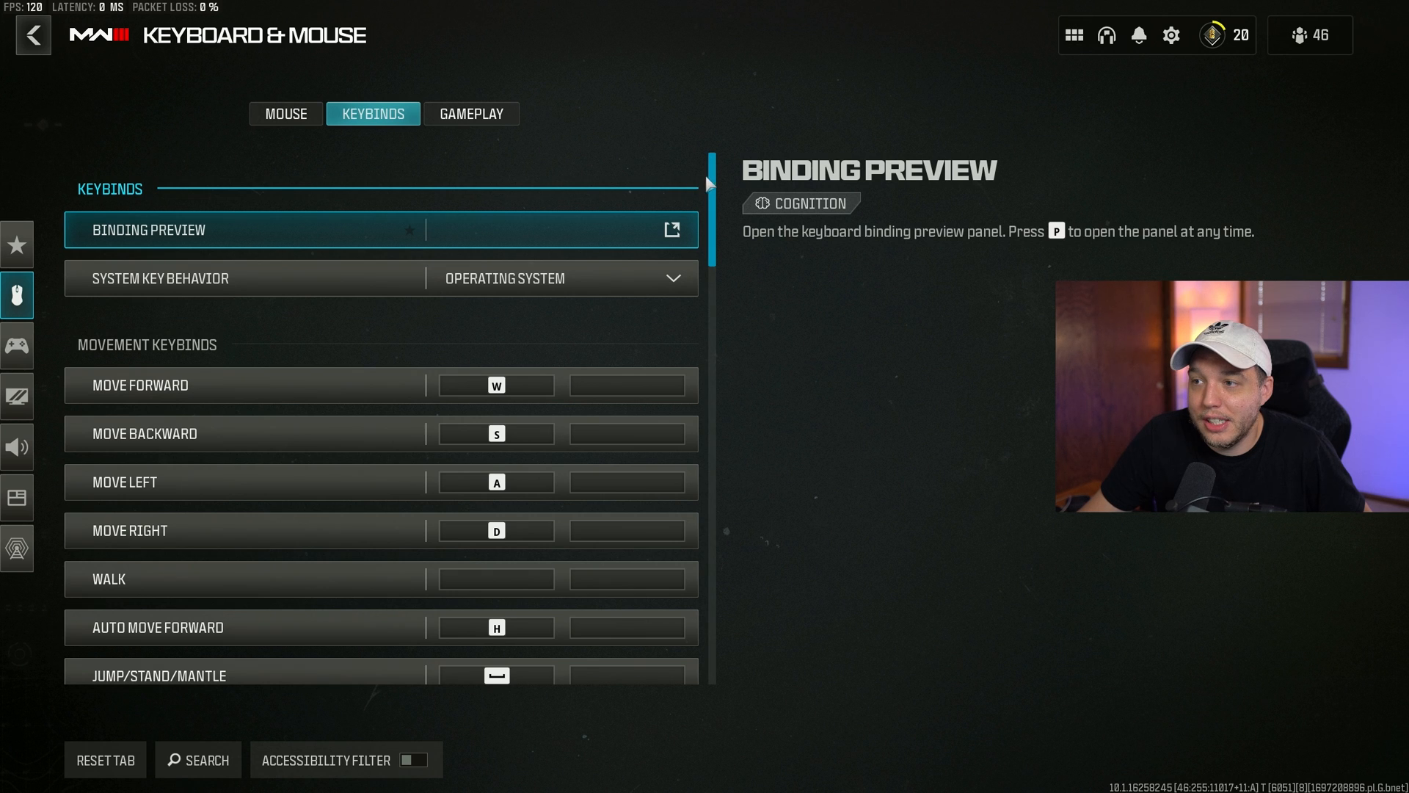
scroll("down", 3)
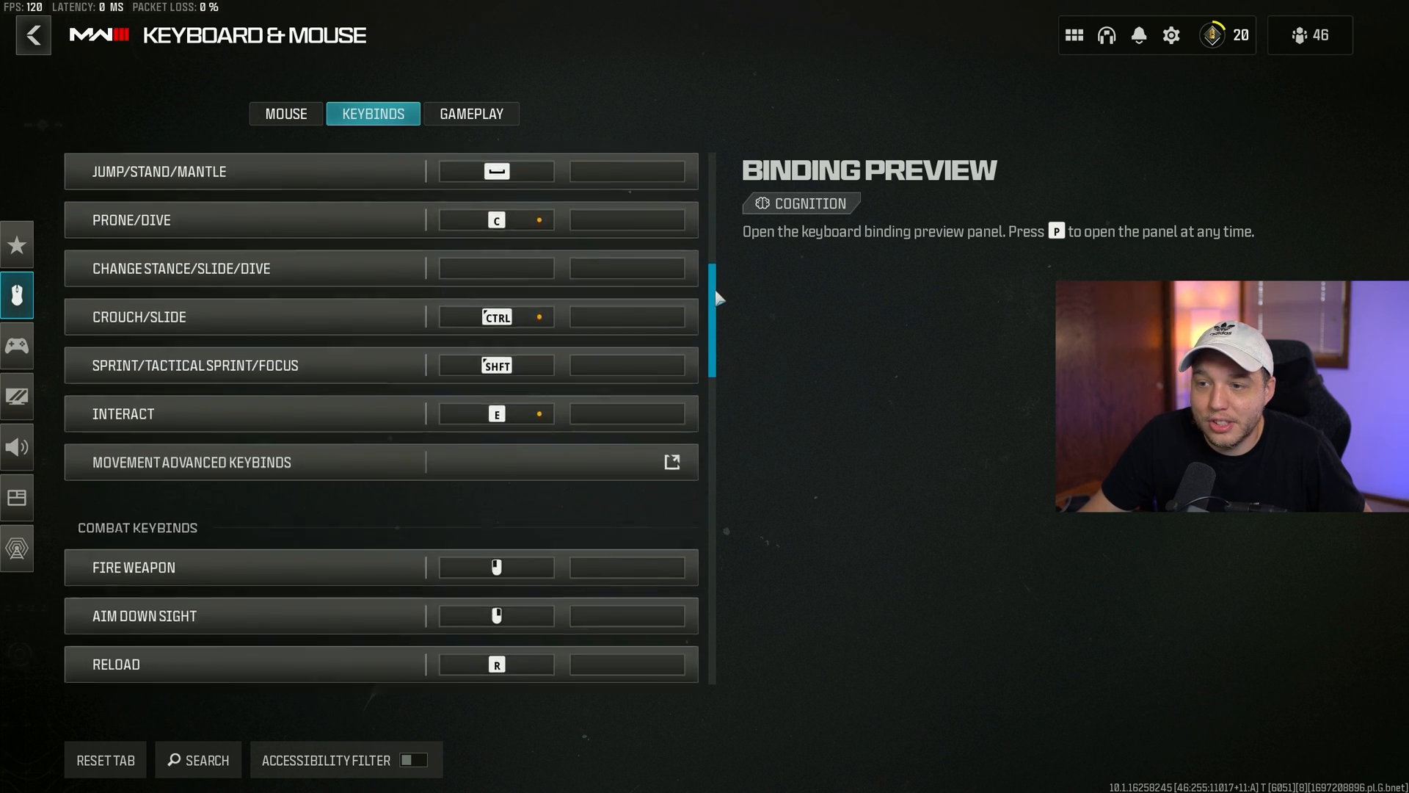
scroll("down", 3)
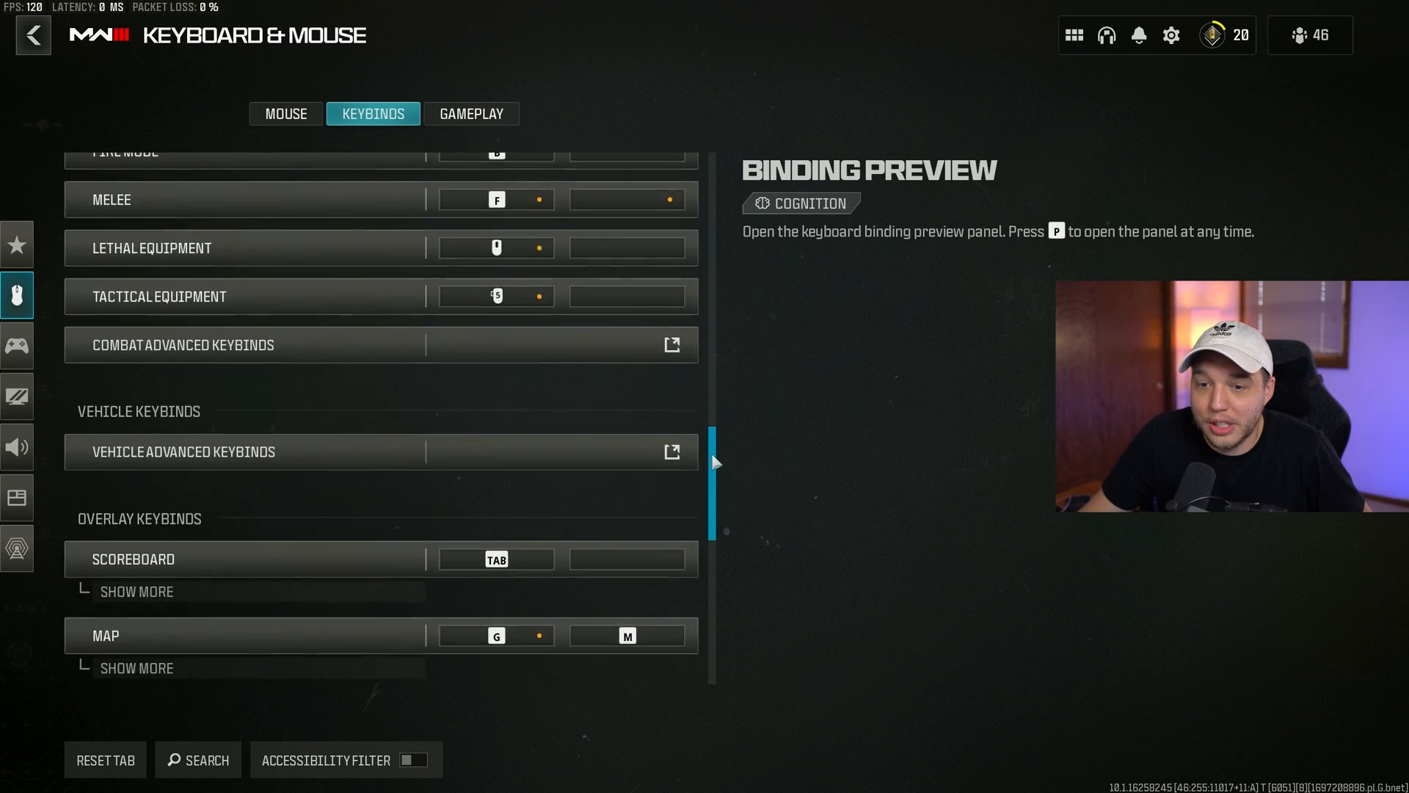
scroll("down", 3)
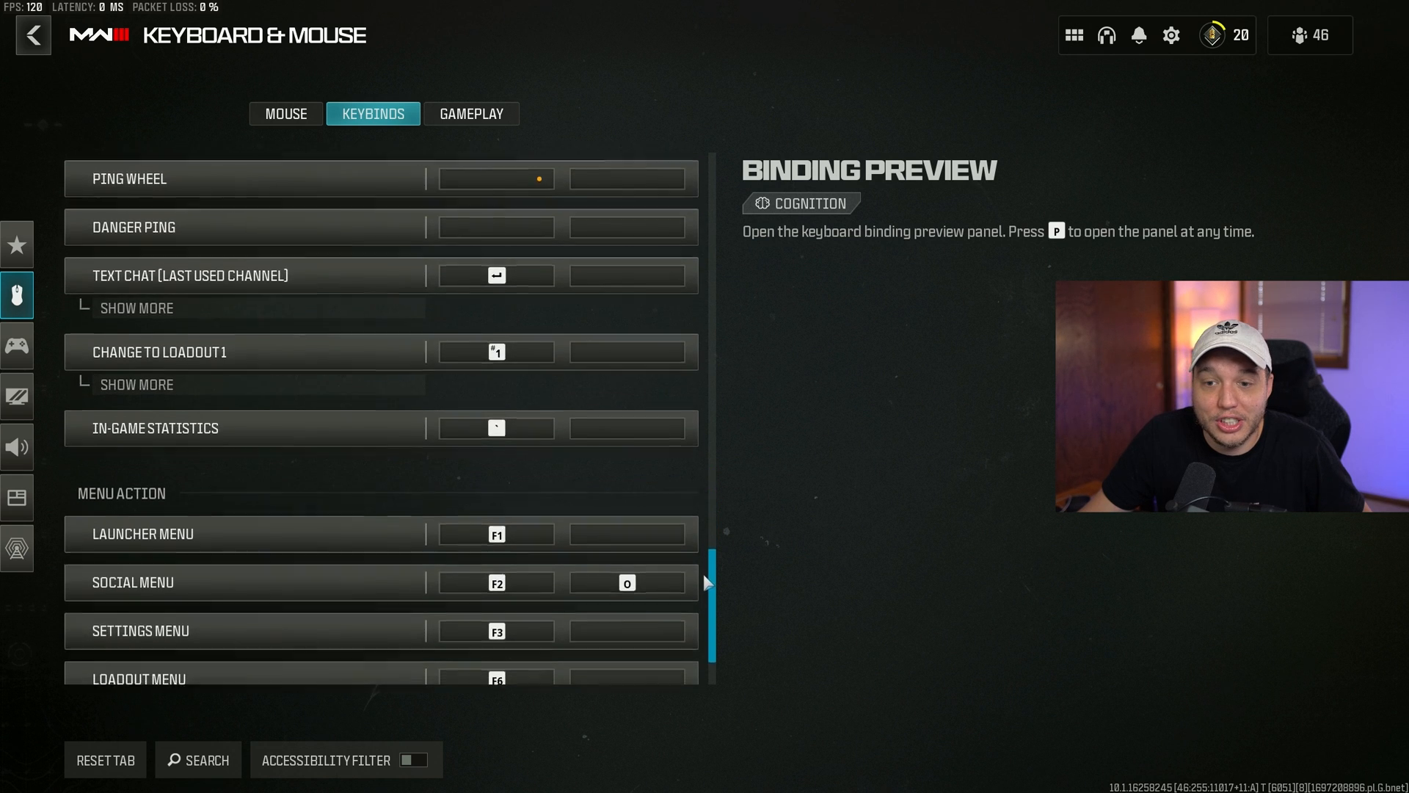
Step: Review Gameplay behaviours: crouch and prone on toggle, ADS on hold, danger ping double tap, killstreak wheel hold
left_click(471, 113)
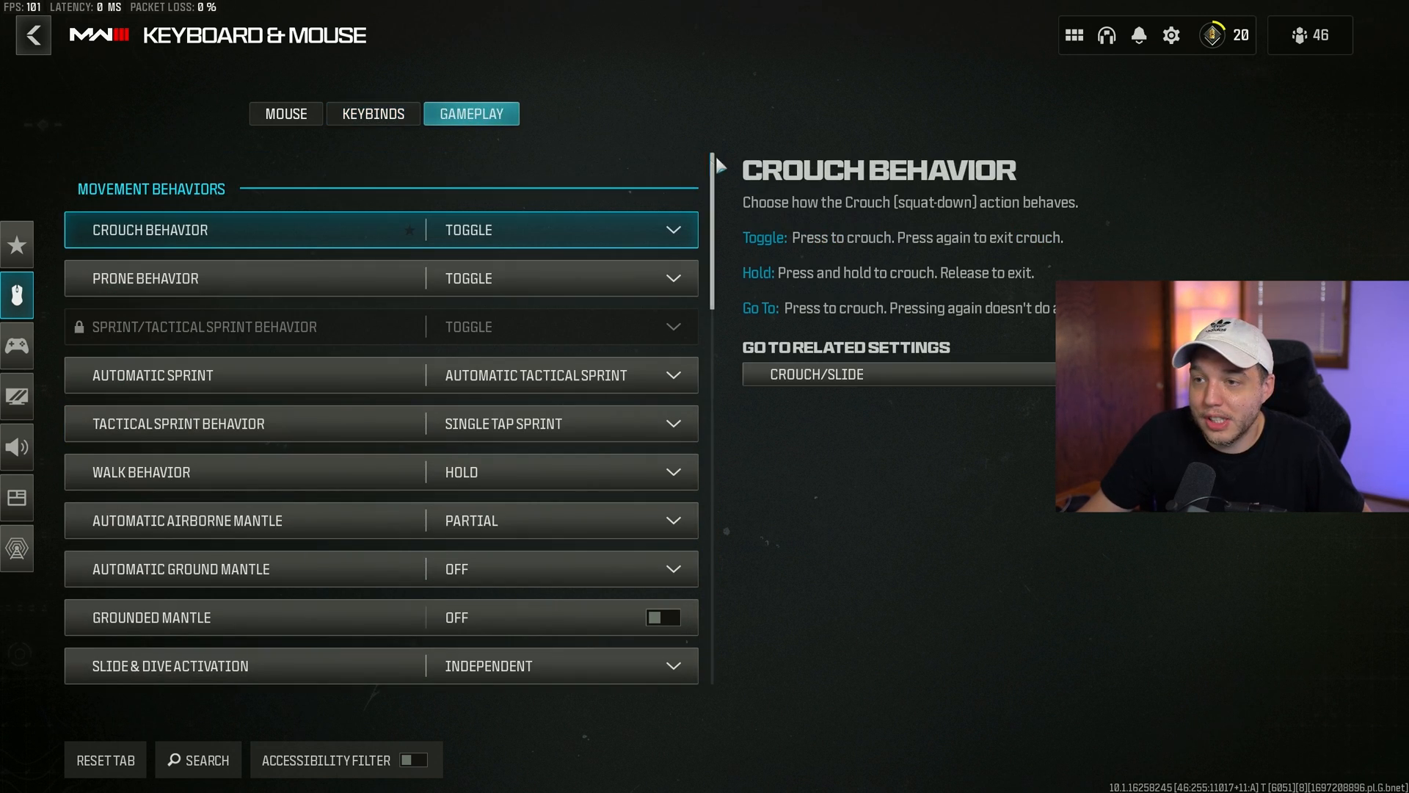
scroll("down", 3)
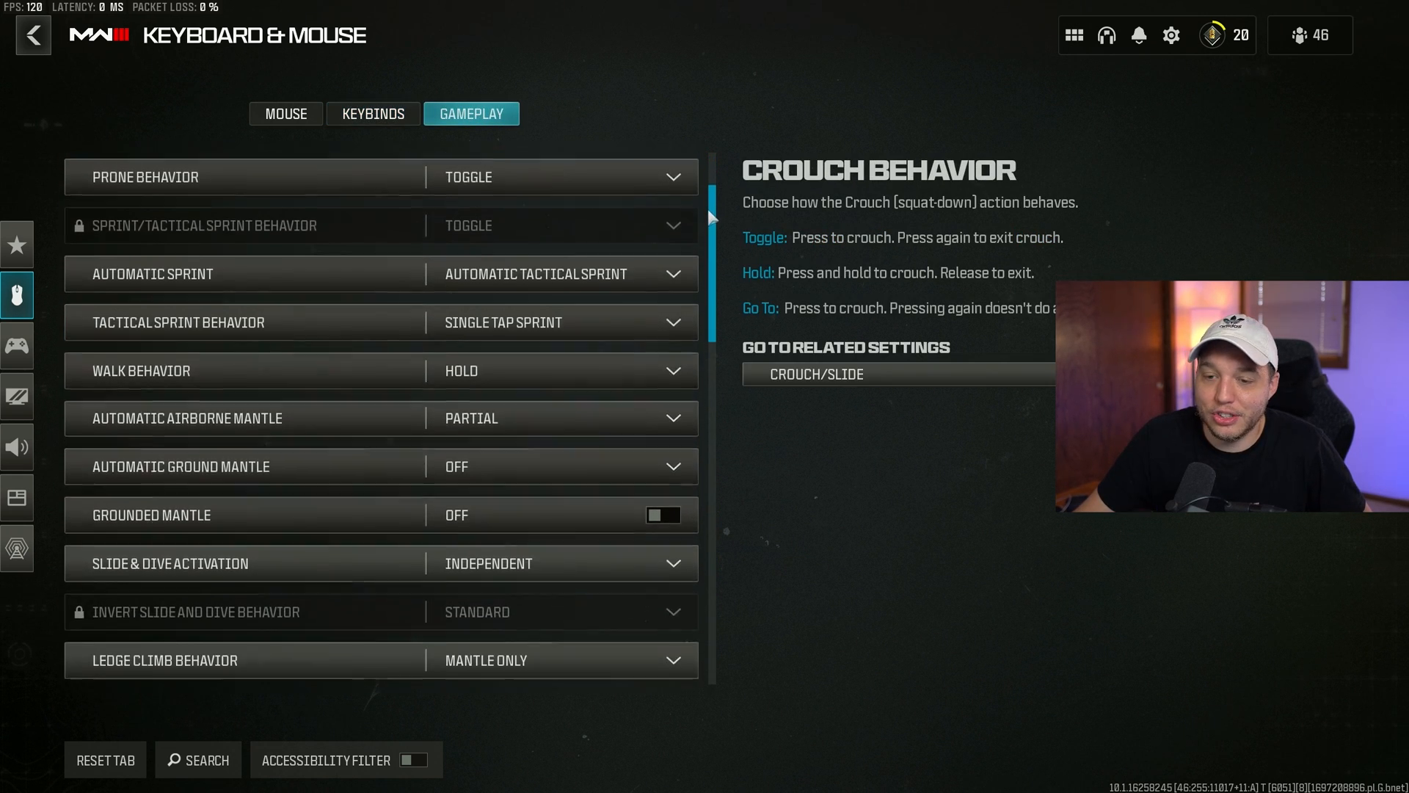
scroll("down", 3)
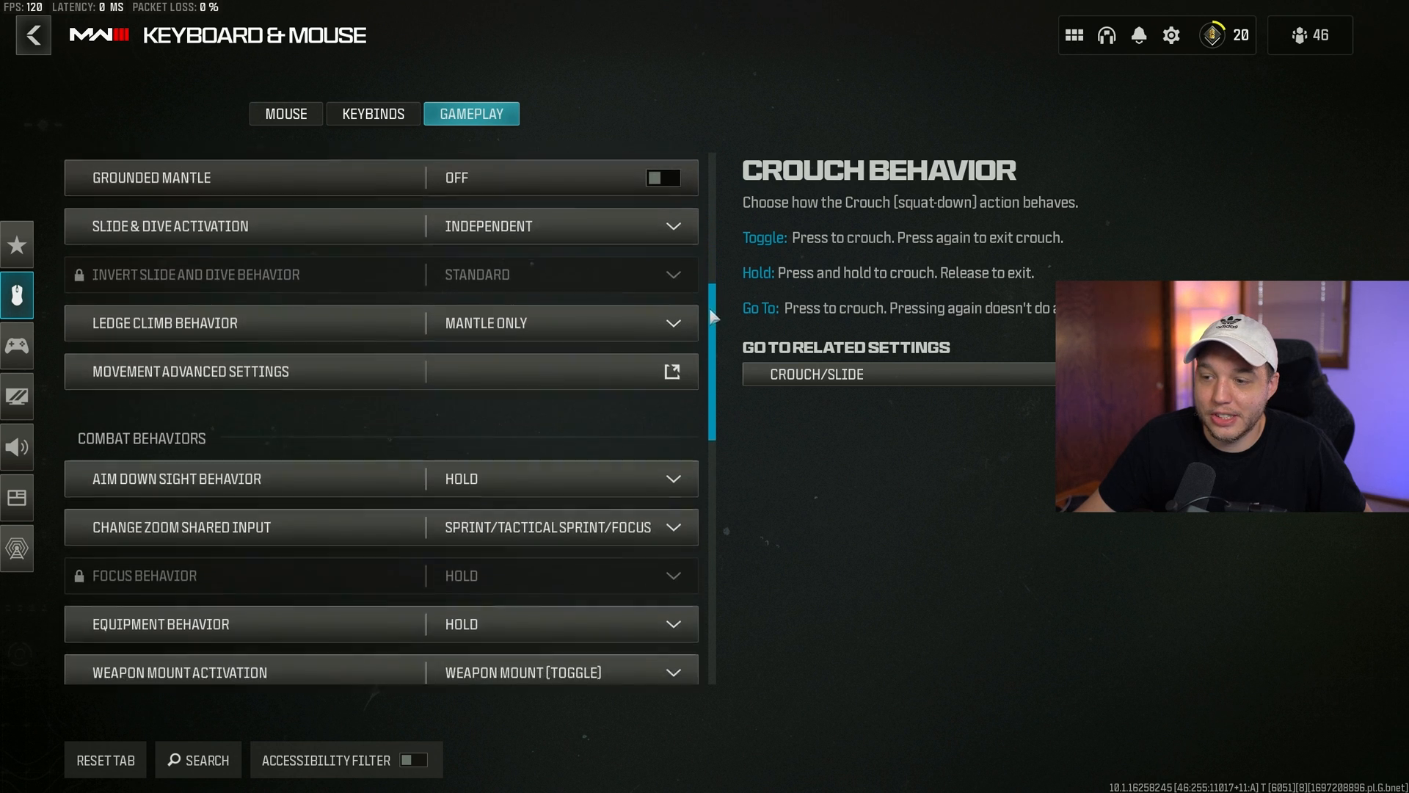
scroll("down", 3)
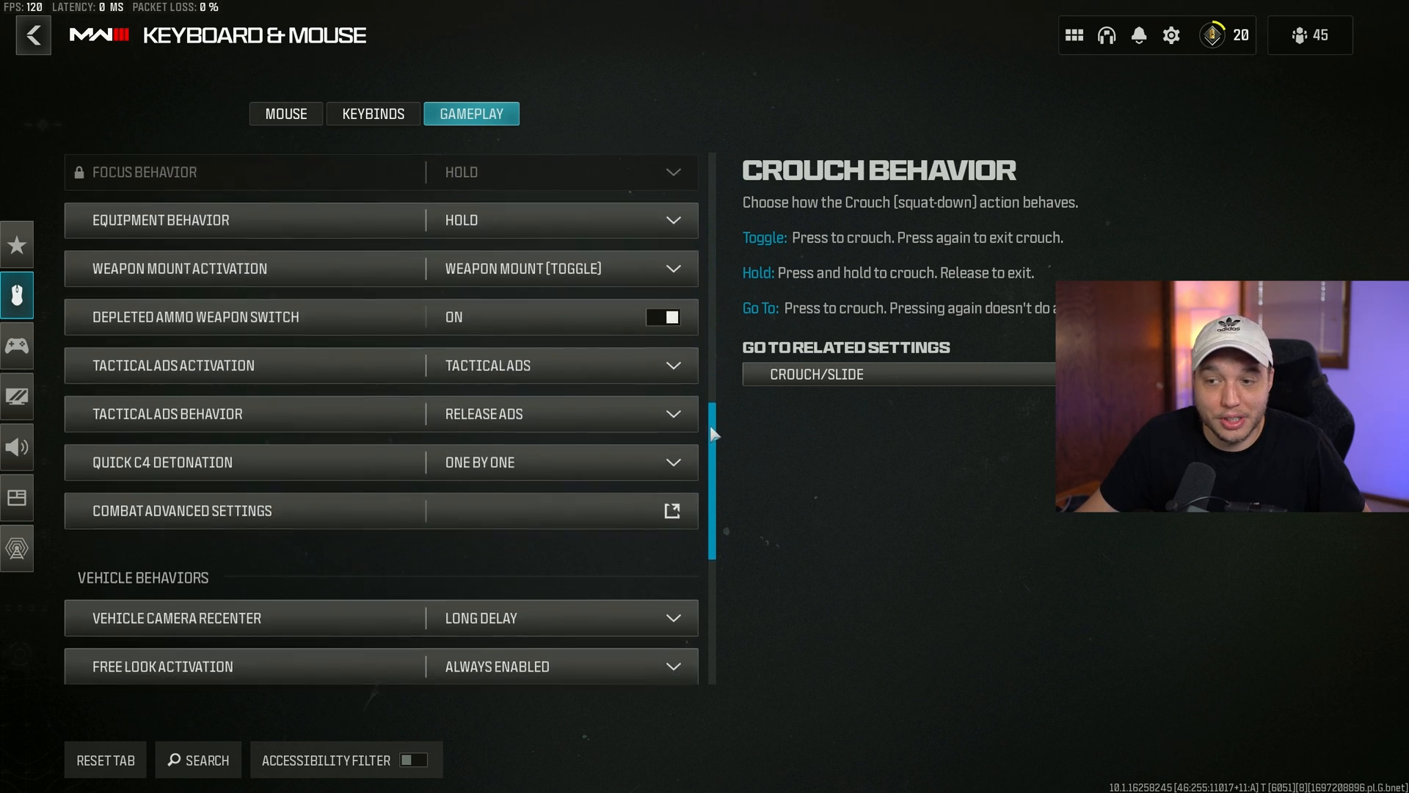
scroll("down", 3)
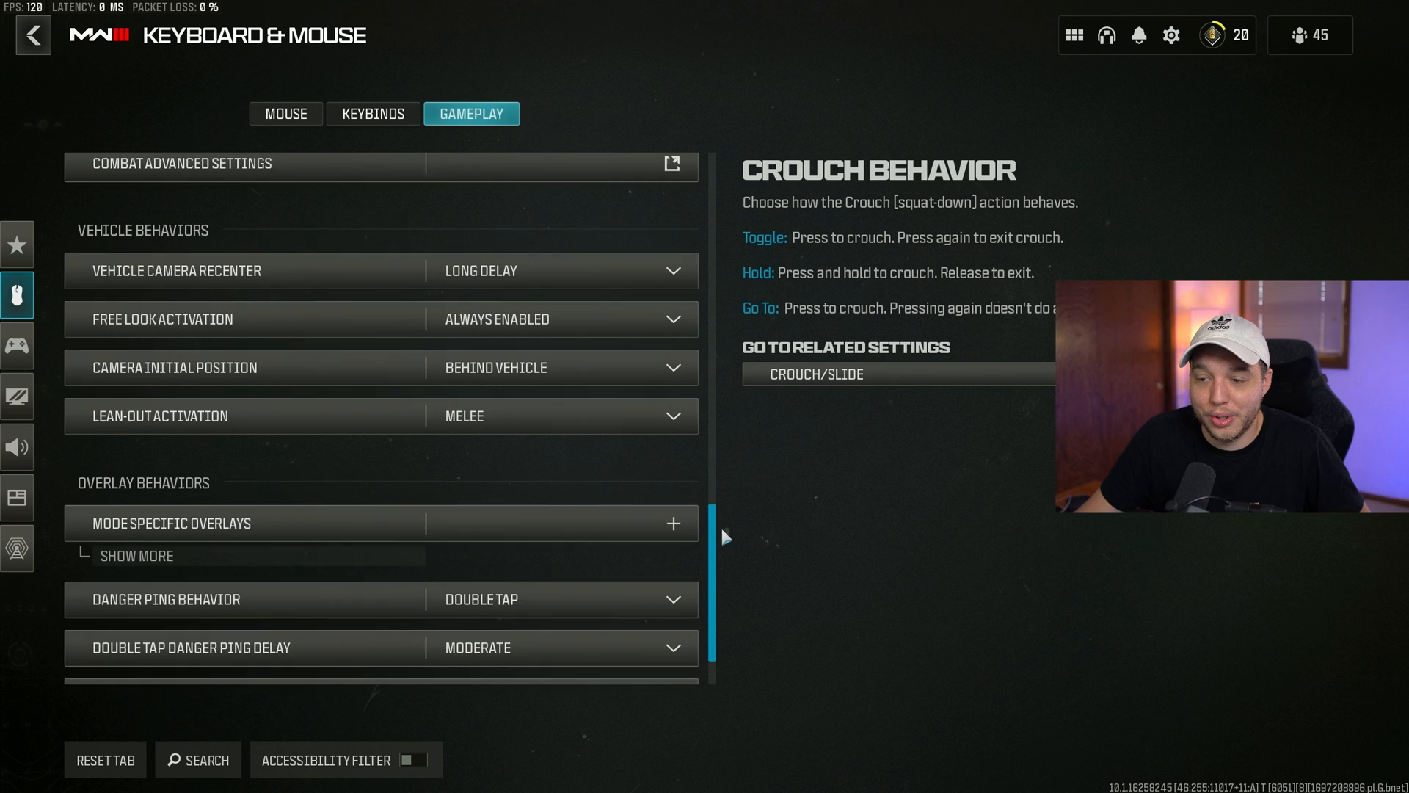
scroll("down", 3)
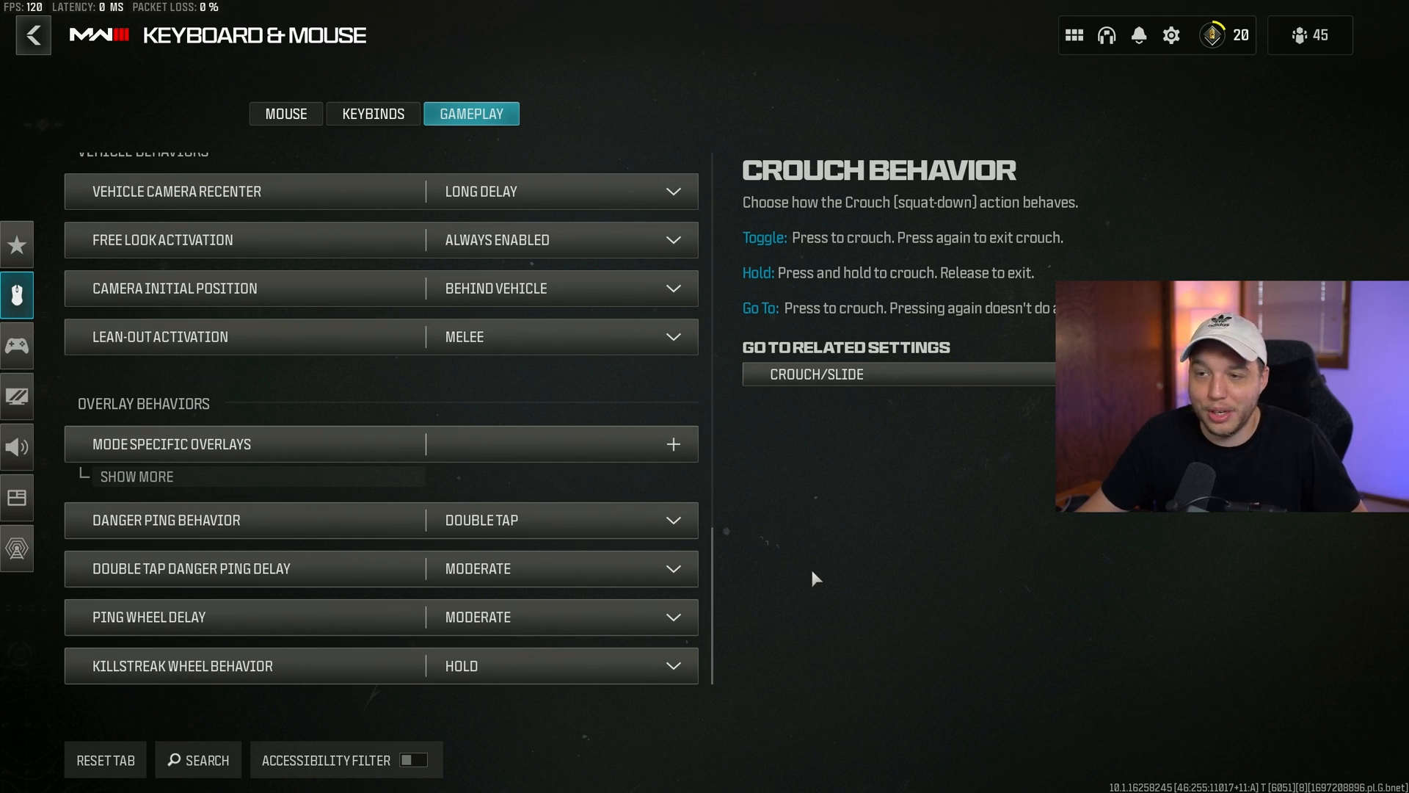
mouse_move(847, 508)
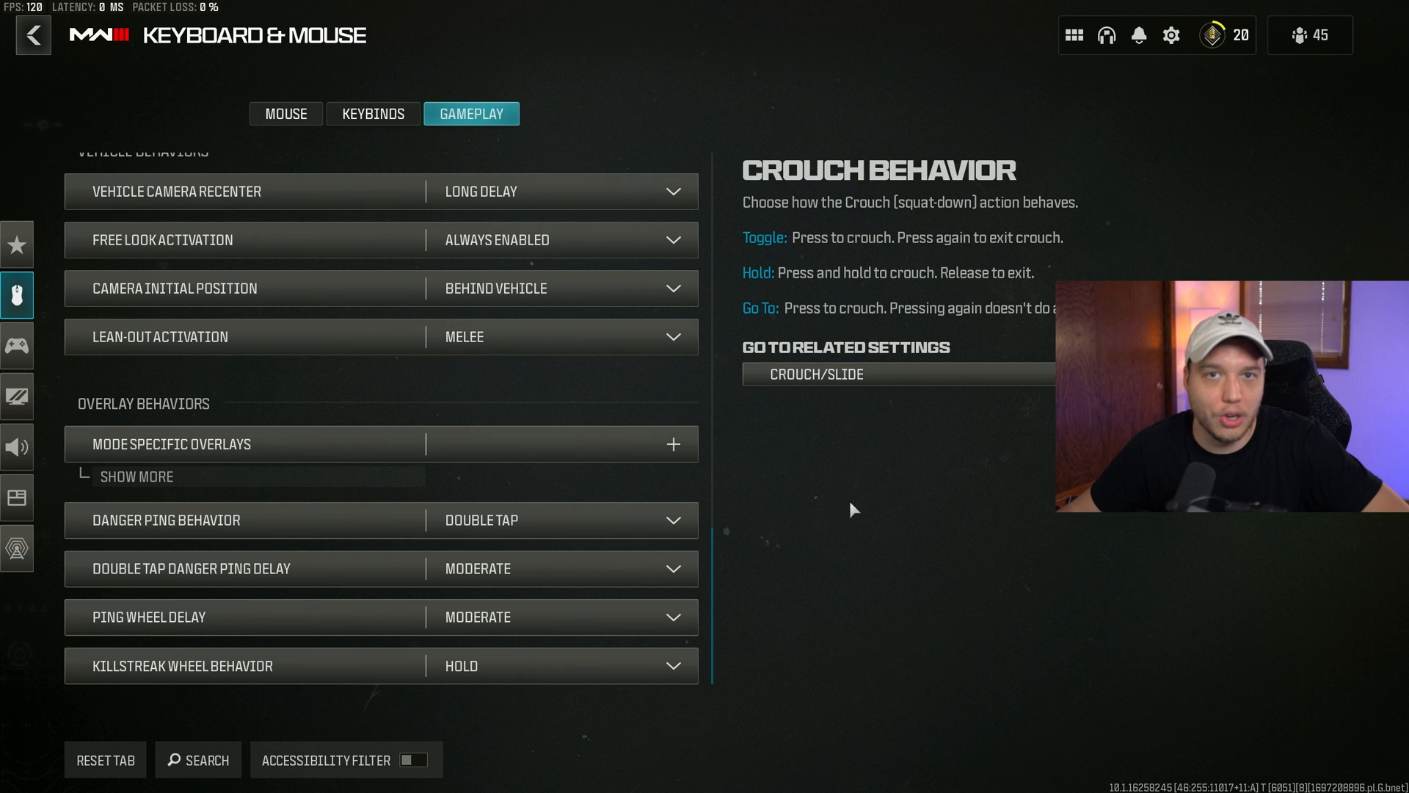
mouse_move(959, 537)
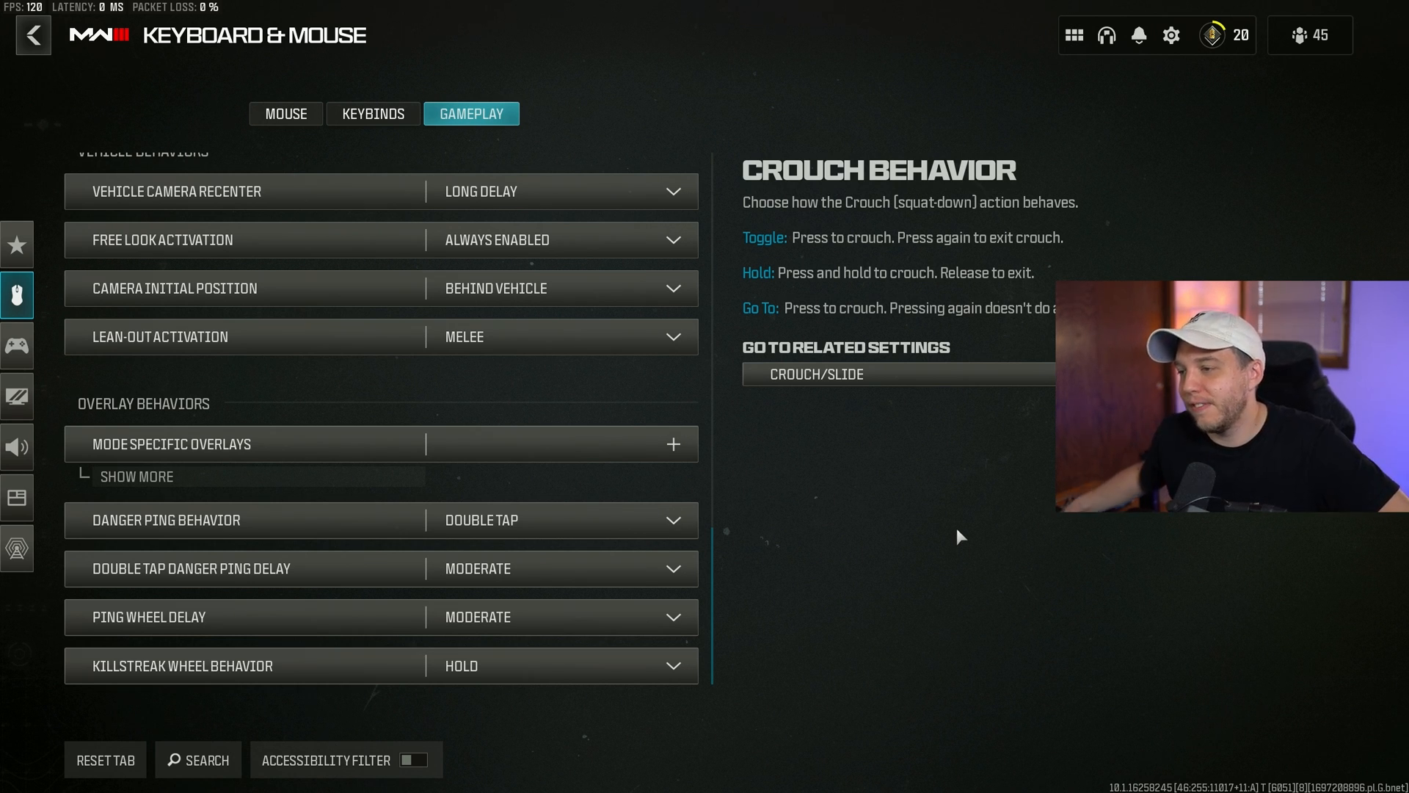